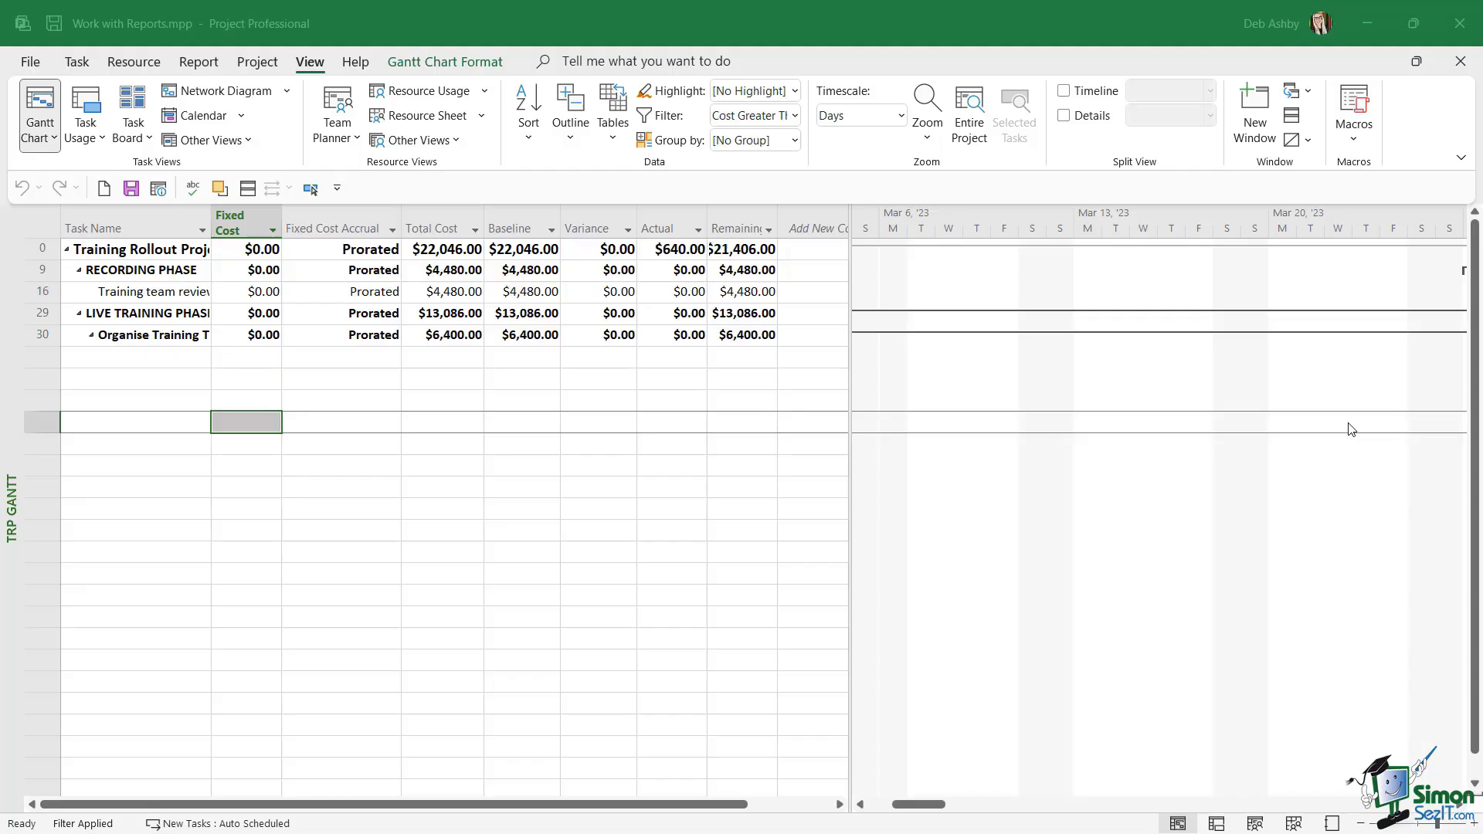
mouse_move(373, 201)
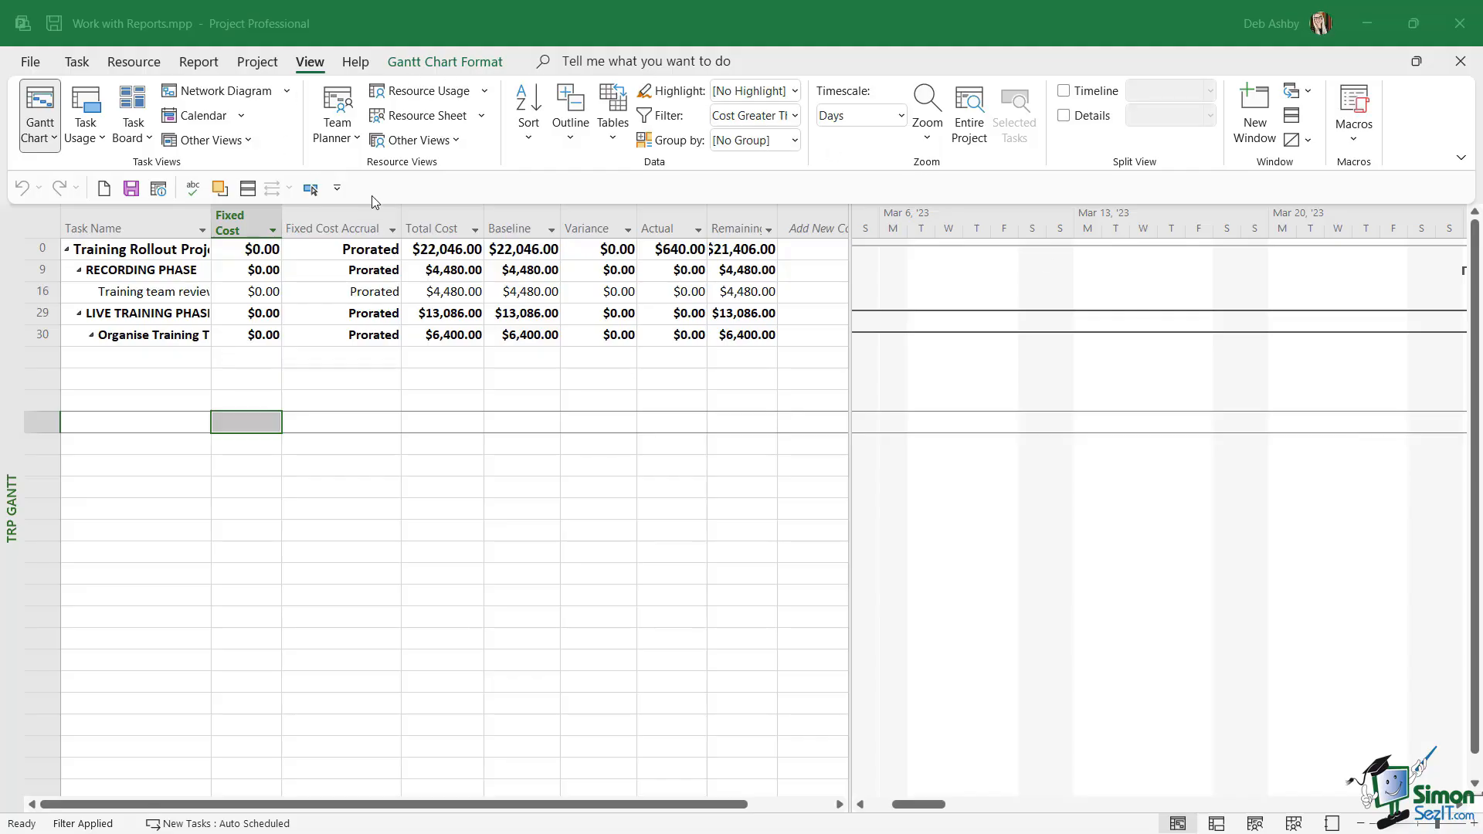
Browse the Report ribbon's Dashboards, Costs and In Progress report lists without opening one
click(199, 61)
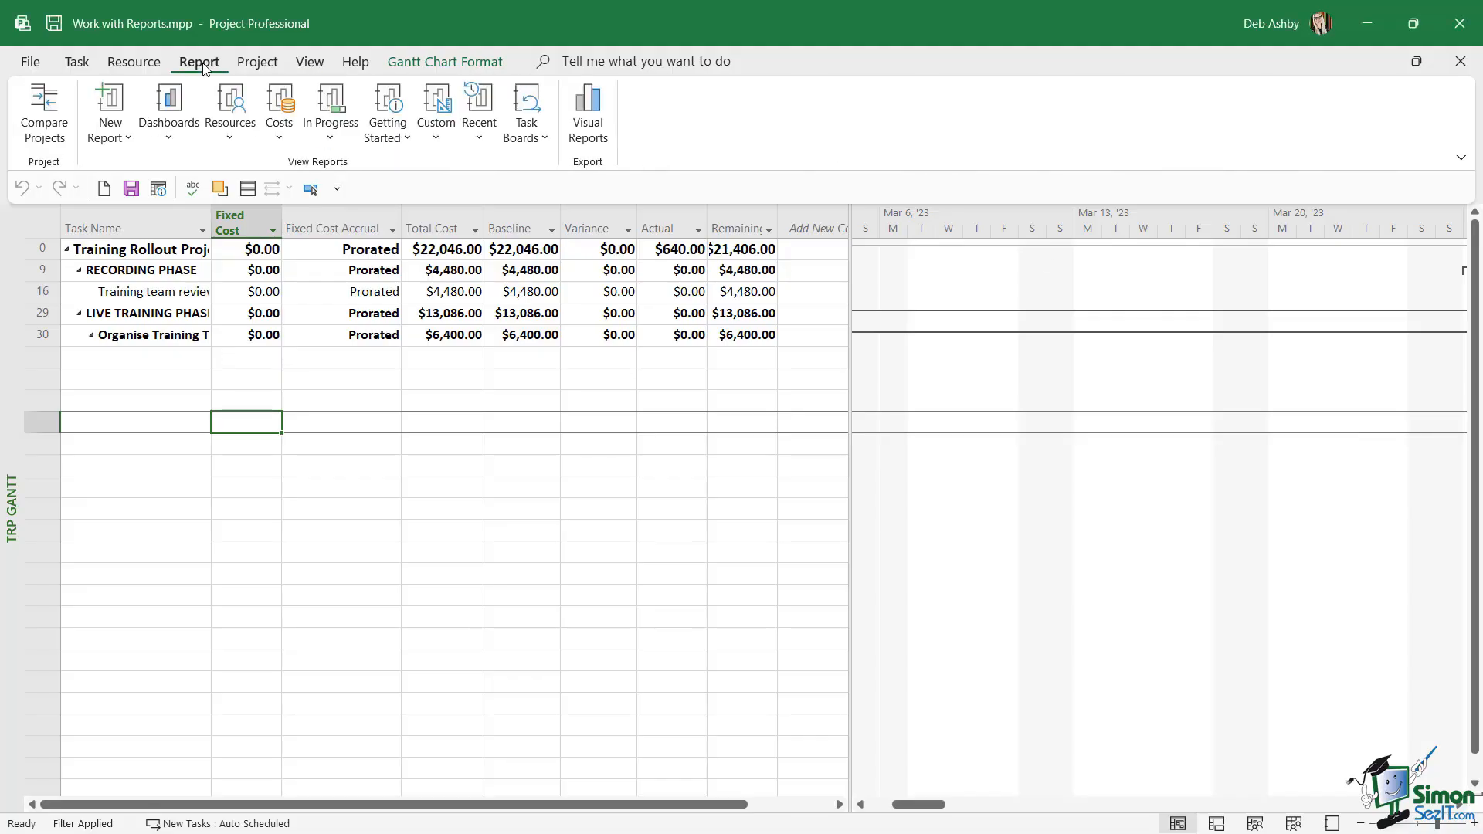
click(167, 111)
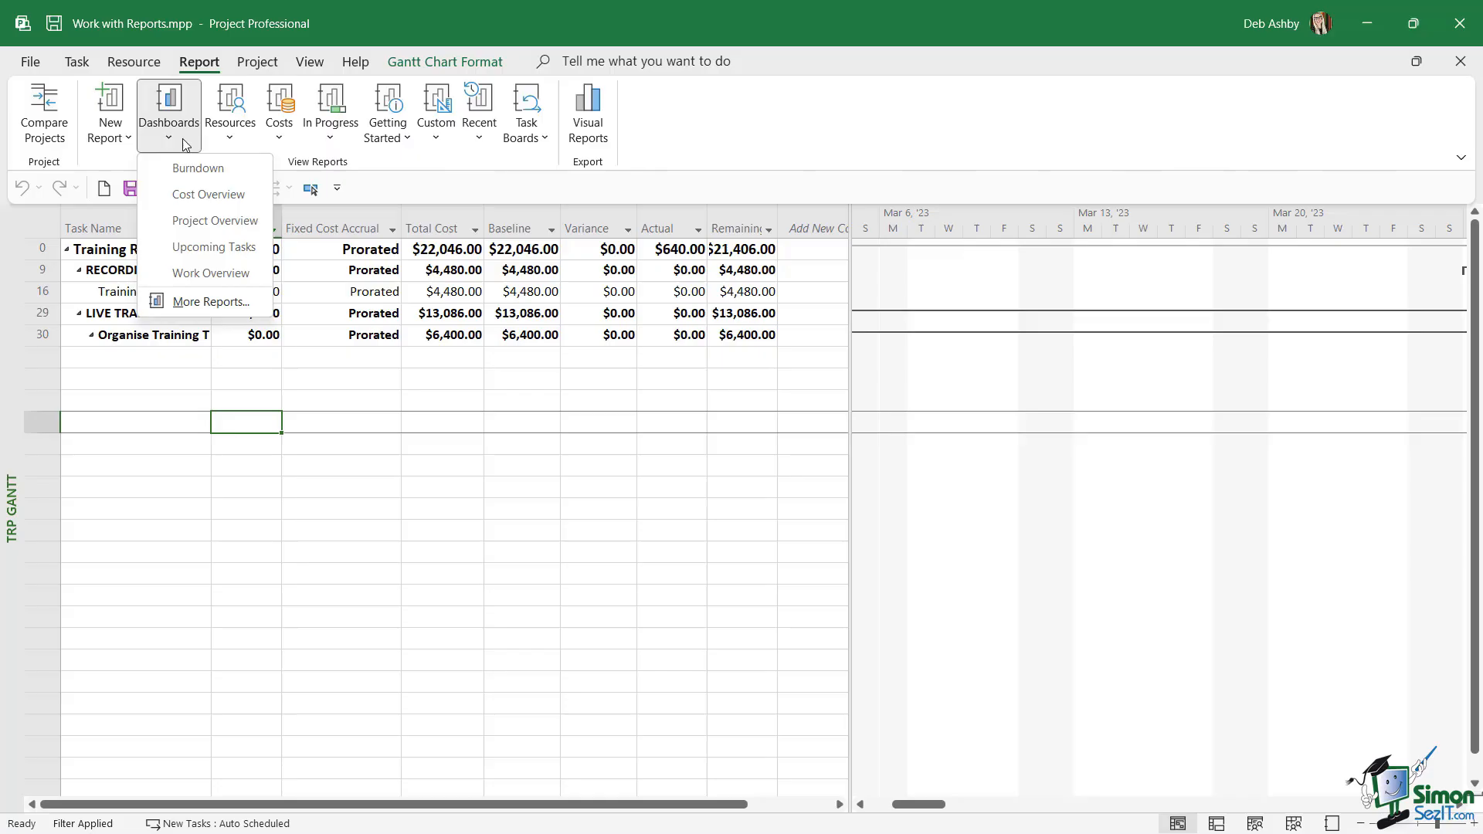
click(278, 106)
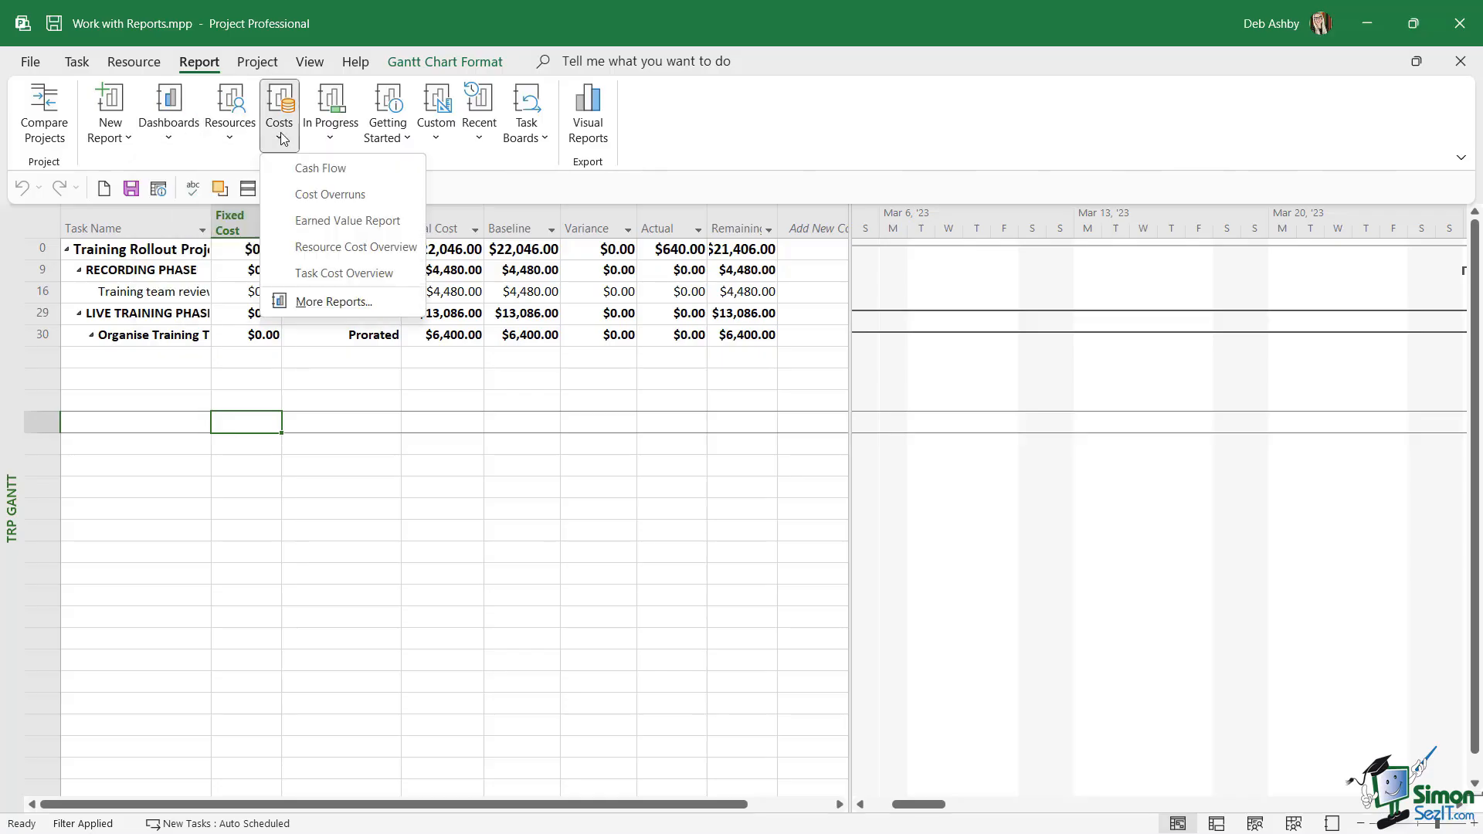
click(331, 111)
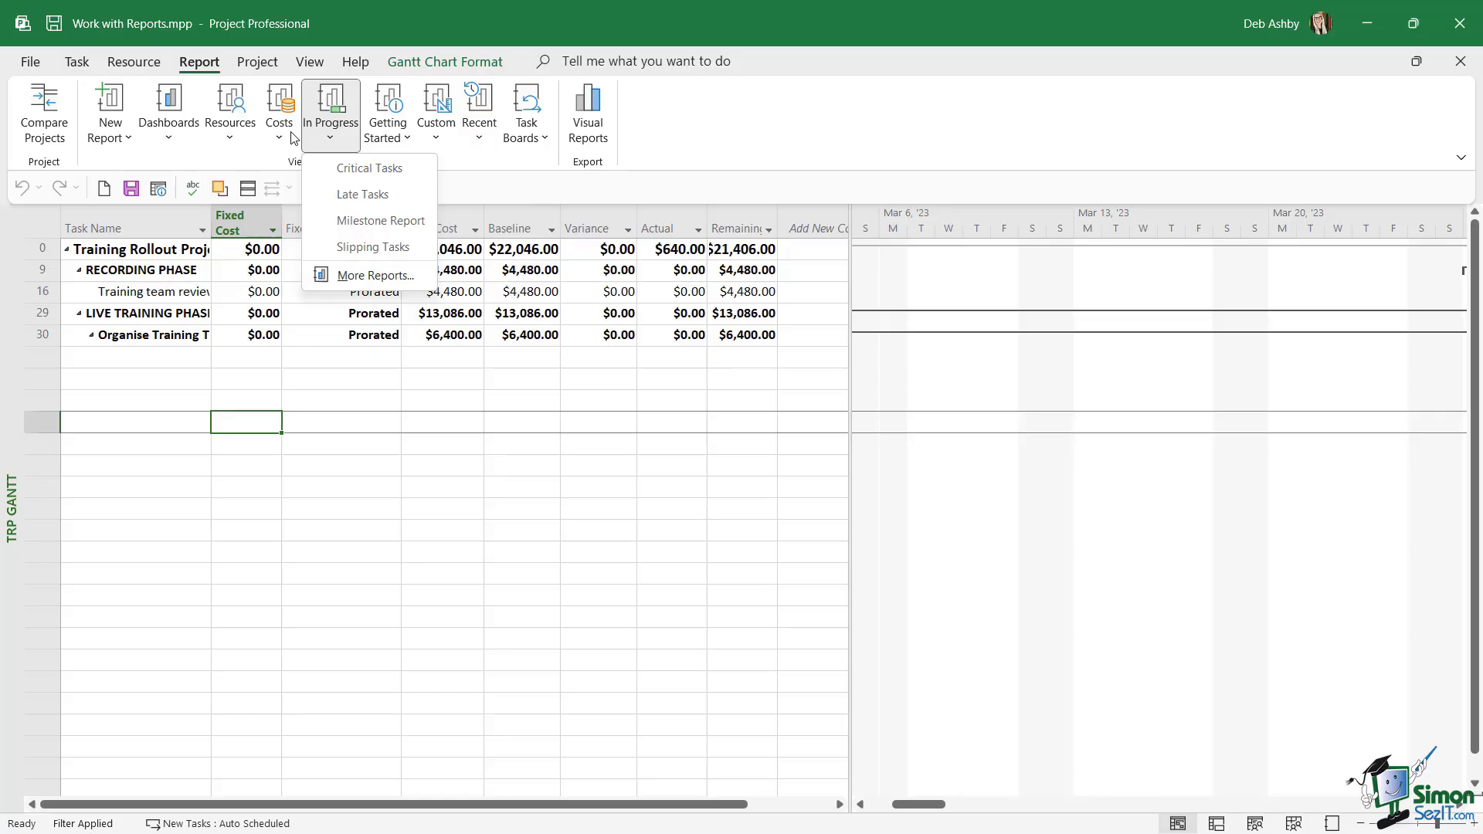
mouse_move(279, 139)
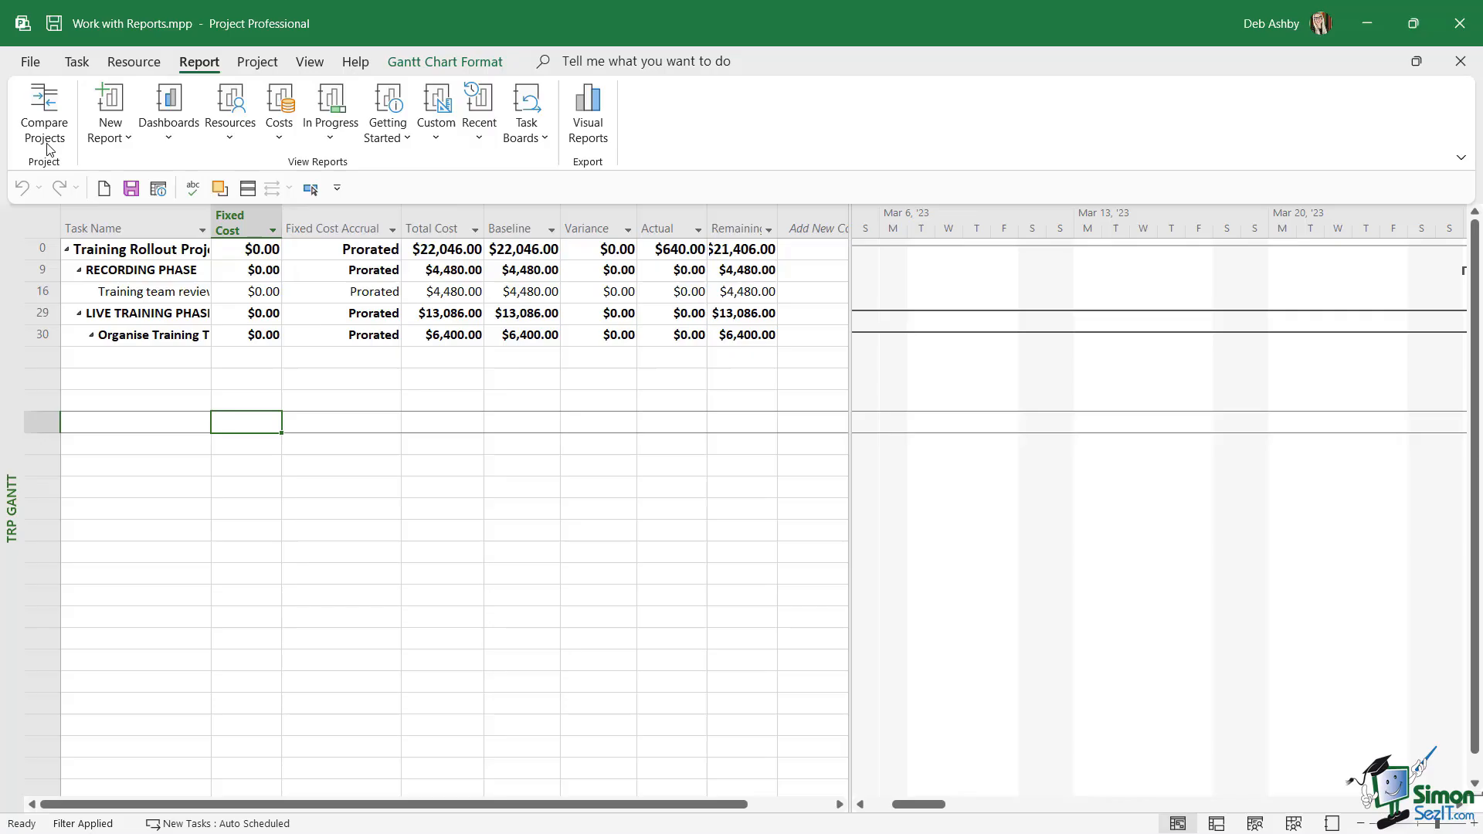
Show the full unfiltered task list in the Entry table, then list the dashboard reports again
click(309, 60)
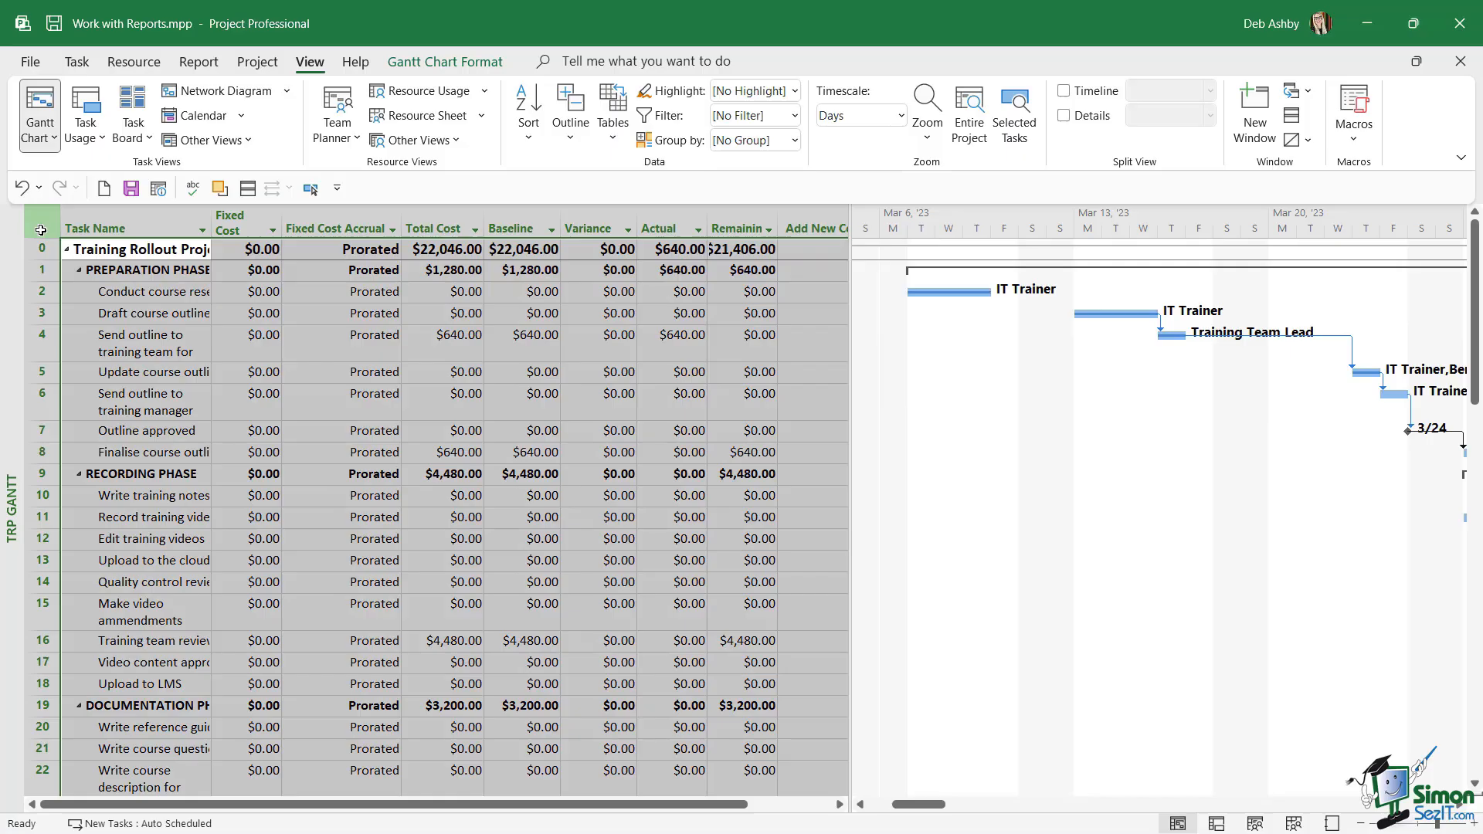
click(612, 111)
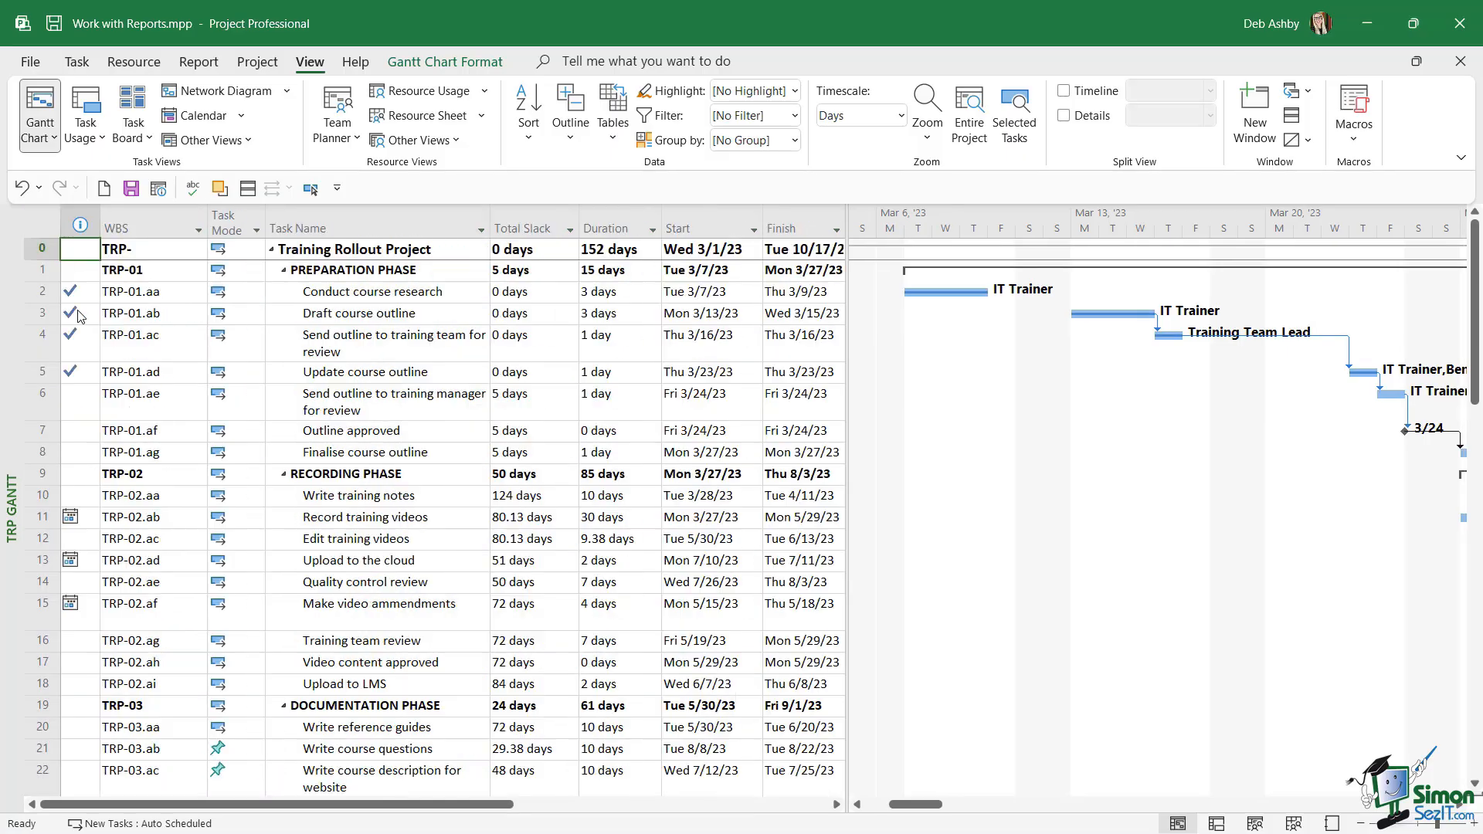
click(197, 61)
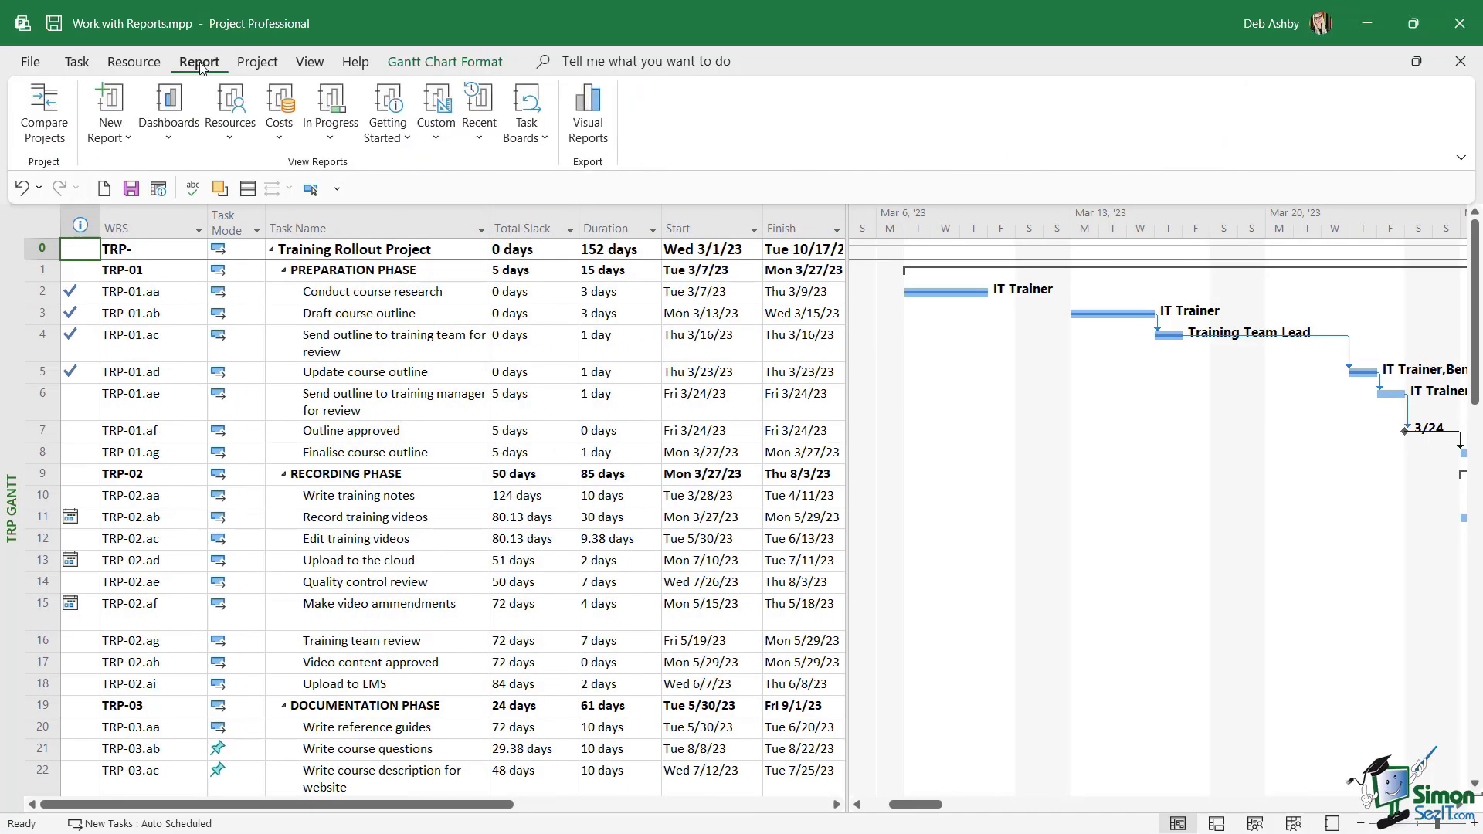
click(167, 108)
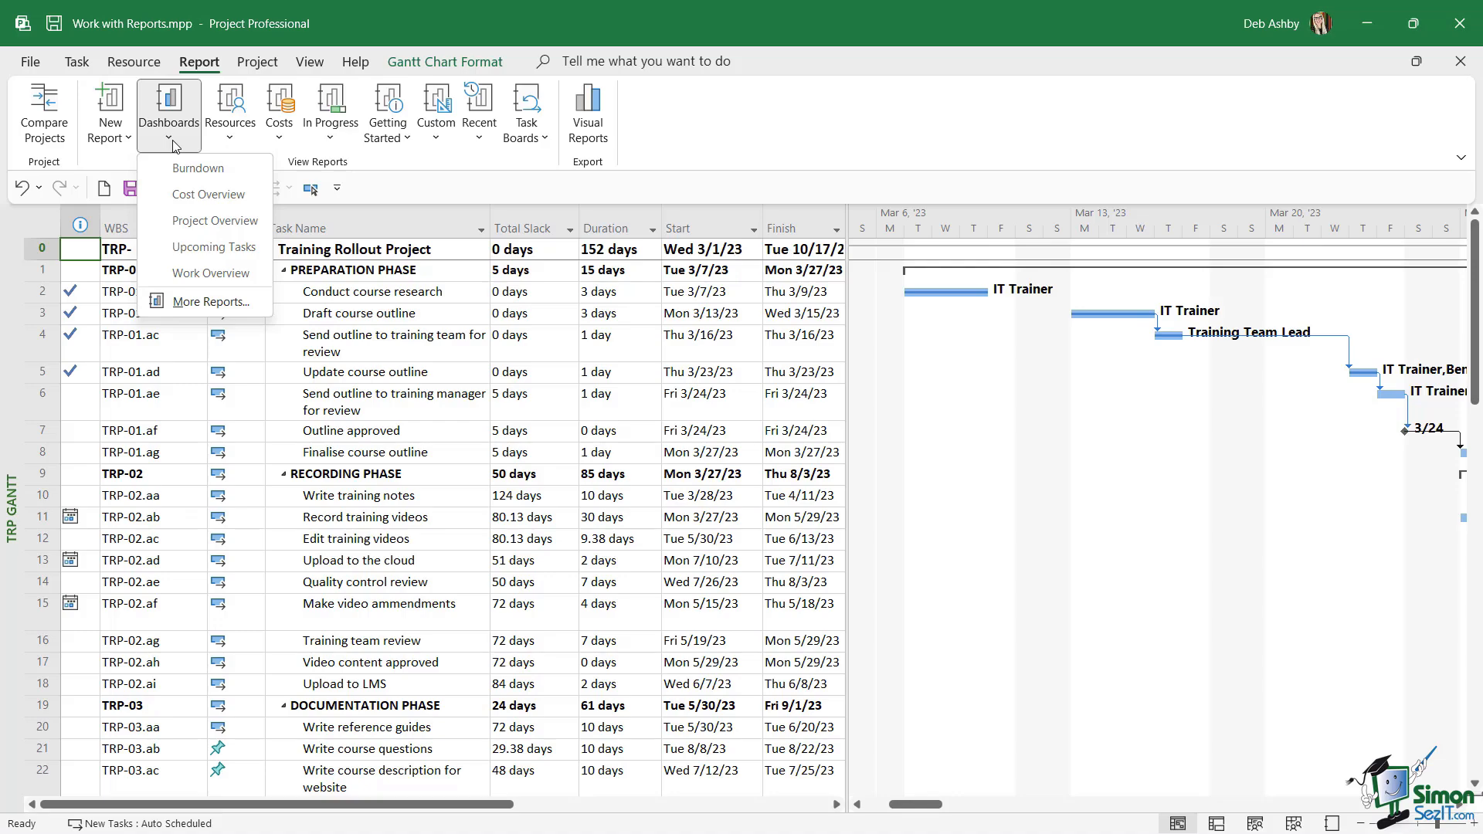
mouse_move(218, 194)
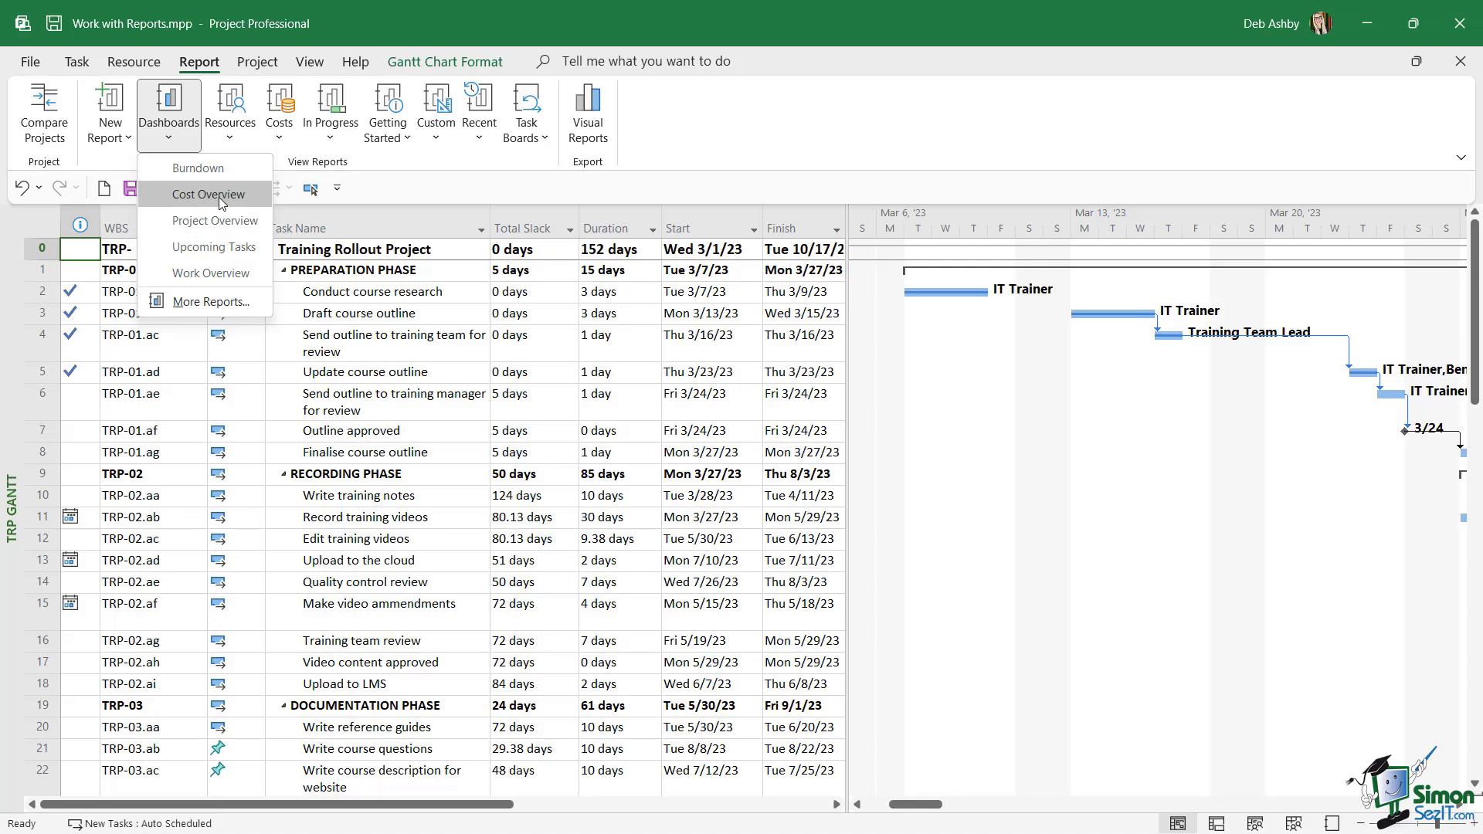
Display the Cost Overview dashboard report and look over its cost tiles and charts
click(204, 195)
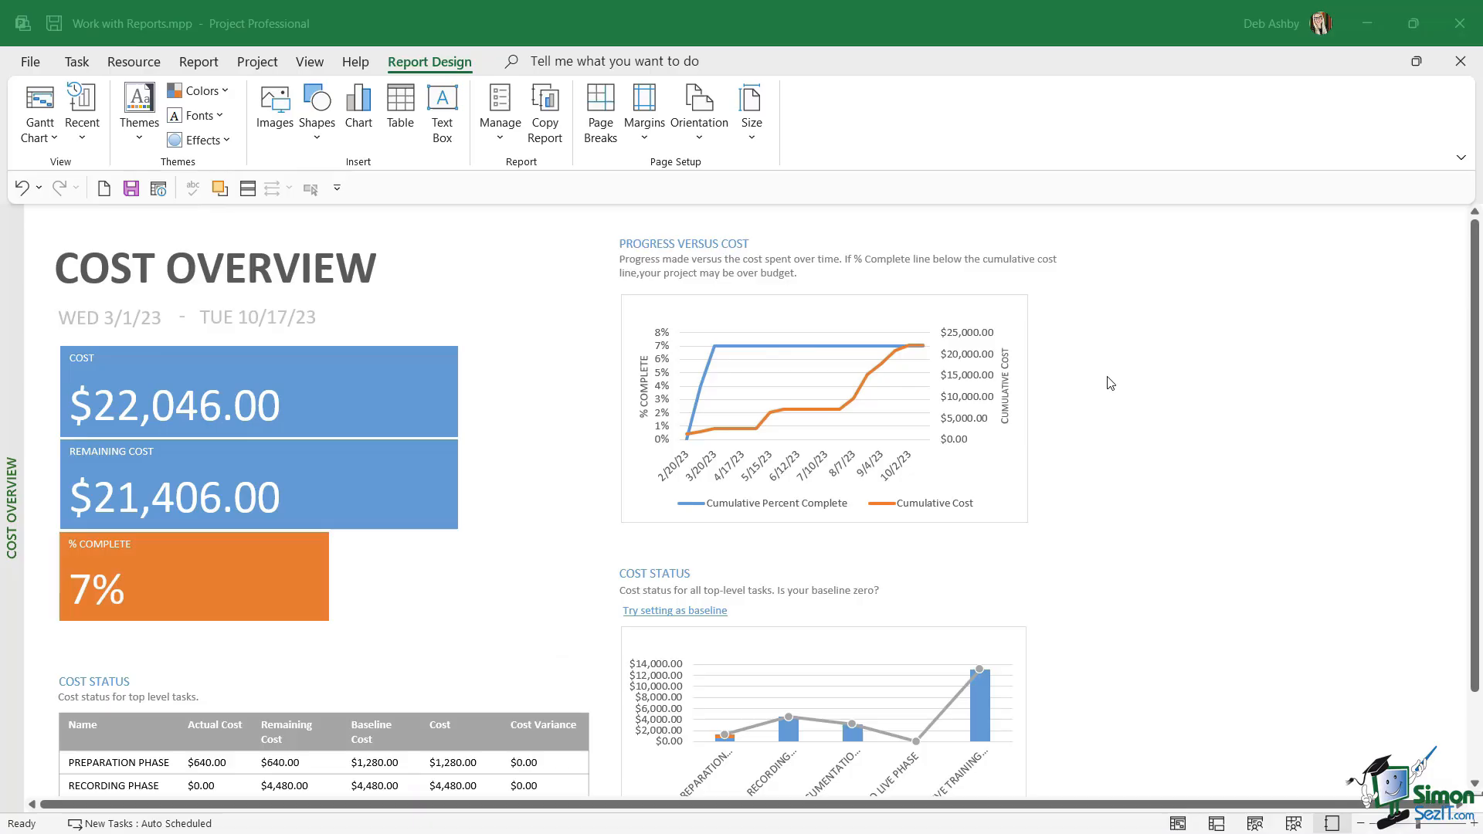
mouse_move(11, 437)
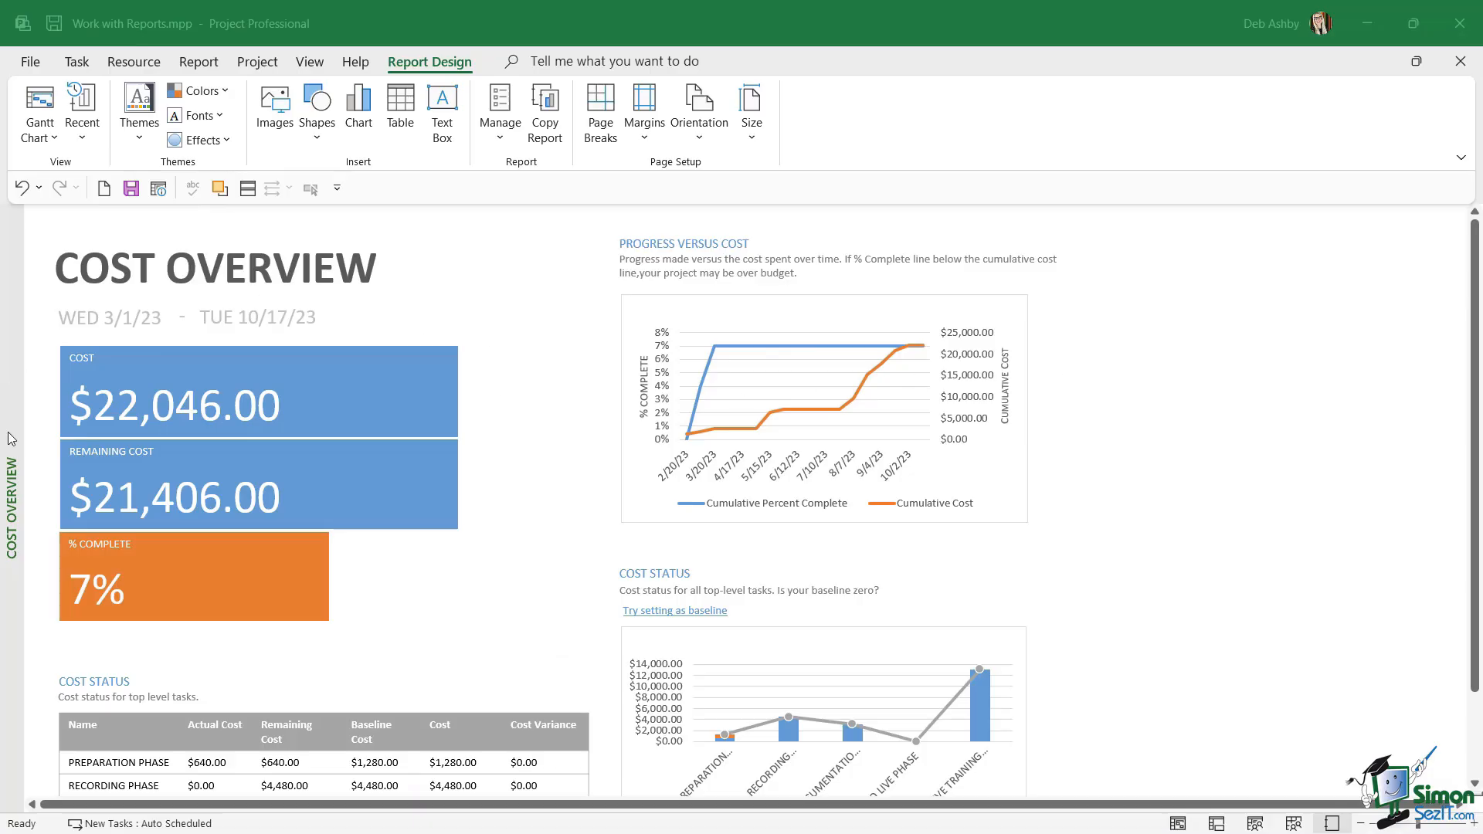
mouse_move(44, 406)
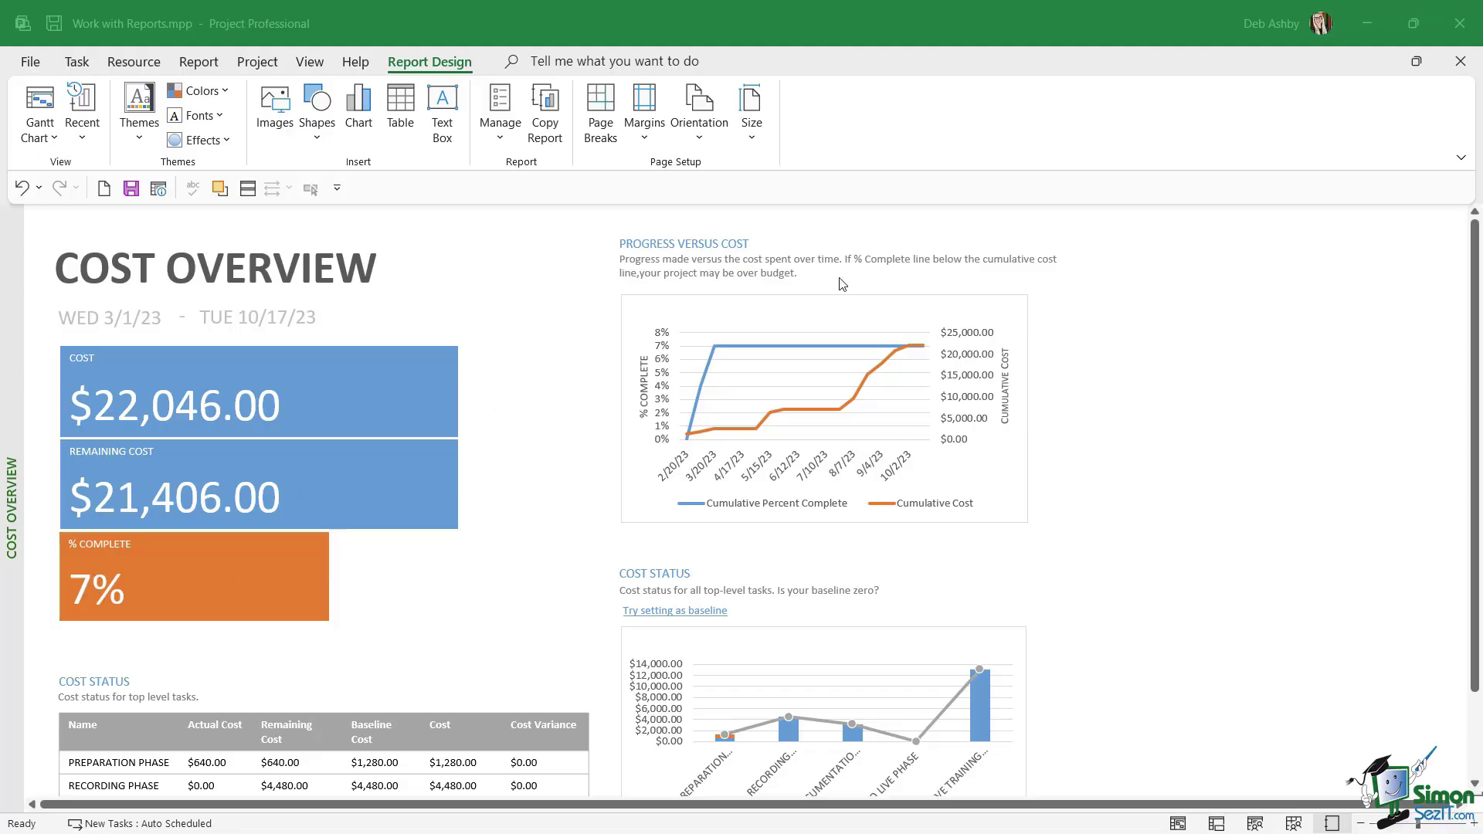
mouse_move(604, 343)
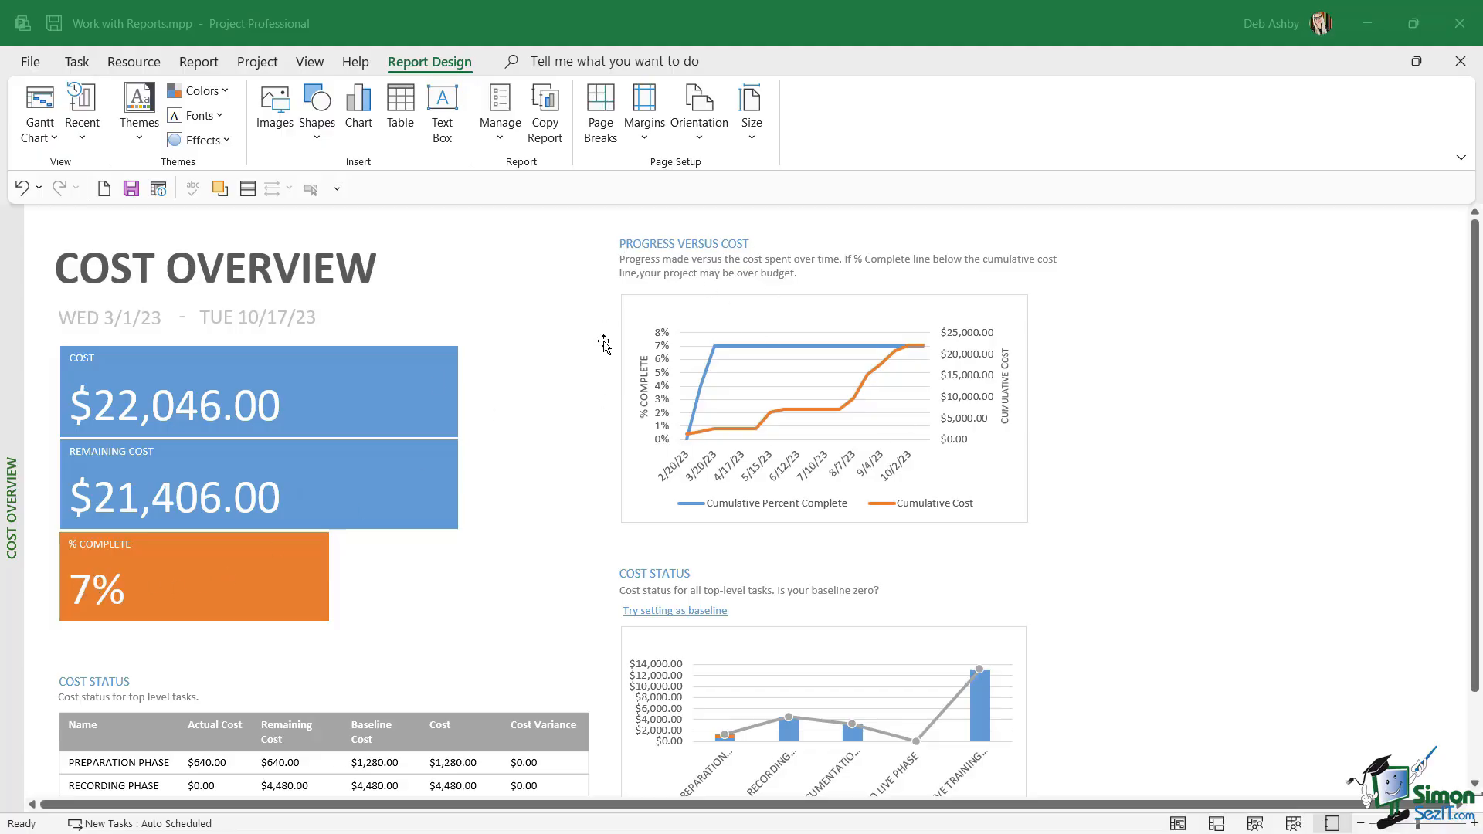
scroll(down, 3)
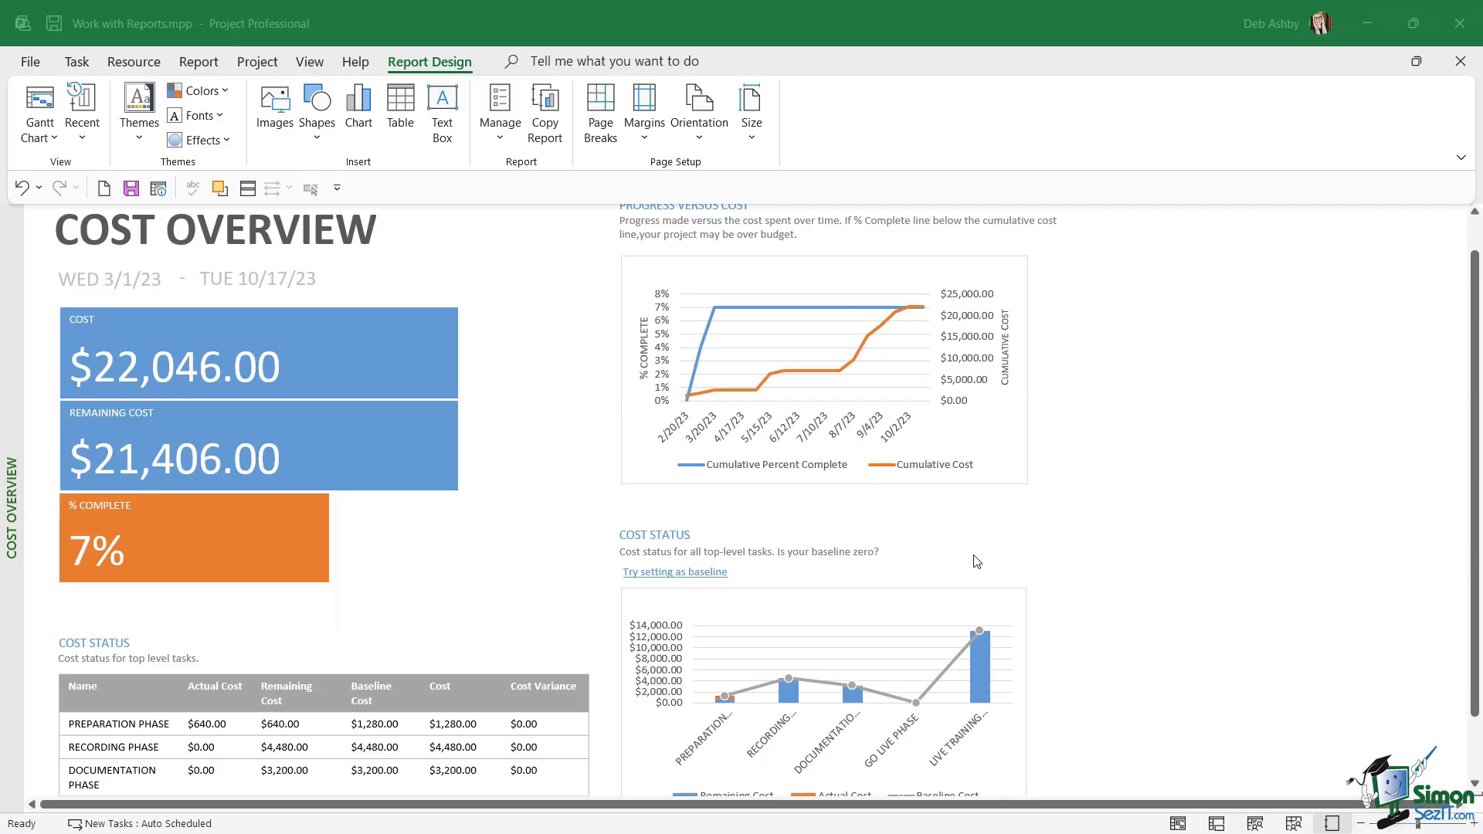
scroll(down, 3)
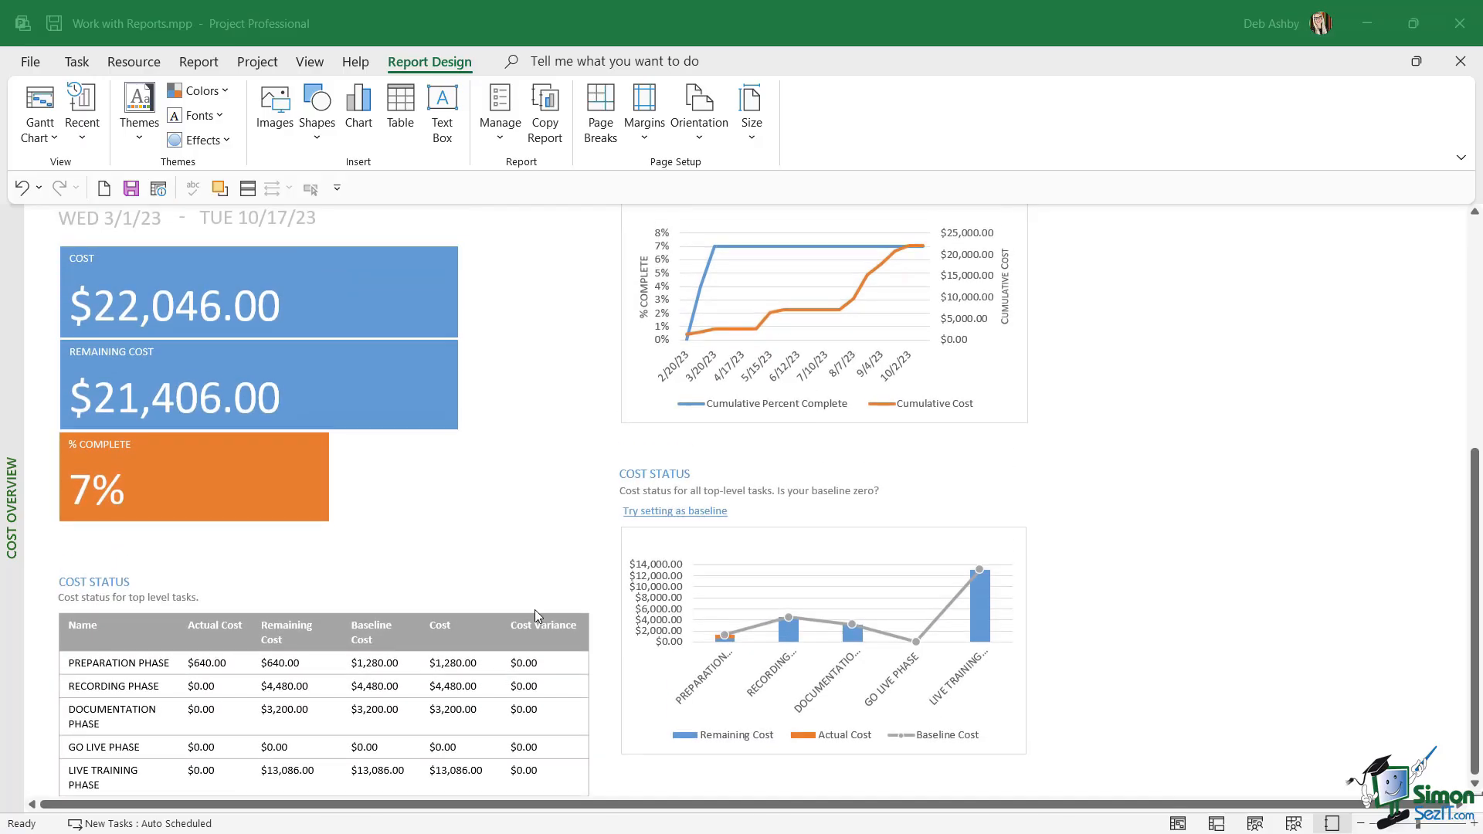
mouse_move(485, 426)
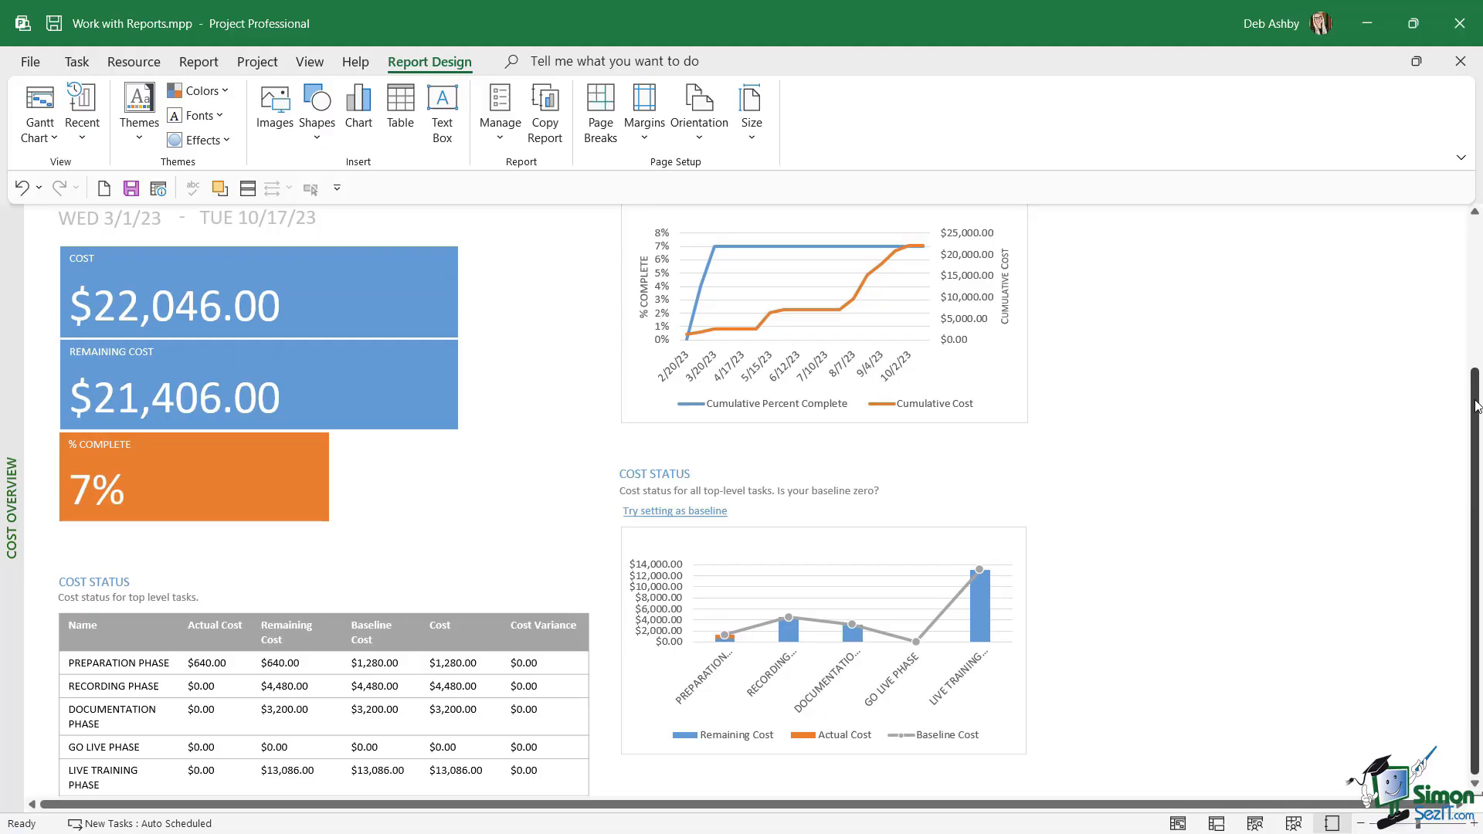
scroll(up, 3)
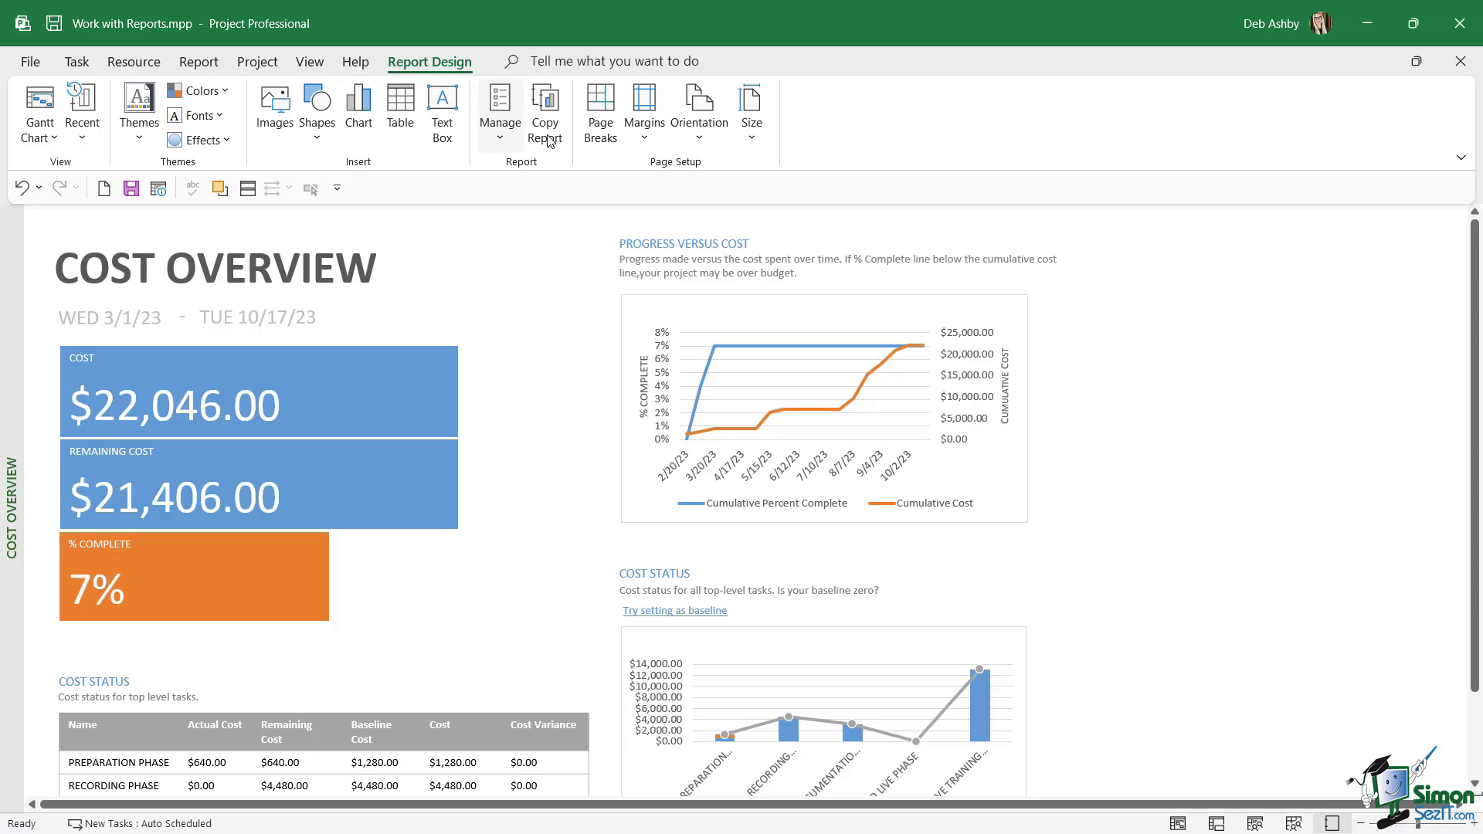
mouse_move(492, 363)
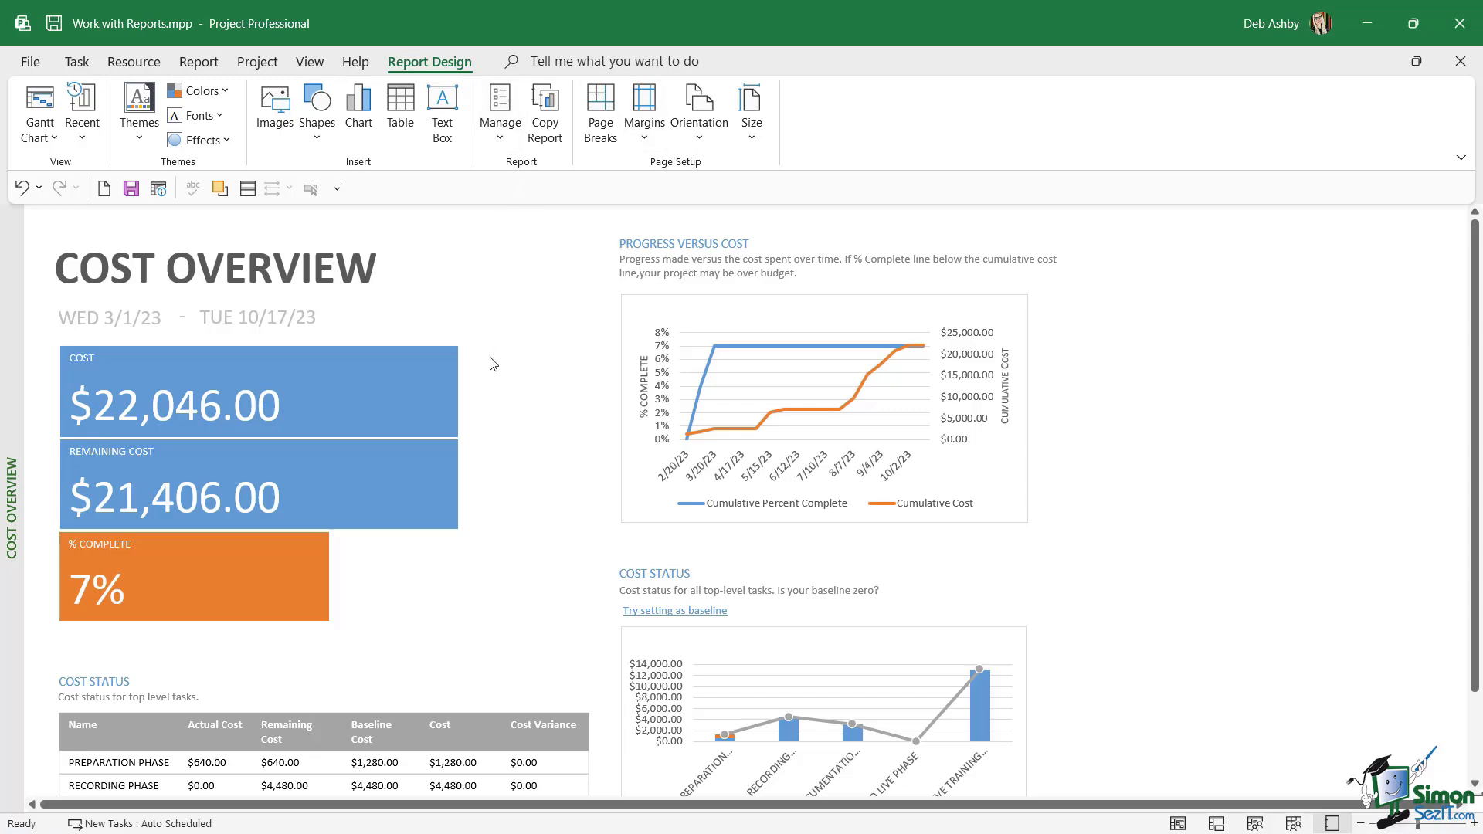
mouse_move(475, 343)
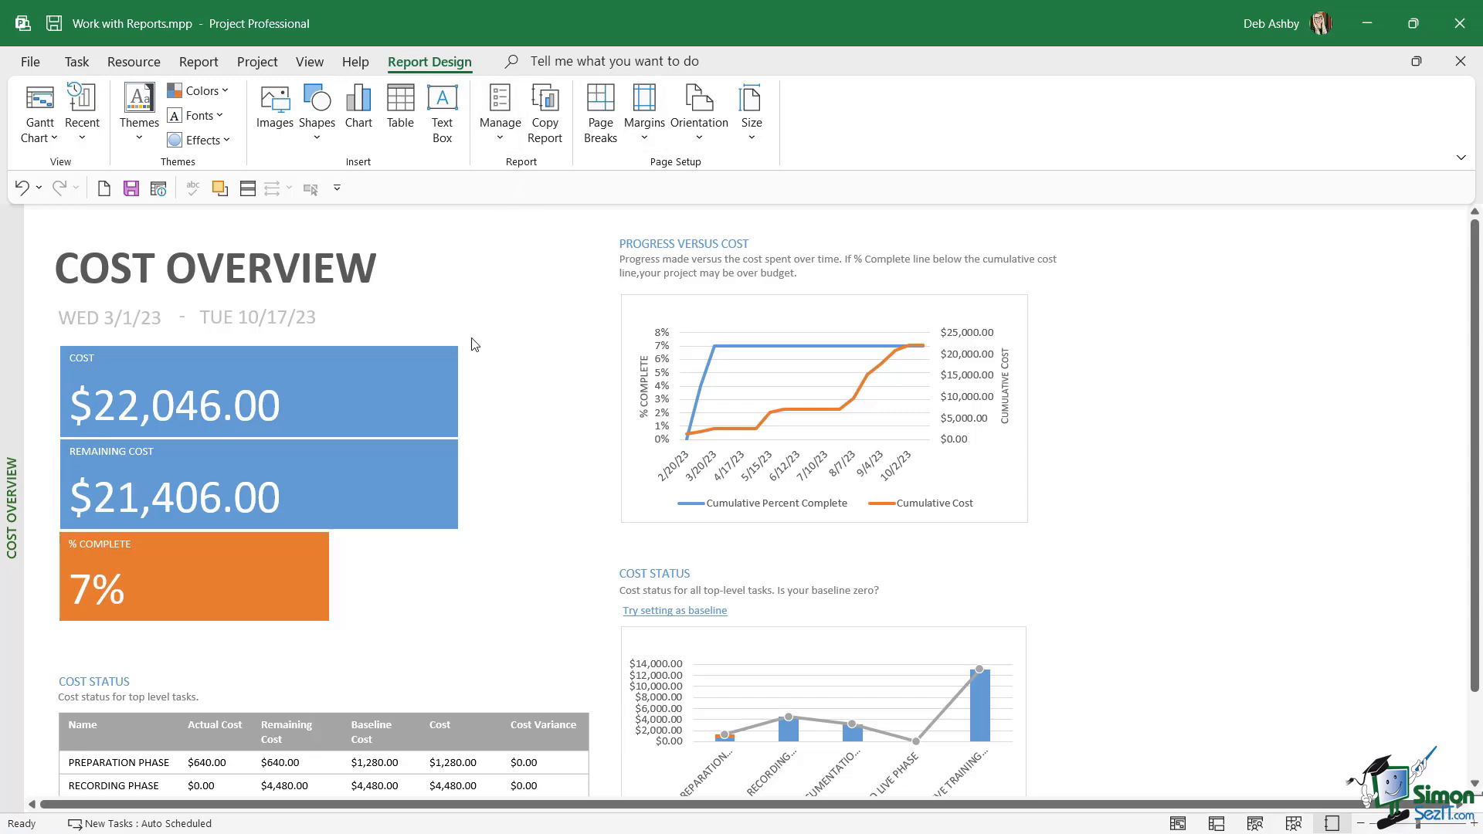
mouse_move(442, 108)
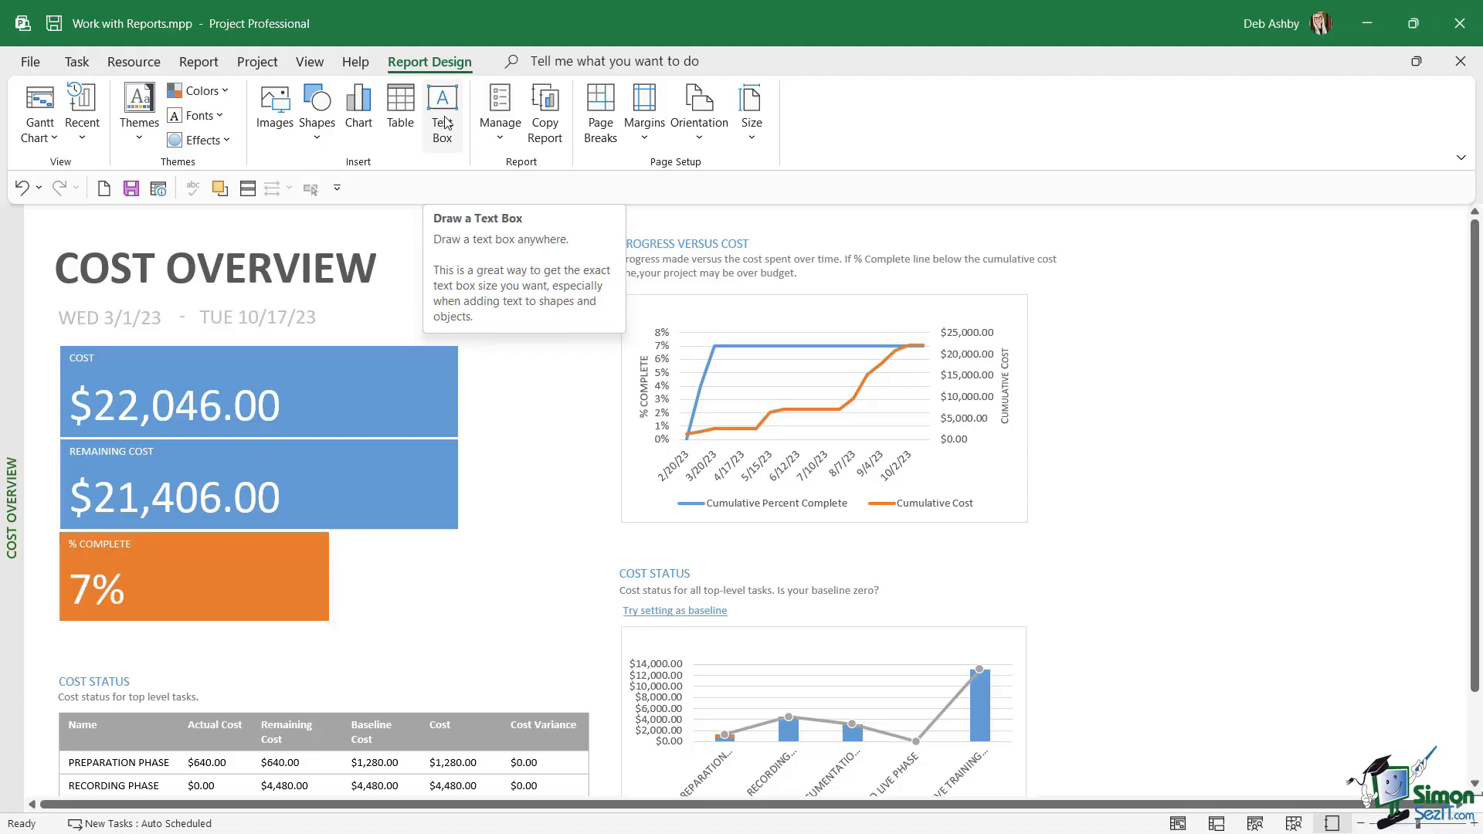
mouse_move(433, 118)
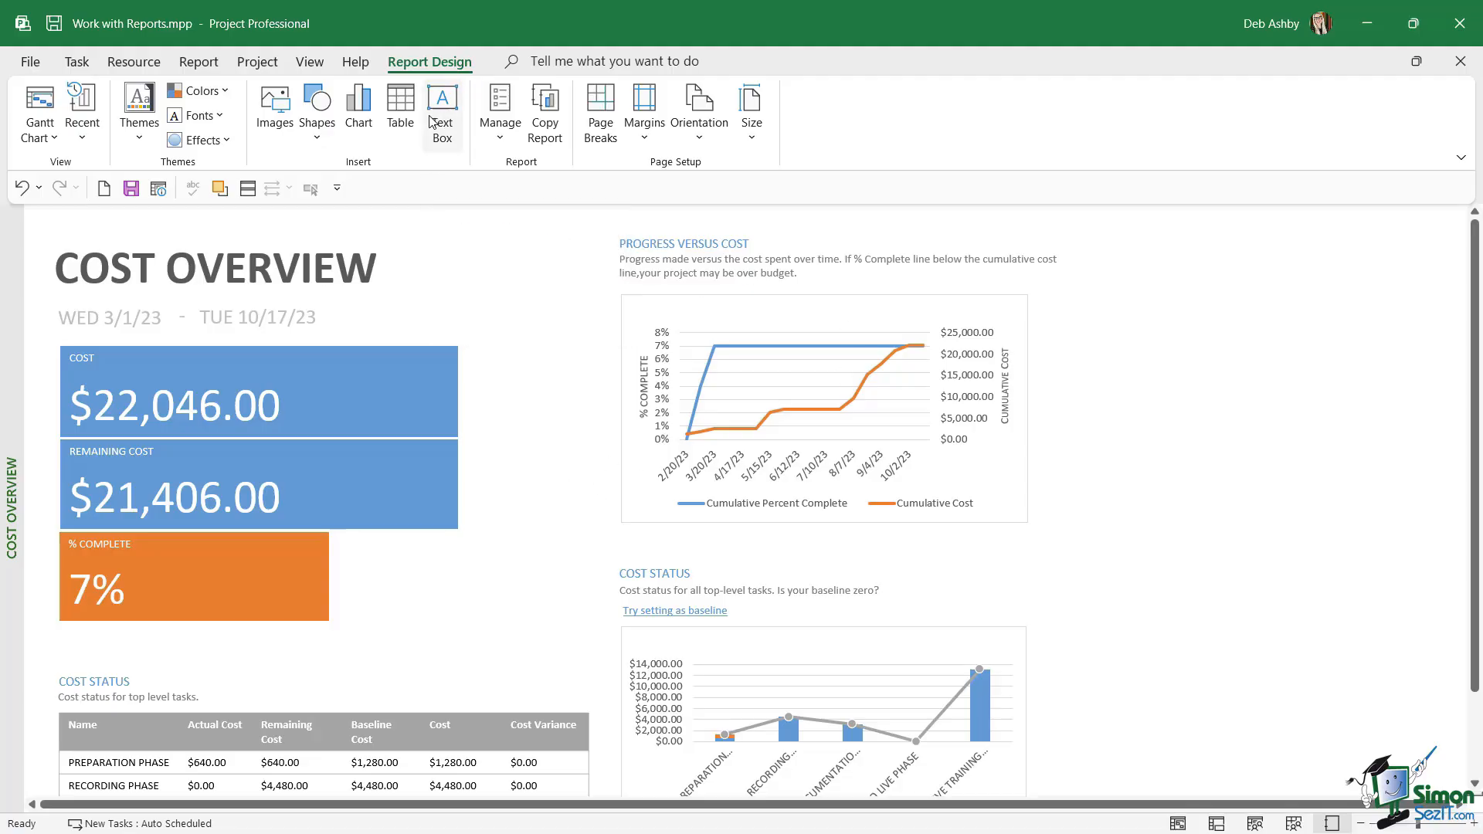
mouse_move(400, 109)
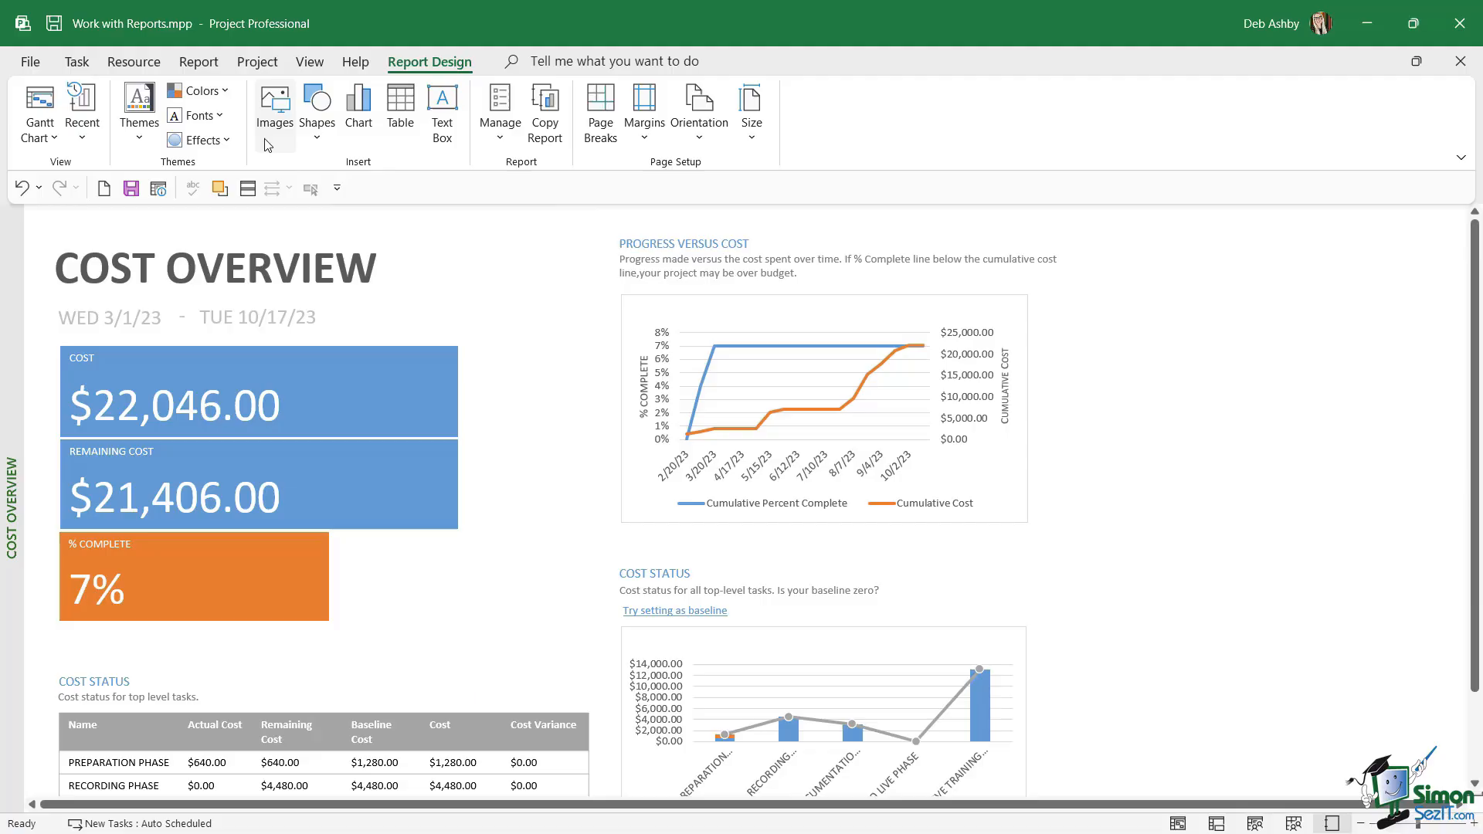
mouse_move(358, 405)
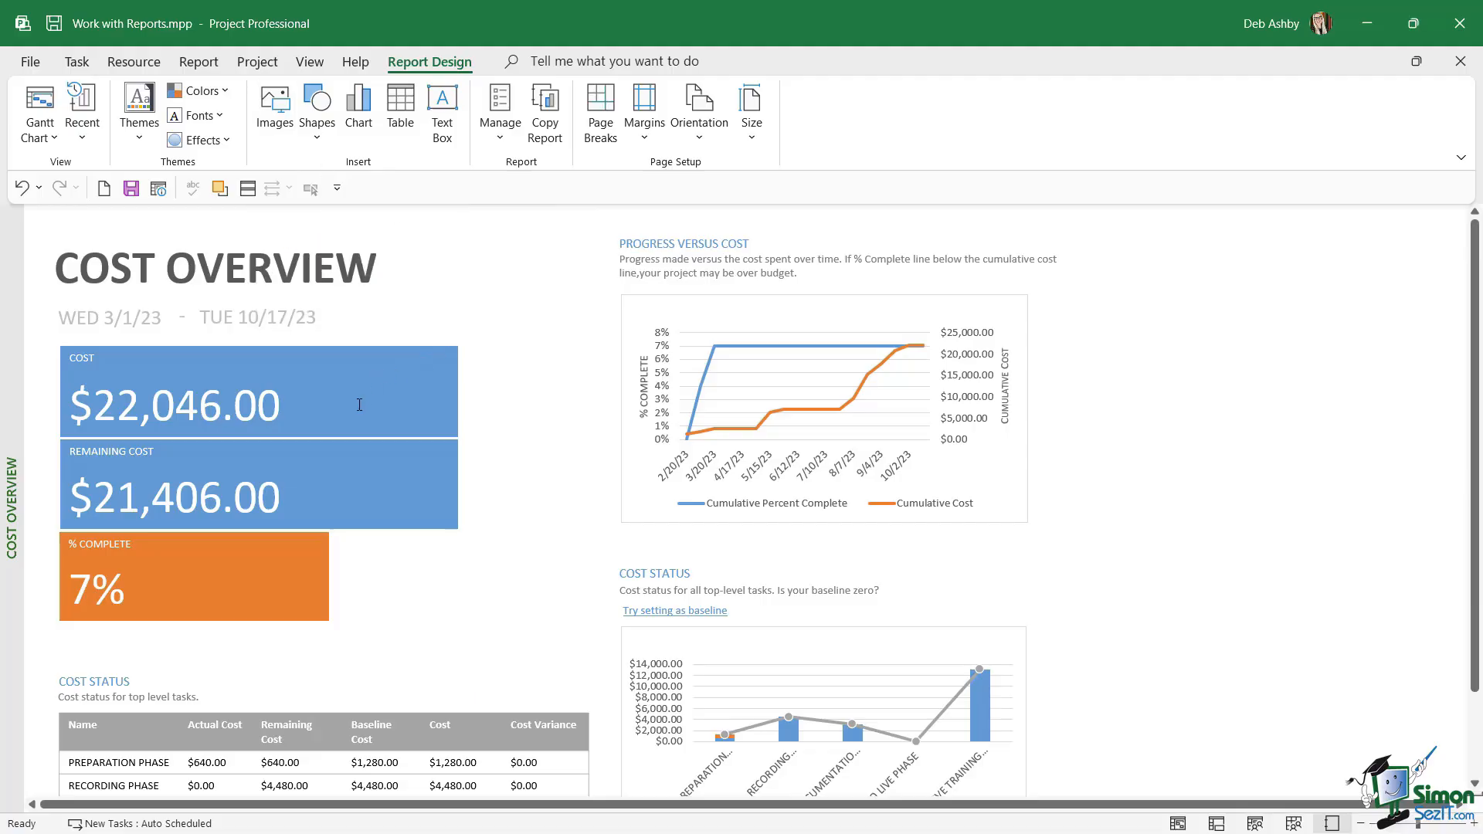
mouse_move(237, 88)
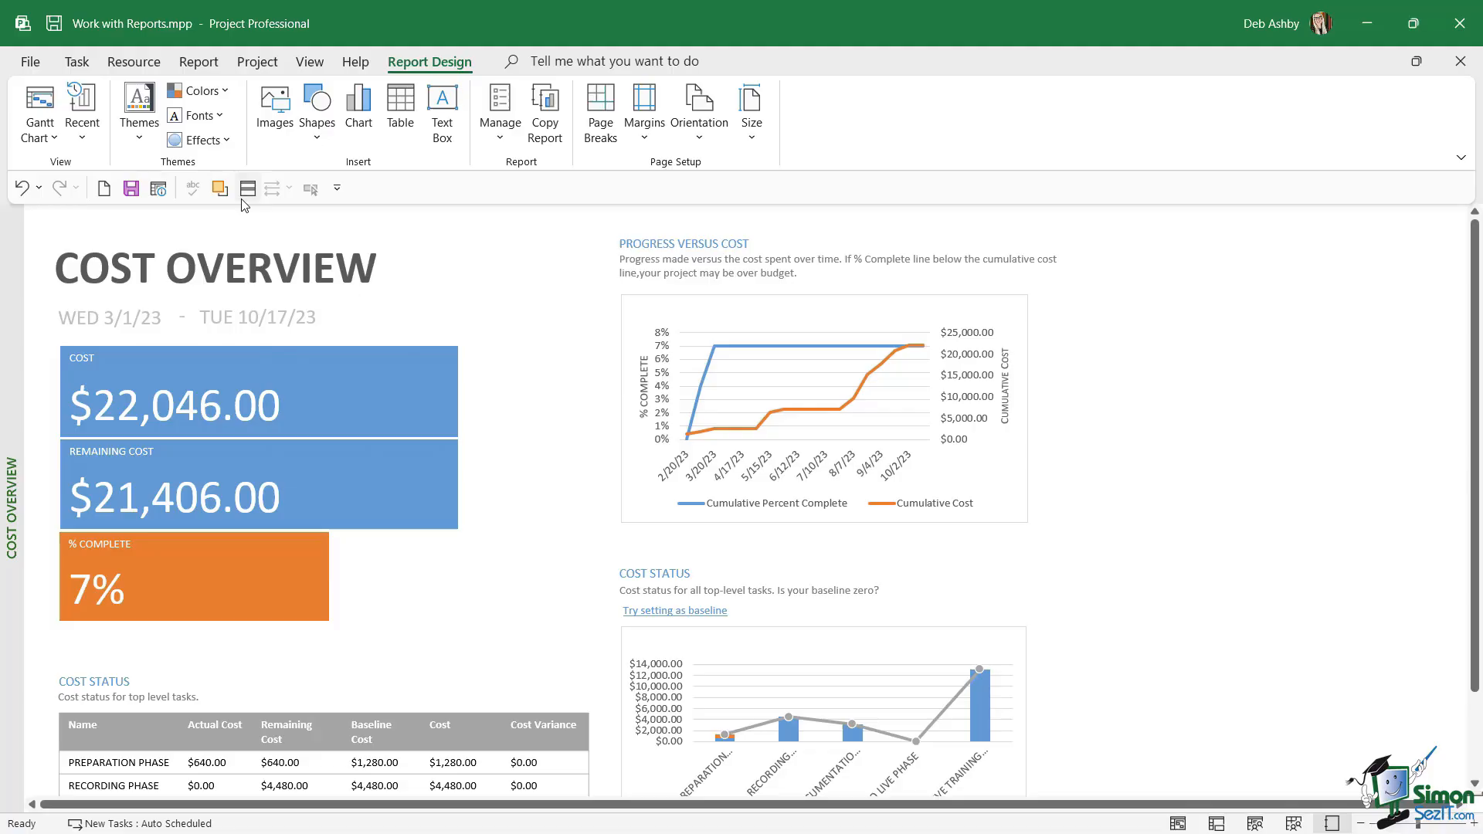
Apply a new theme and a red/orange colour scheme to the Cost Overview report
click(137, 106)
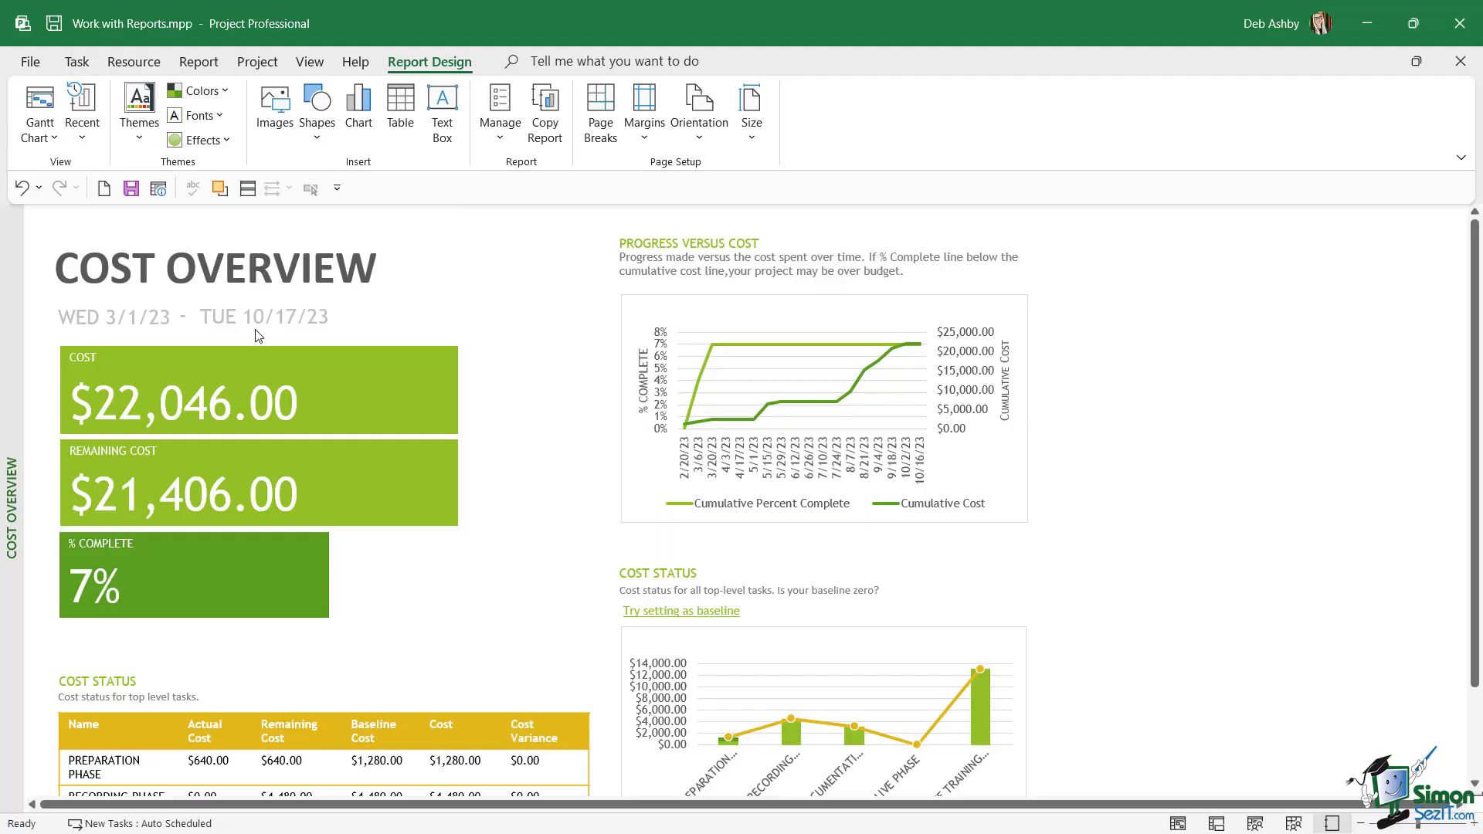
click(258, 391)
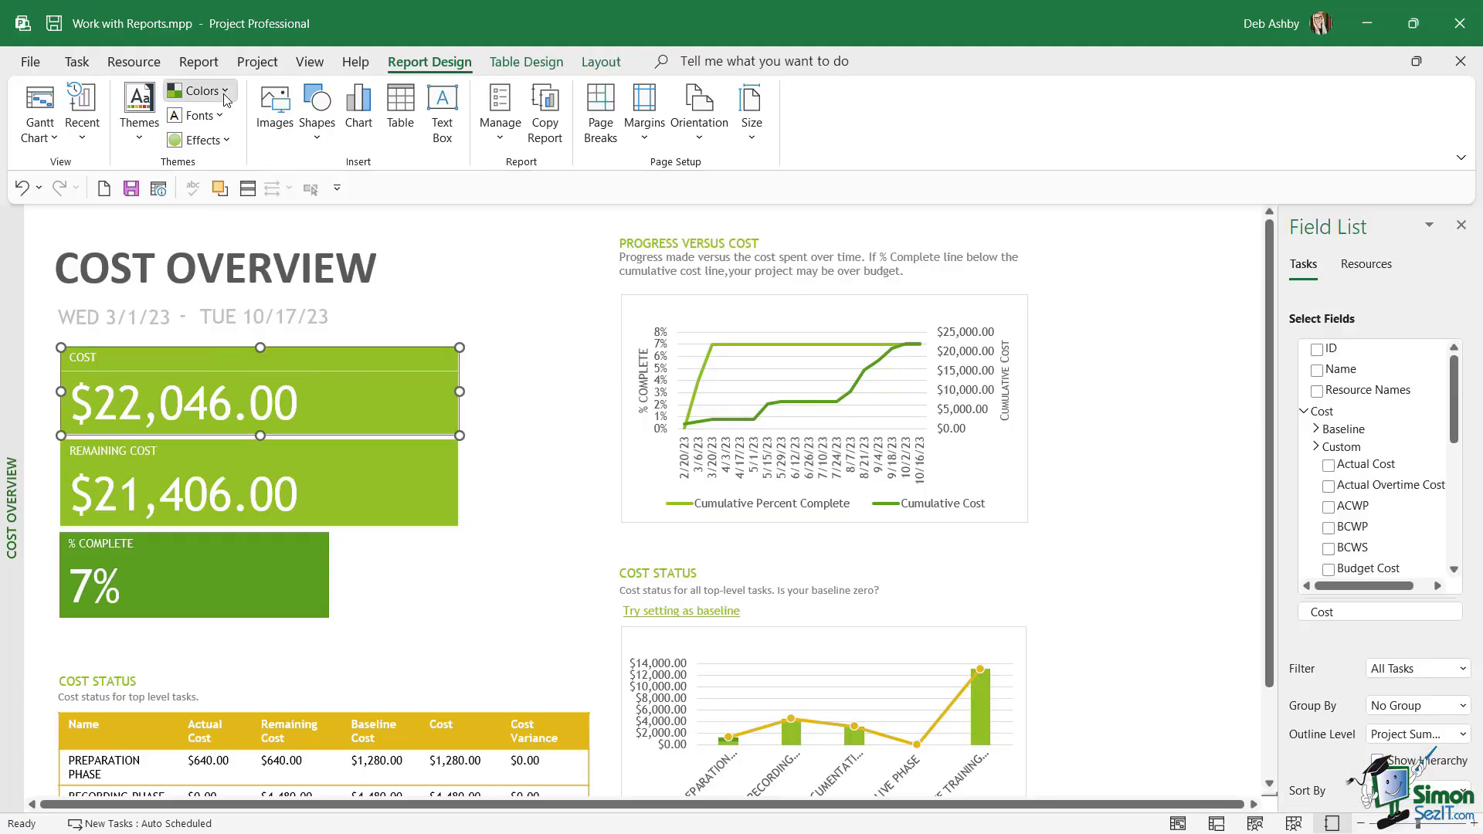
click(199, 91)
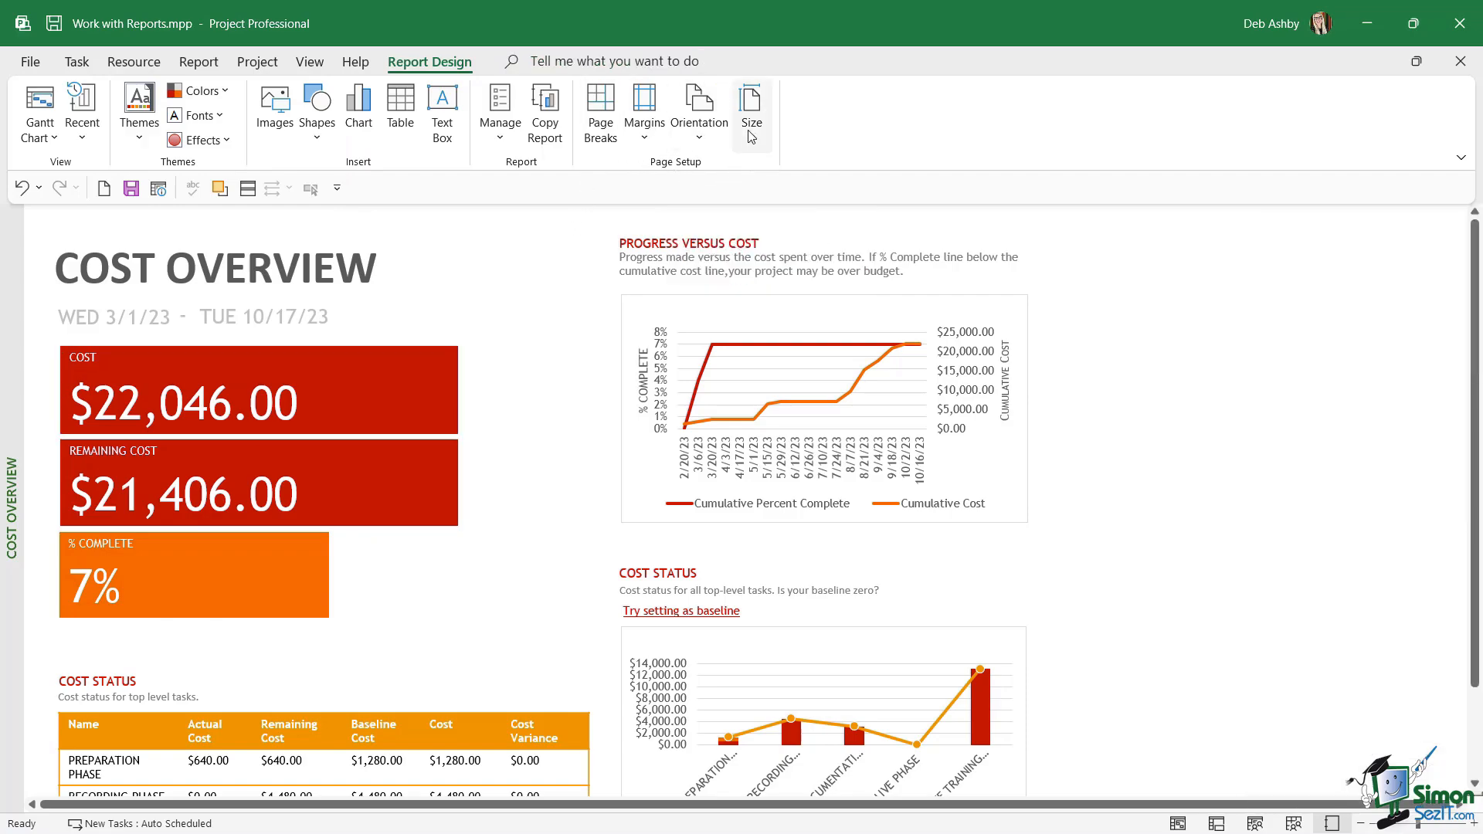
mouse_move(675, 192)
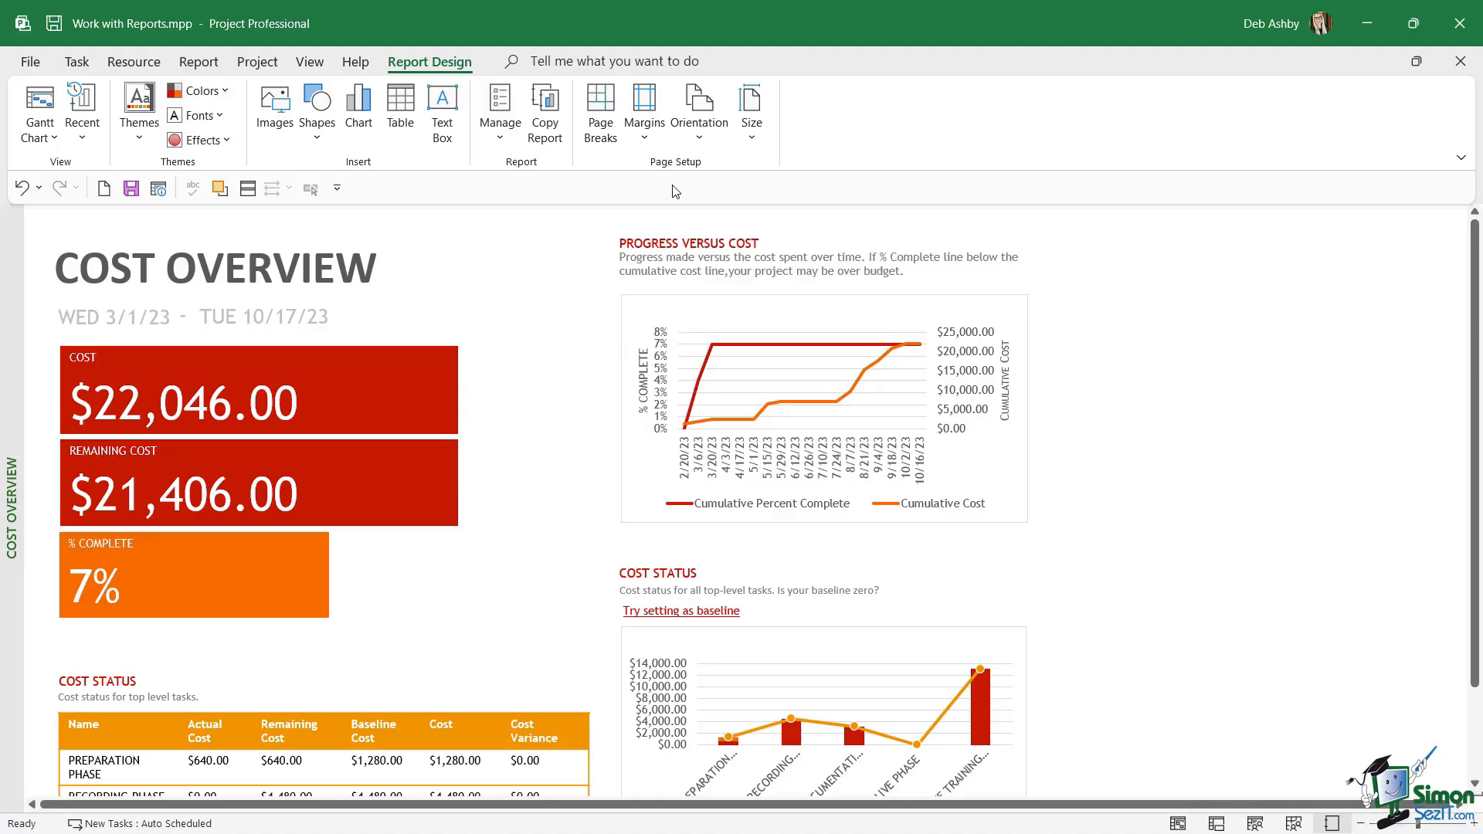
mouse_move(293, 304)
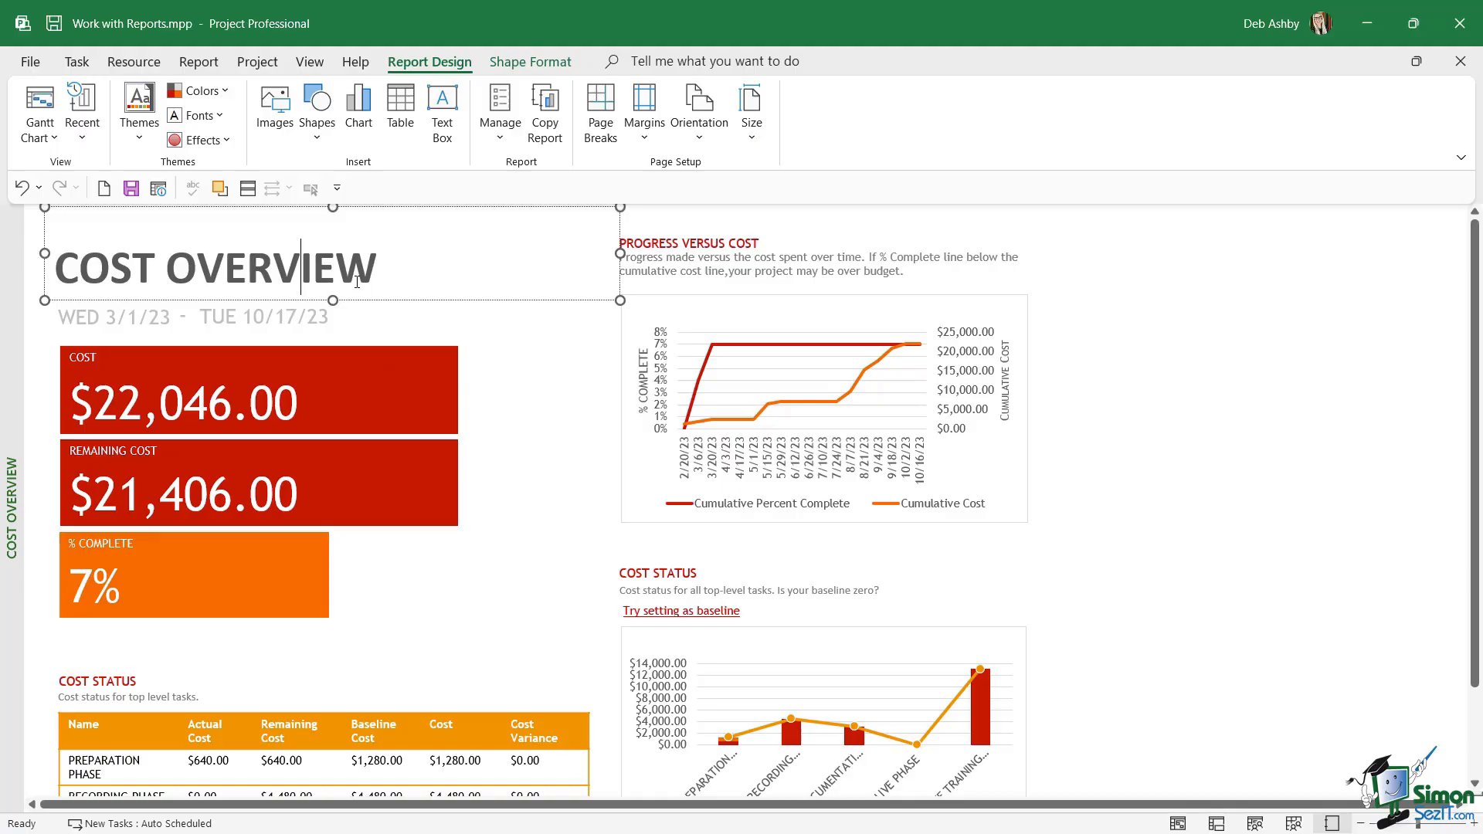
Replace the COST OVERVIEW heading with 'Costs Report' and colour it dark red
click(379, 269)
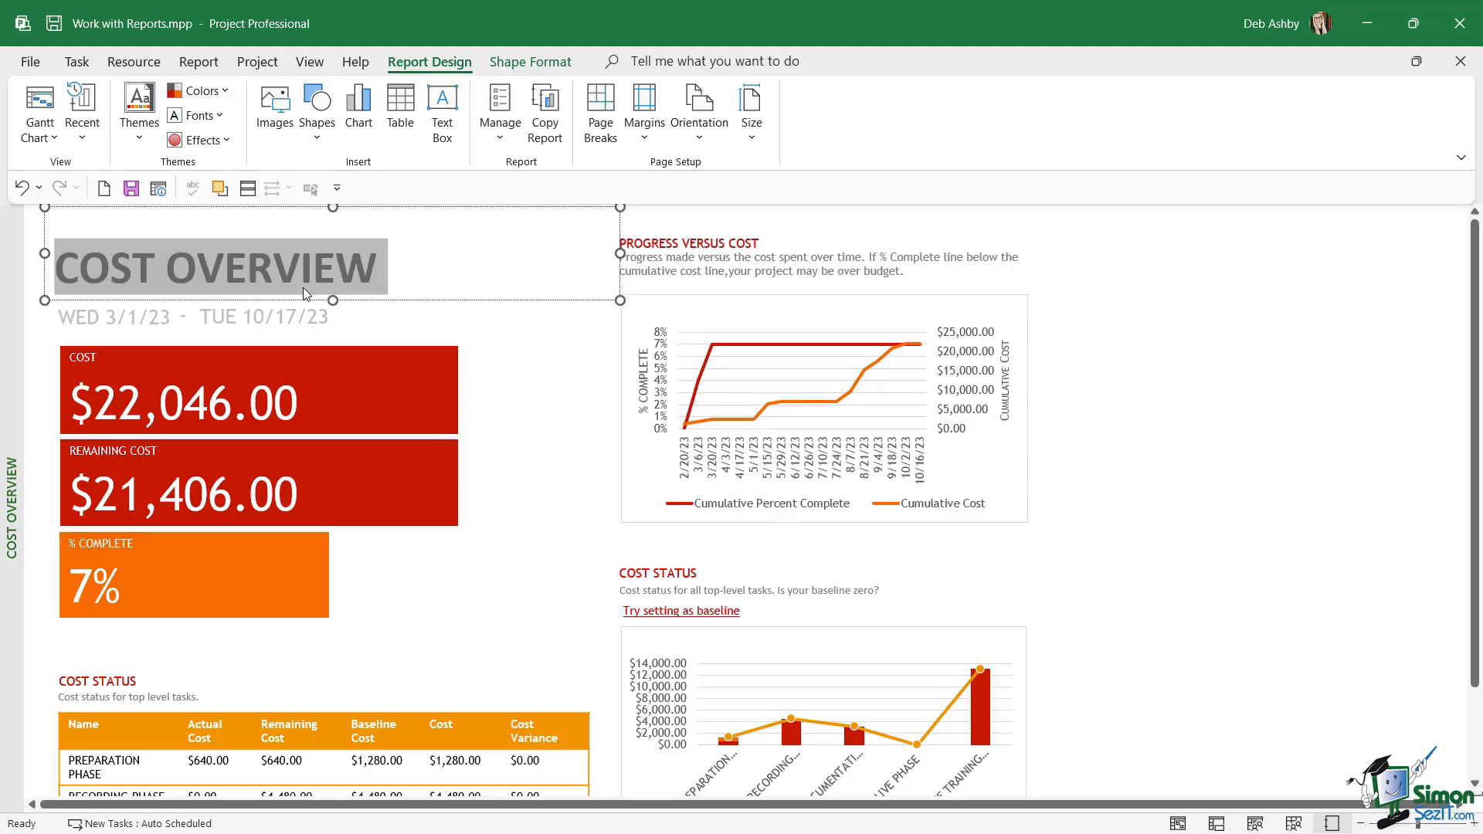
text(Costs)
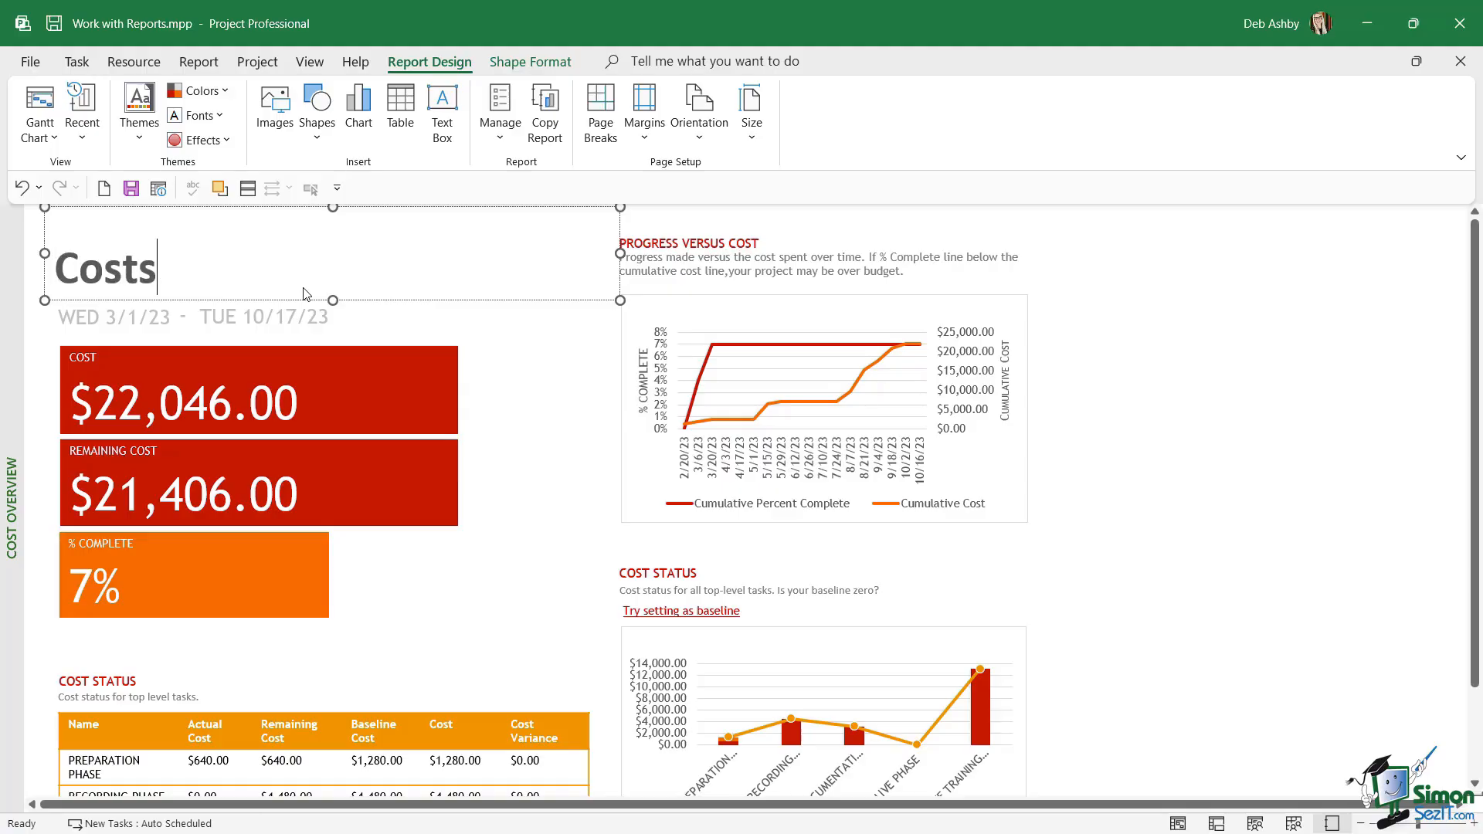
text(Report)
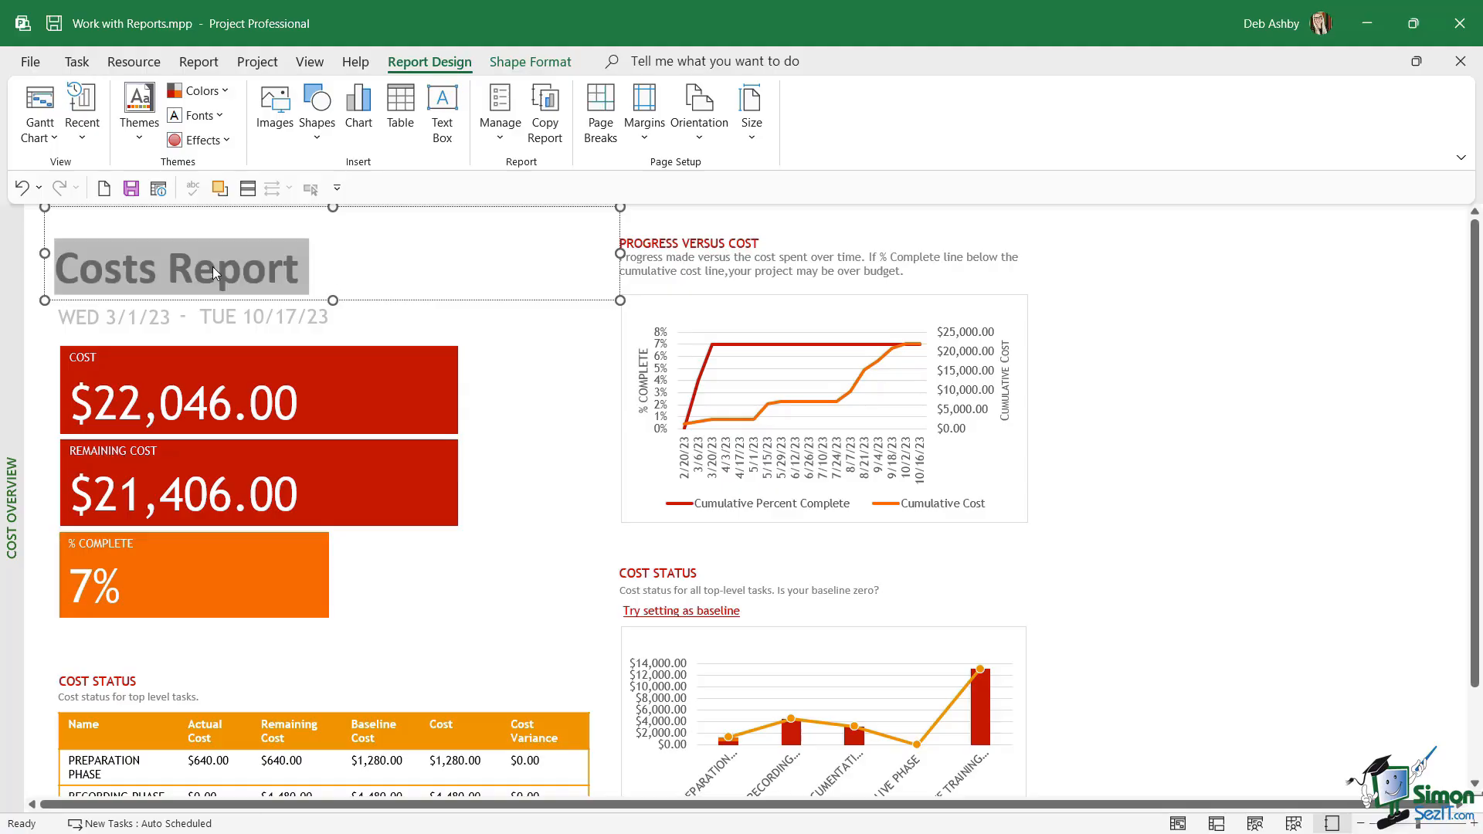
click(76, 60)
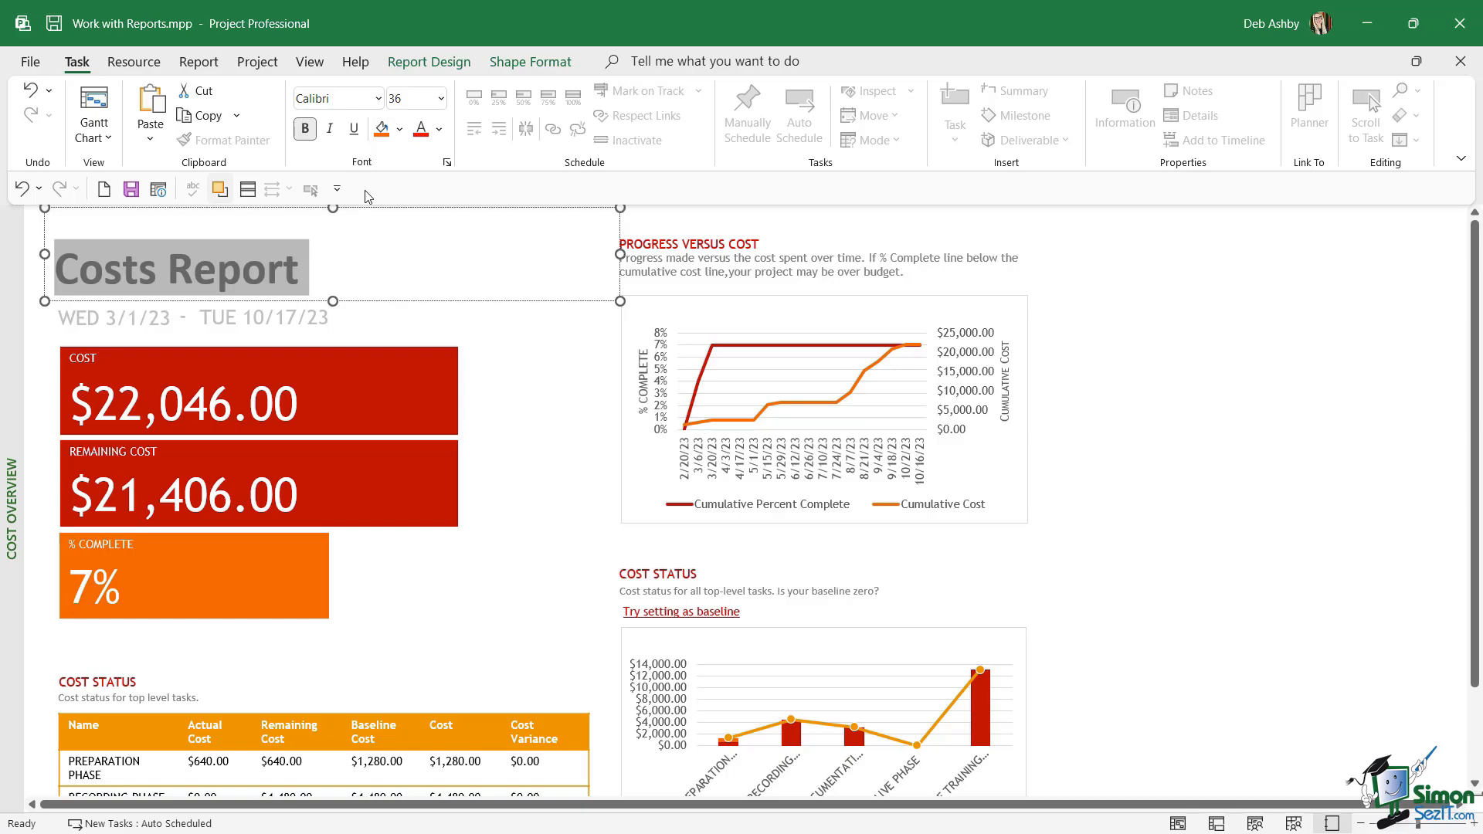
click(437, 128)
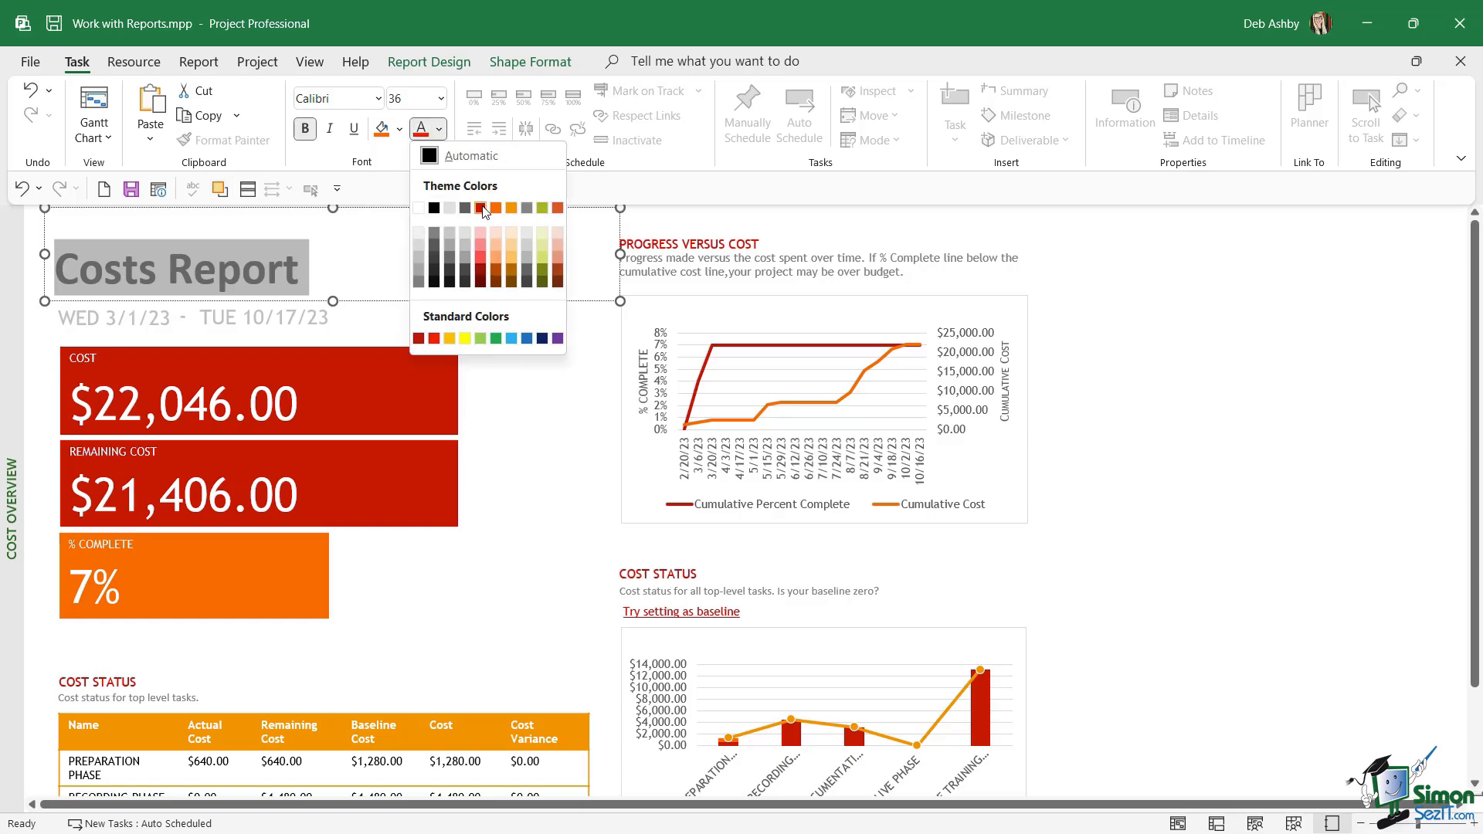
click(482, 207)
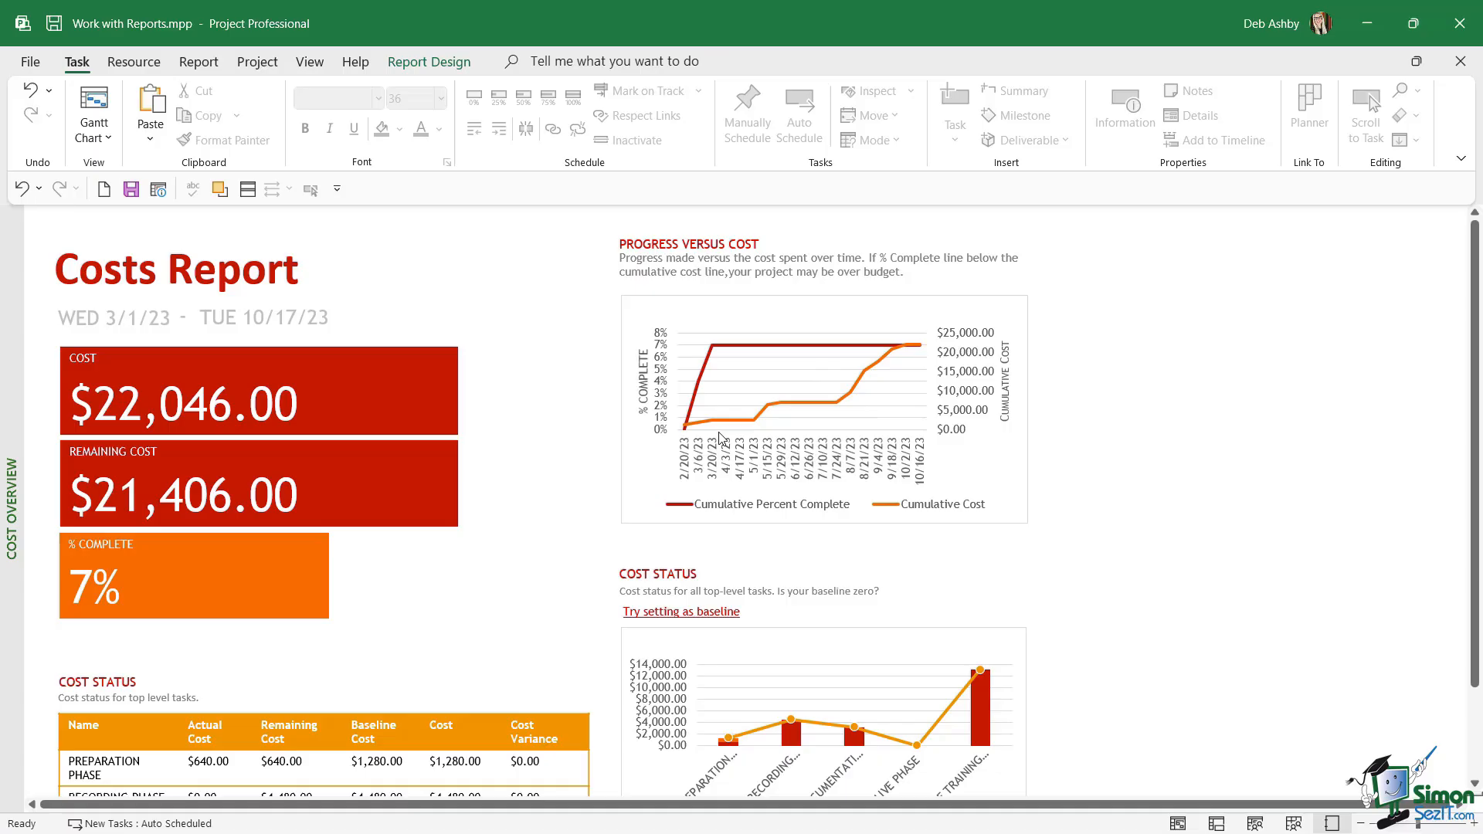
mouse_move(667, 513)
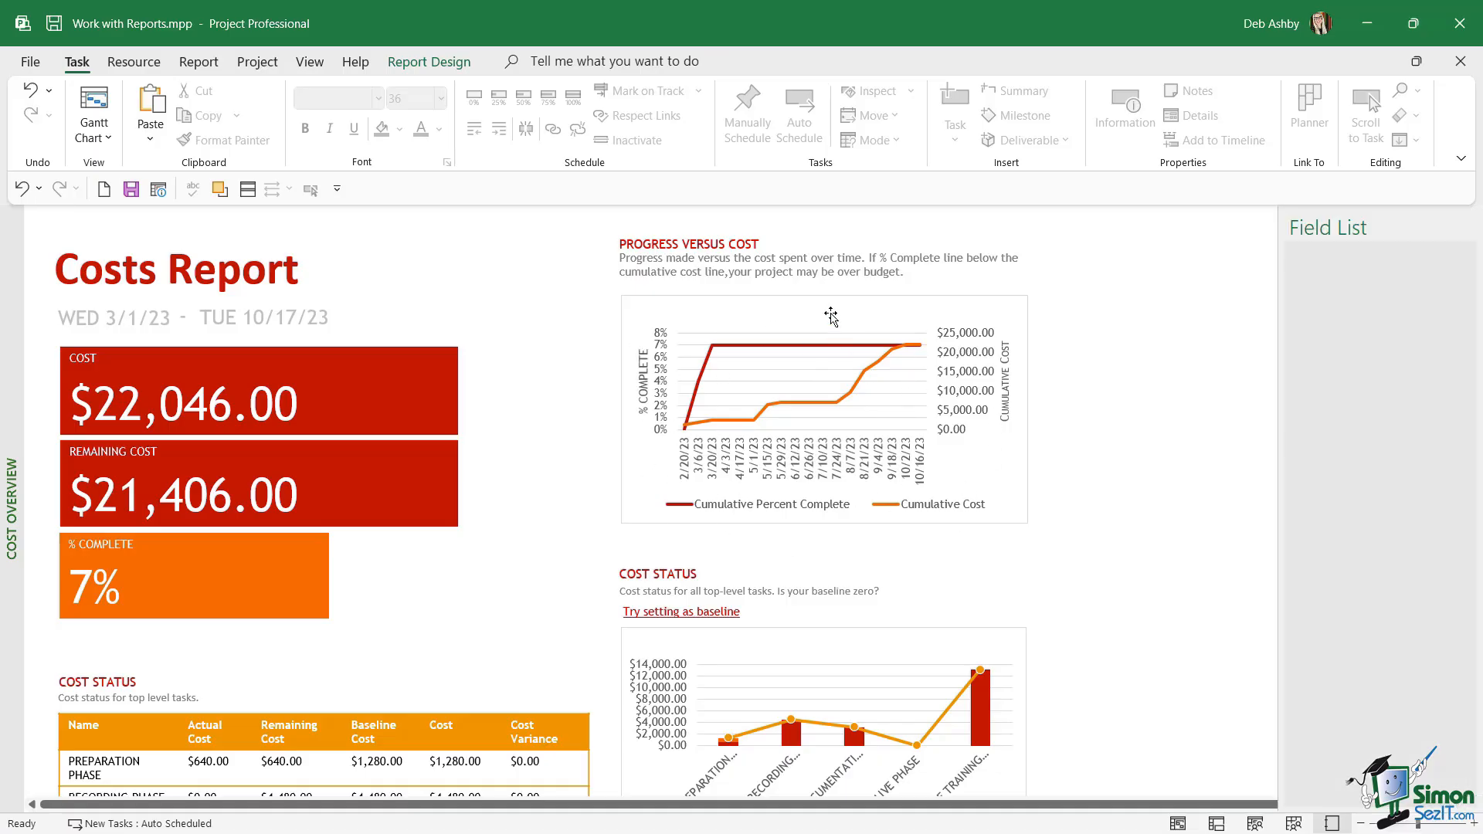
Change the Progress Versus Cost chart from a line chart to a Clustered Column chart
click(823, 406)
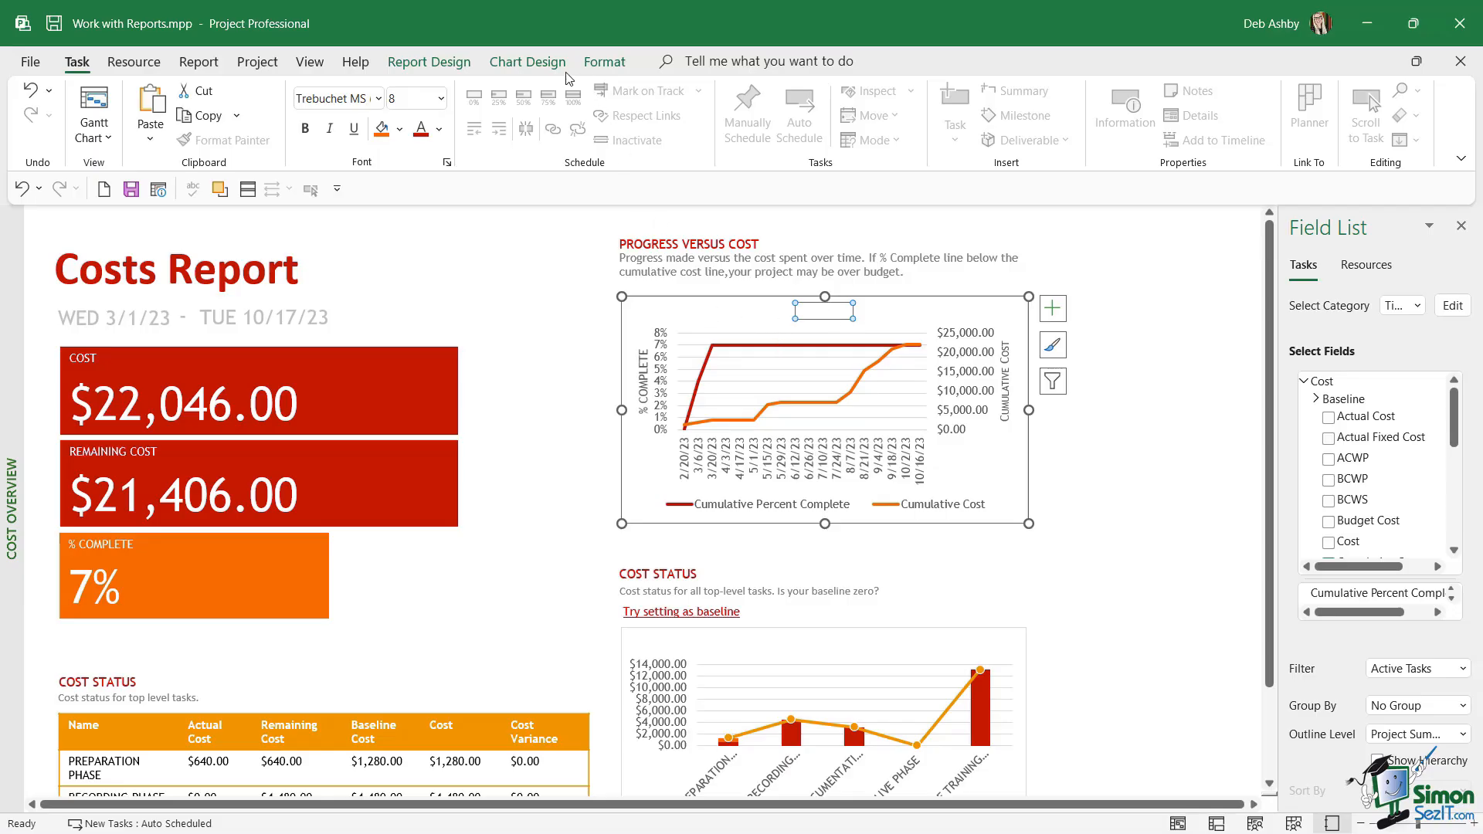
click(527, 62)
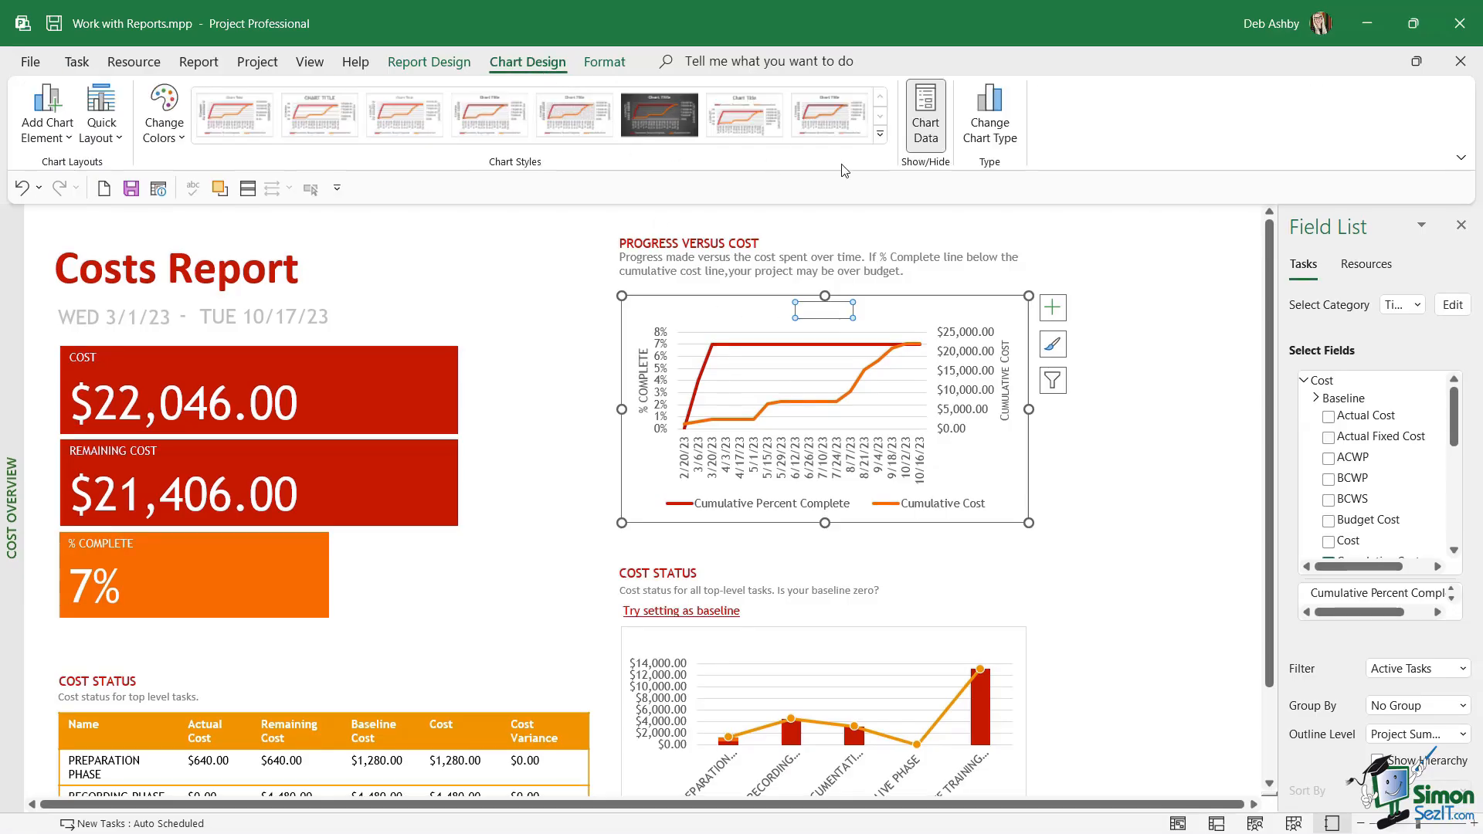
click(989, 113)
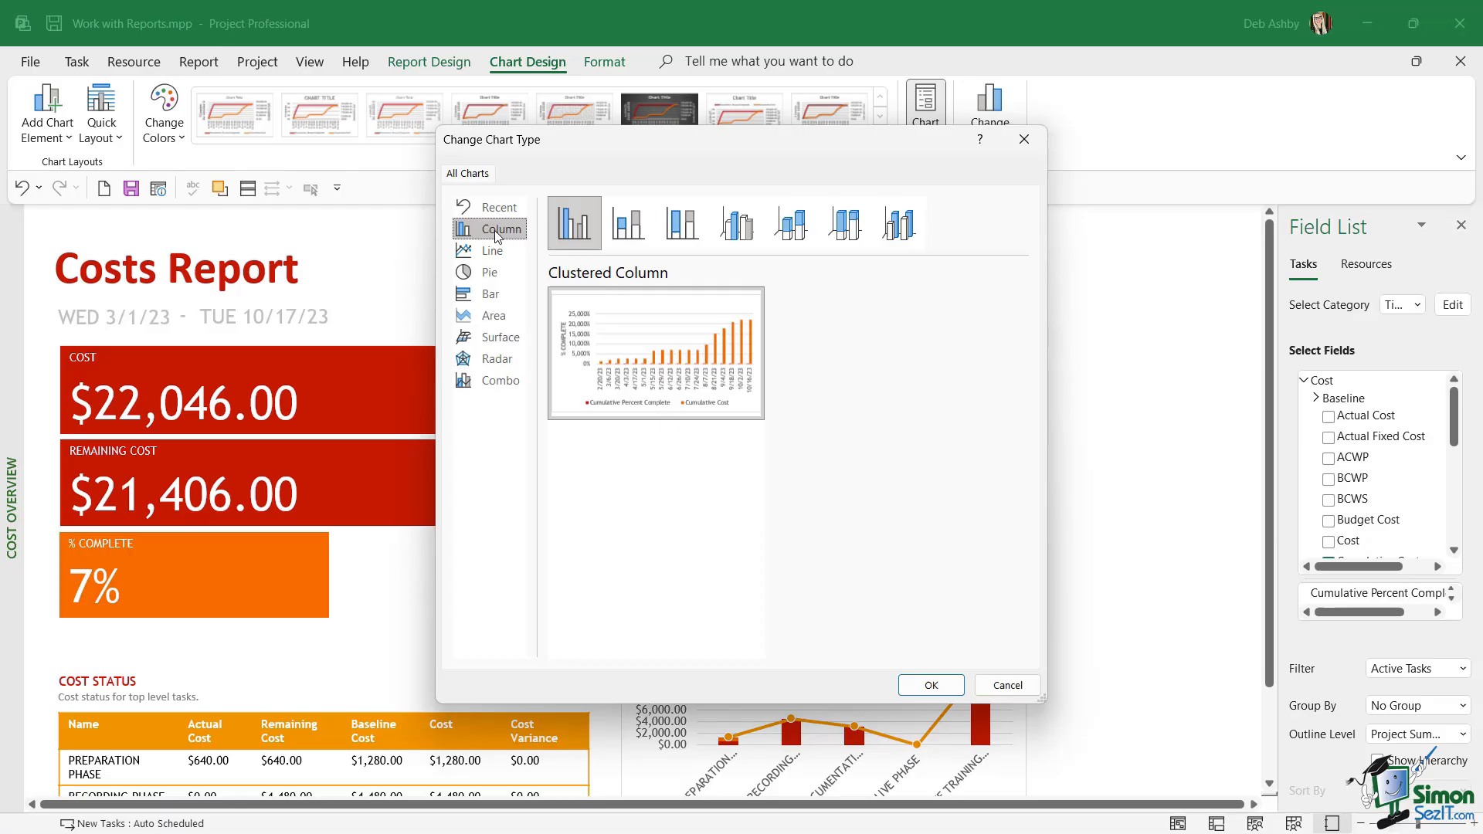
click(491, 251)
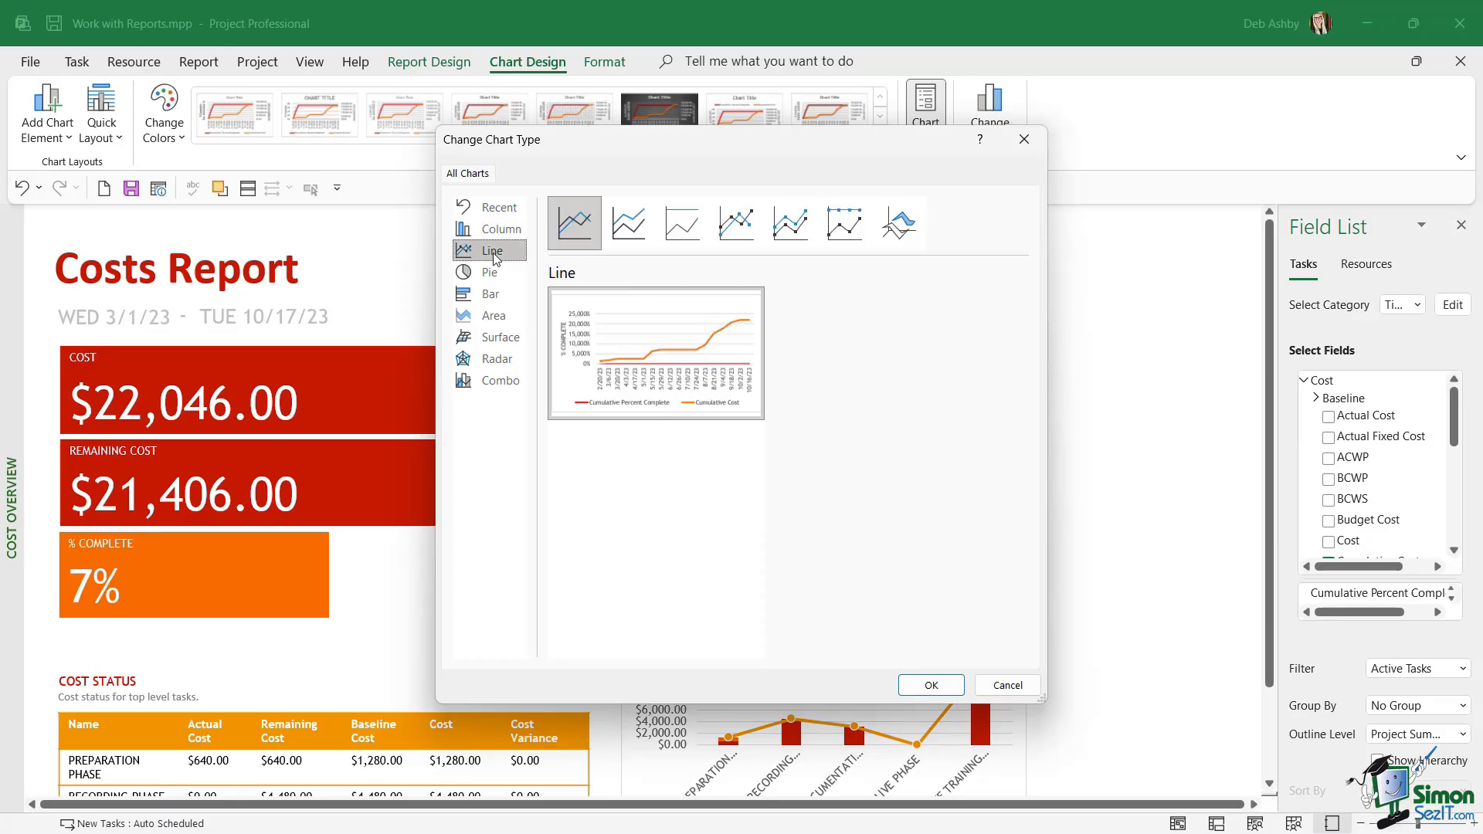
mouse_move(491, 229)
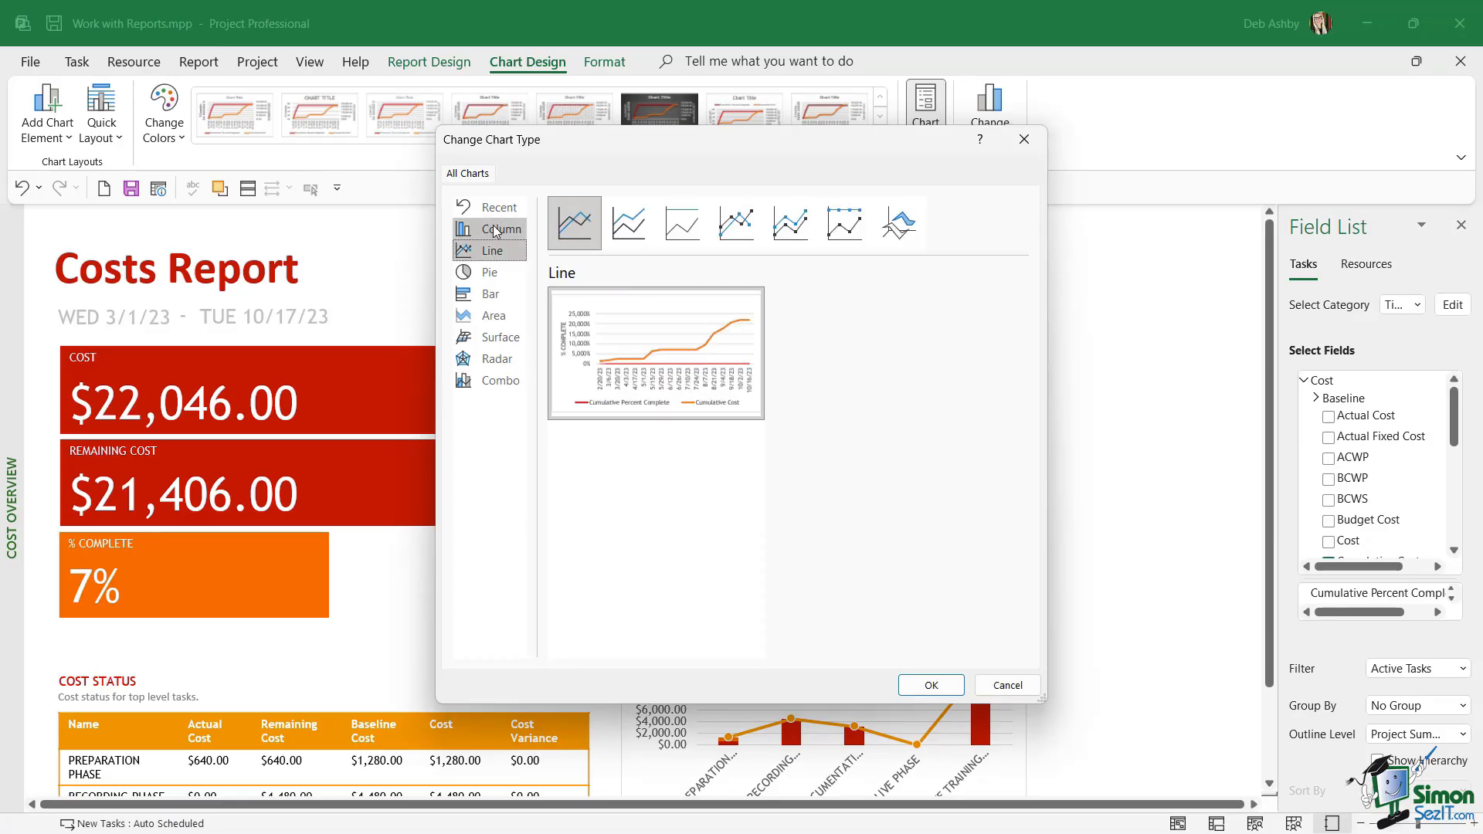
click(501, 228)
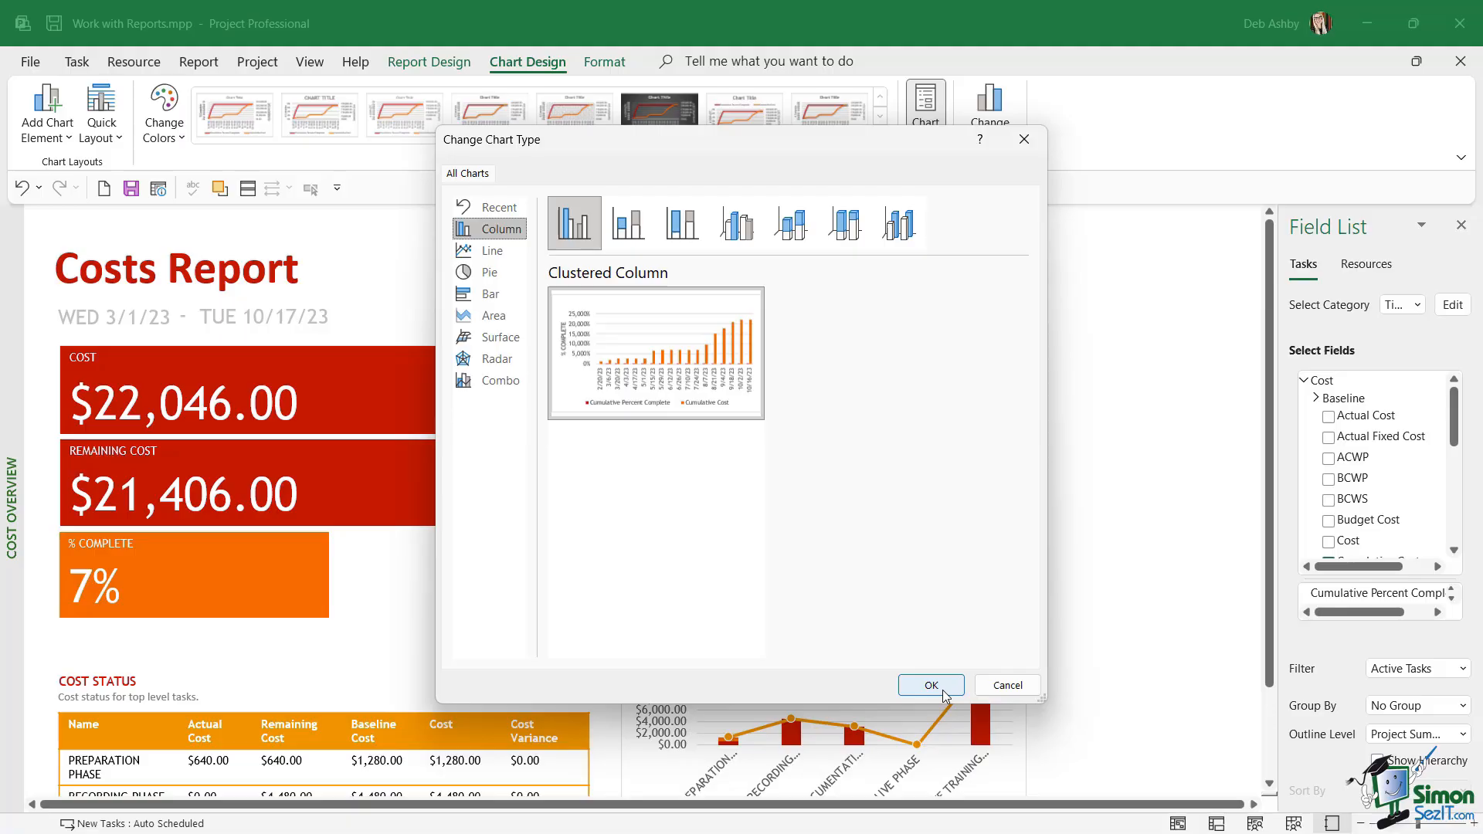
click(928, 684)
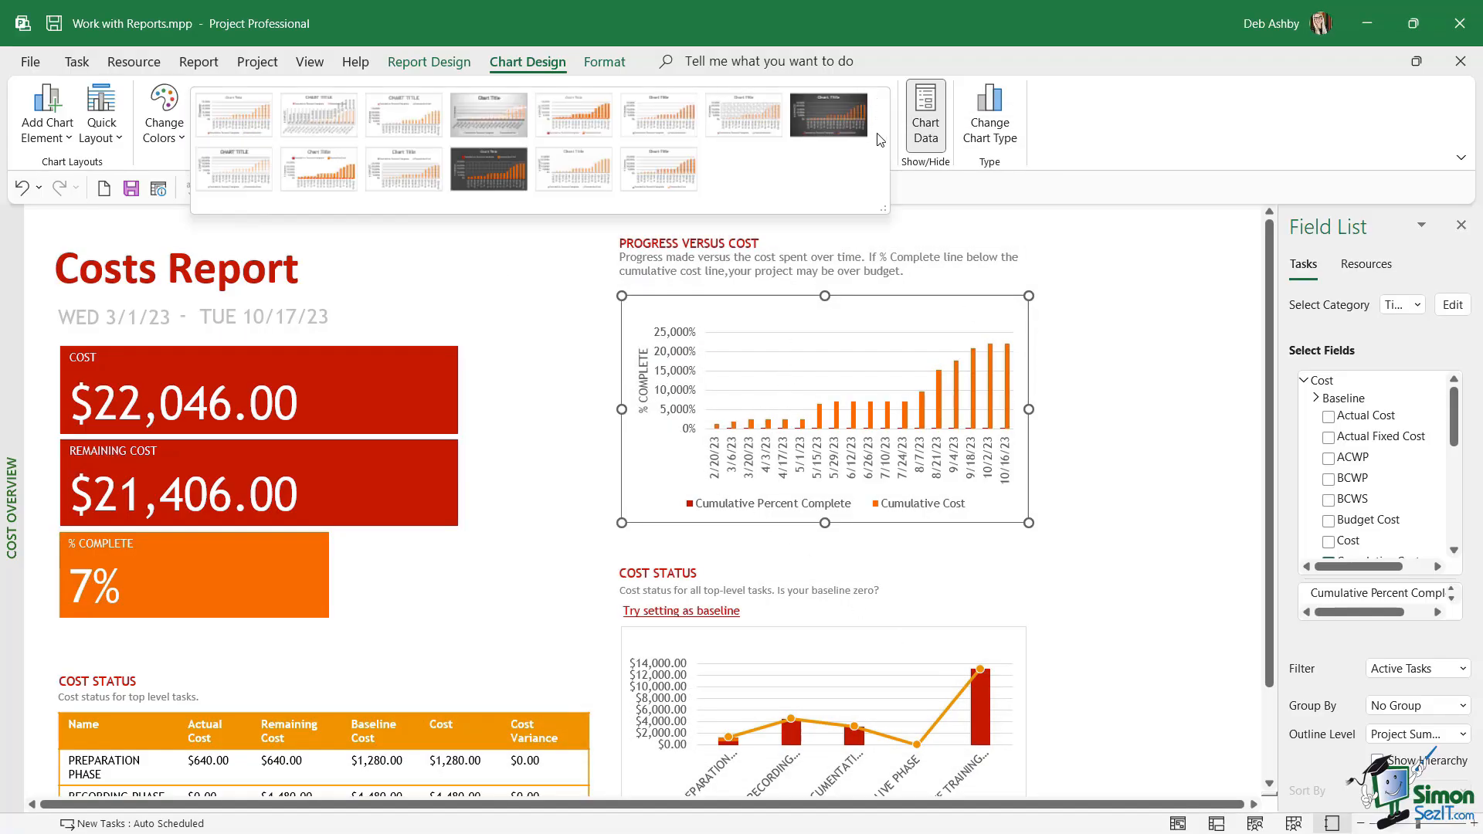
Apply the dark grey-background chart style to the Progress Versus Cost column chart
click(490, 114)
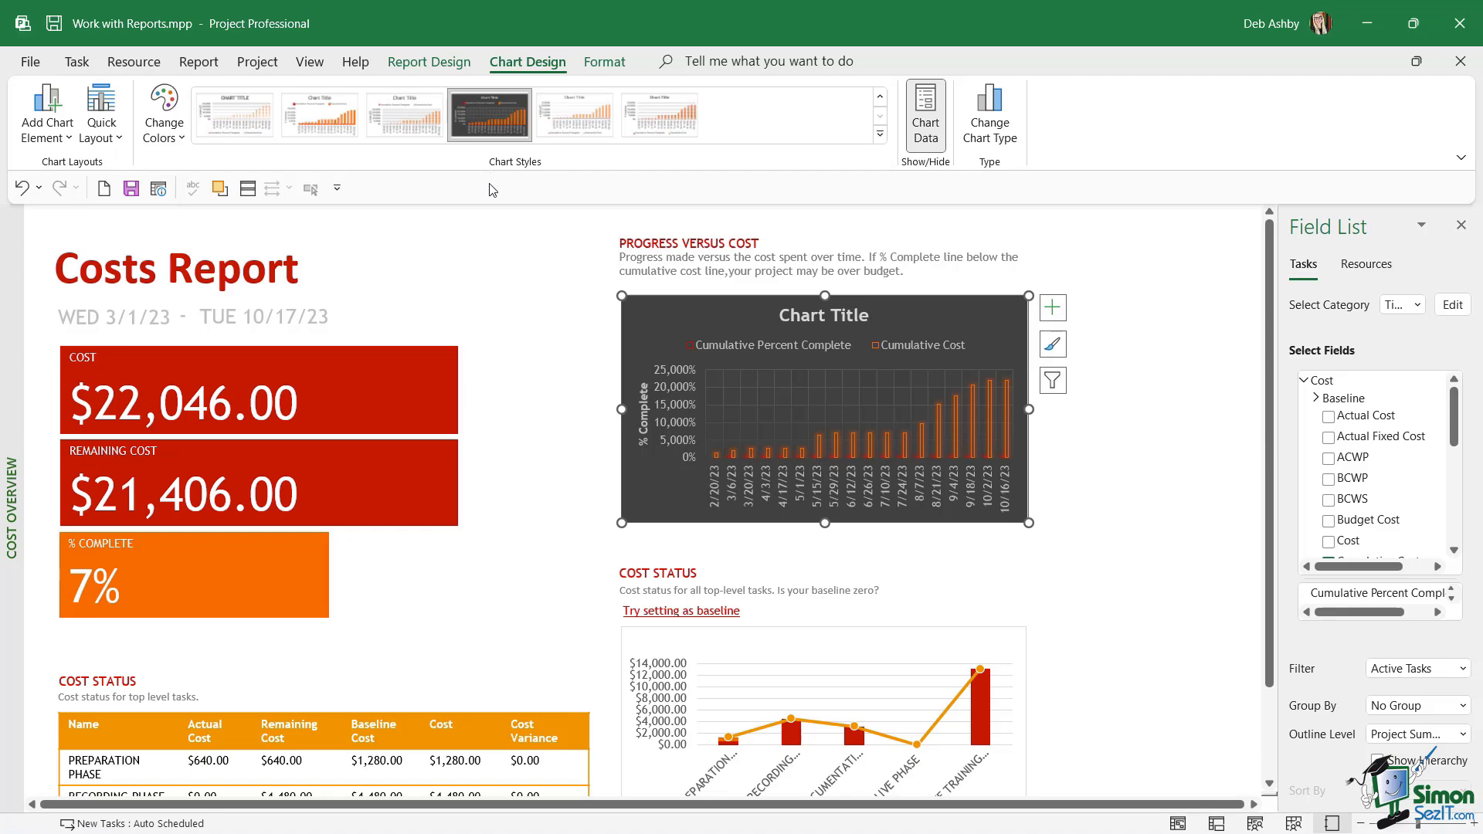
click(162, 111)
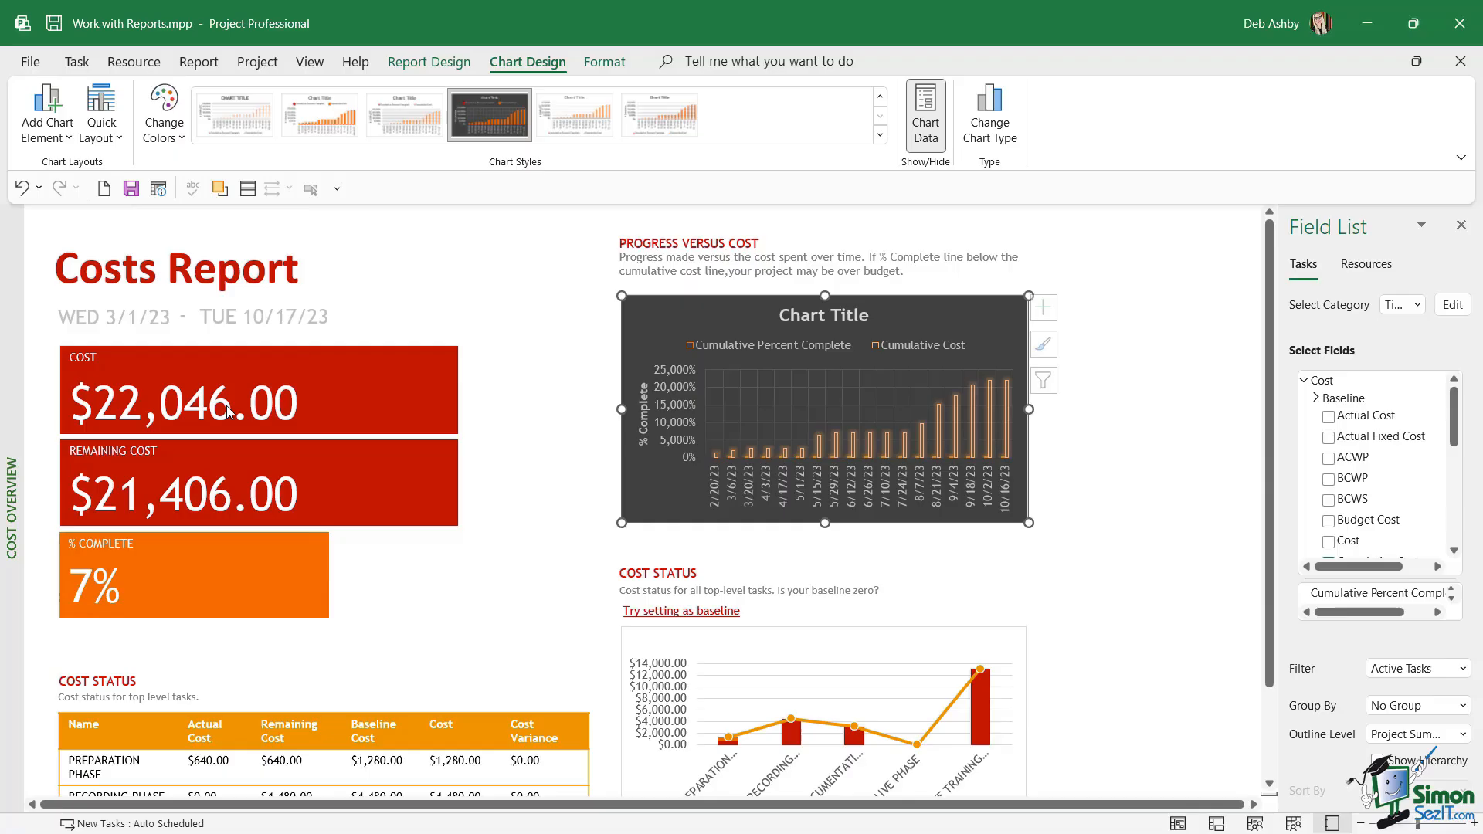
click(175, 267)
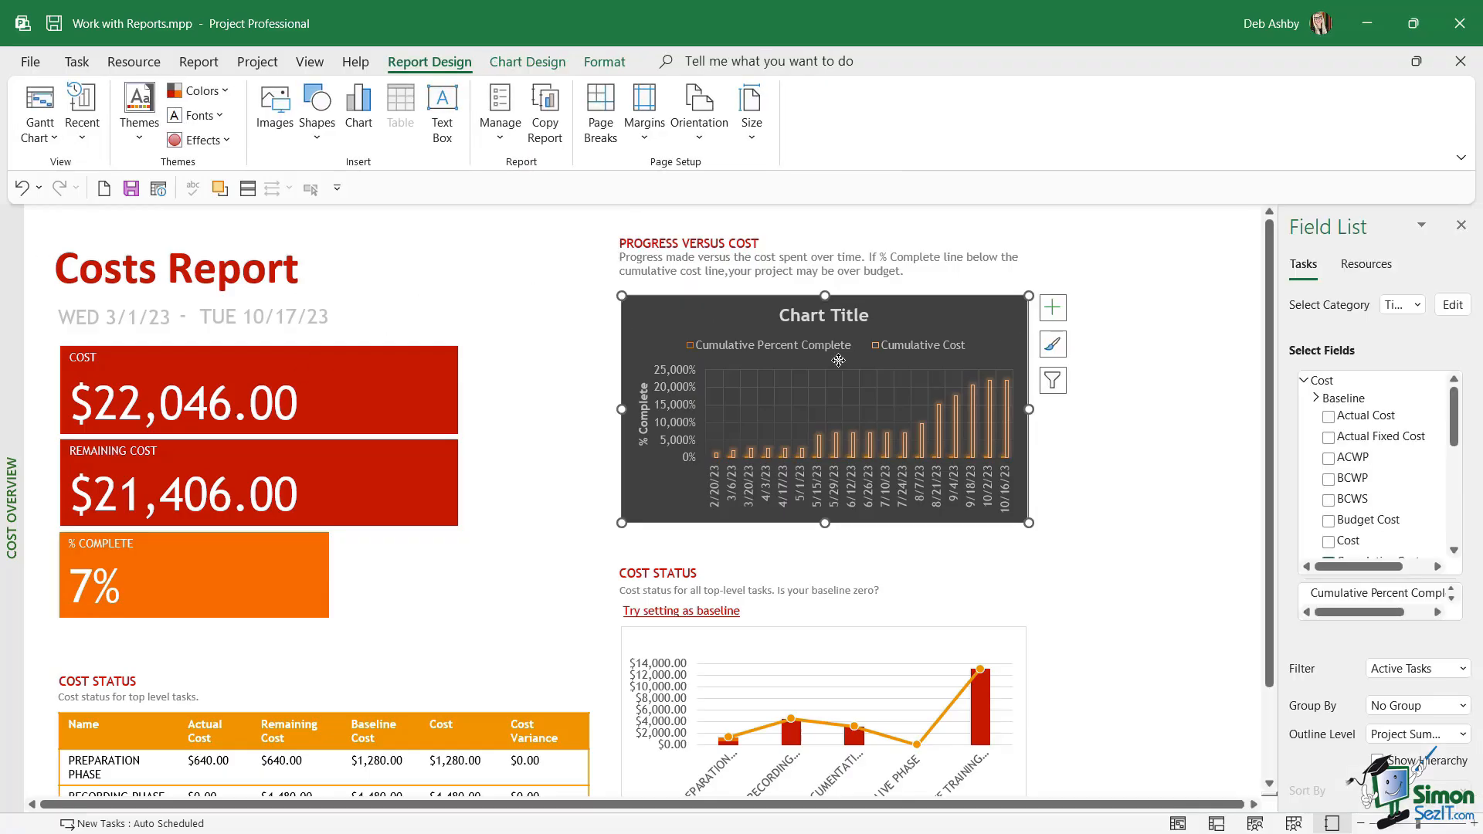
mouse_move(839, 365)
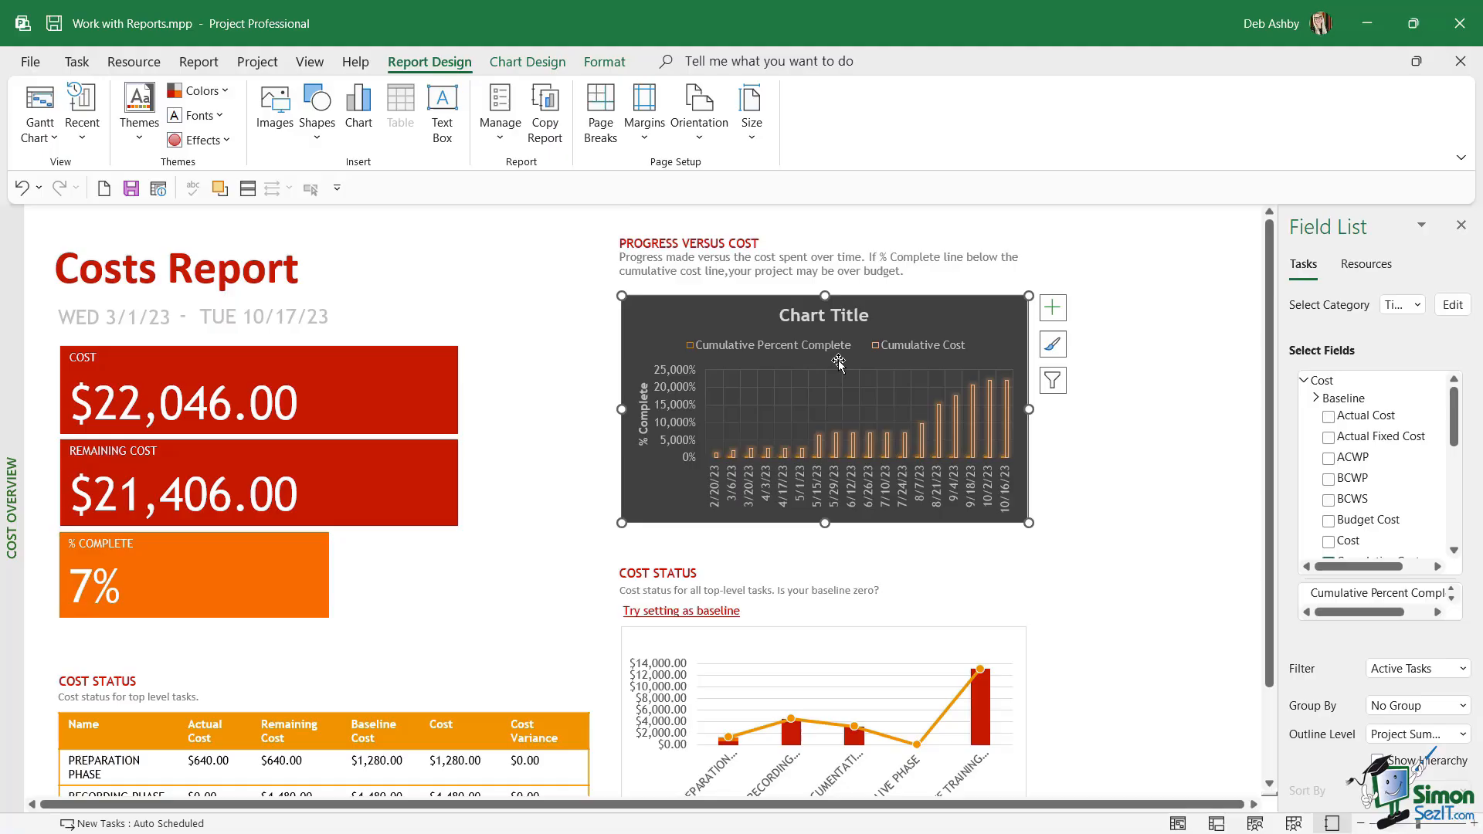
mouse_move(1381, 339)
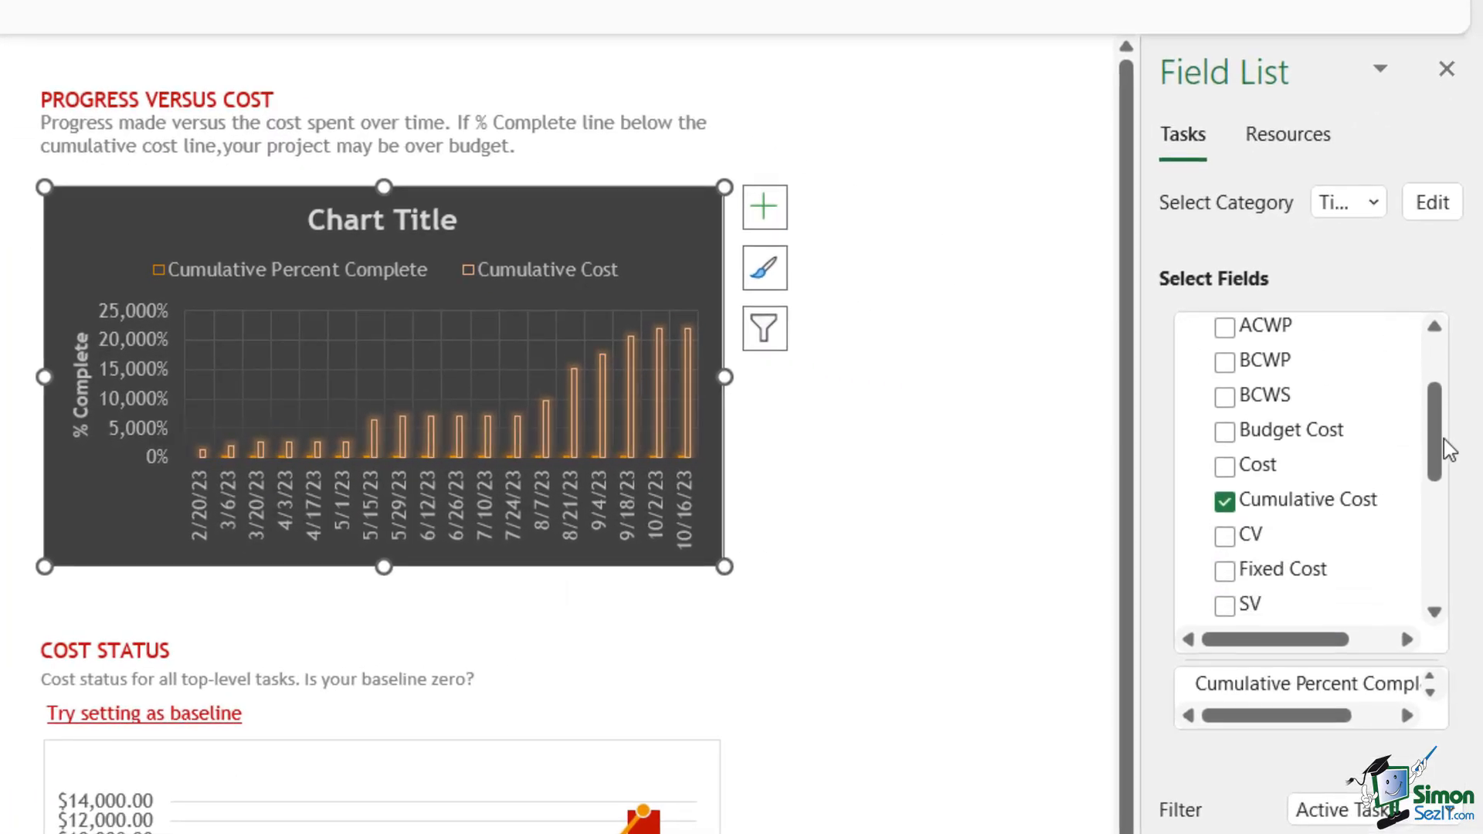
Untick Cumulative Percent Complete in the Field List so the chart plots only Cumulative Cost
scroll(down, 3)
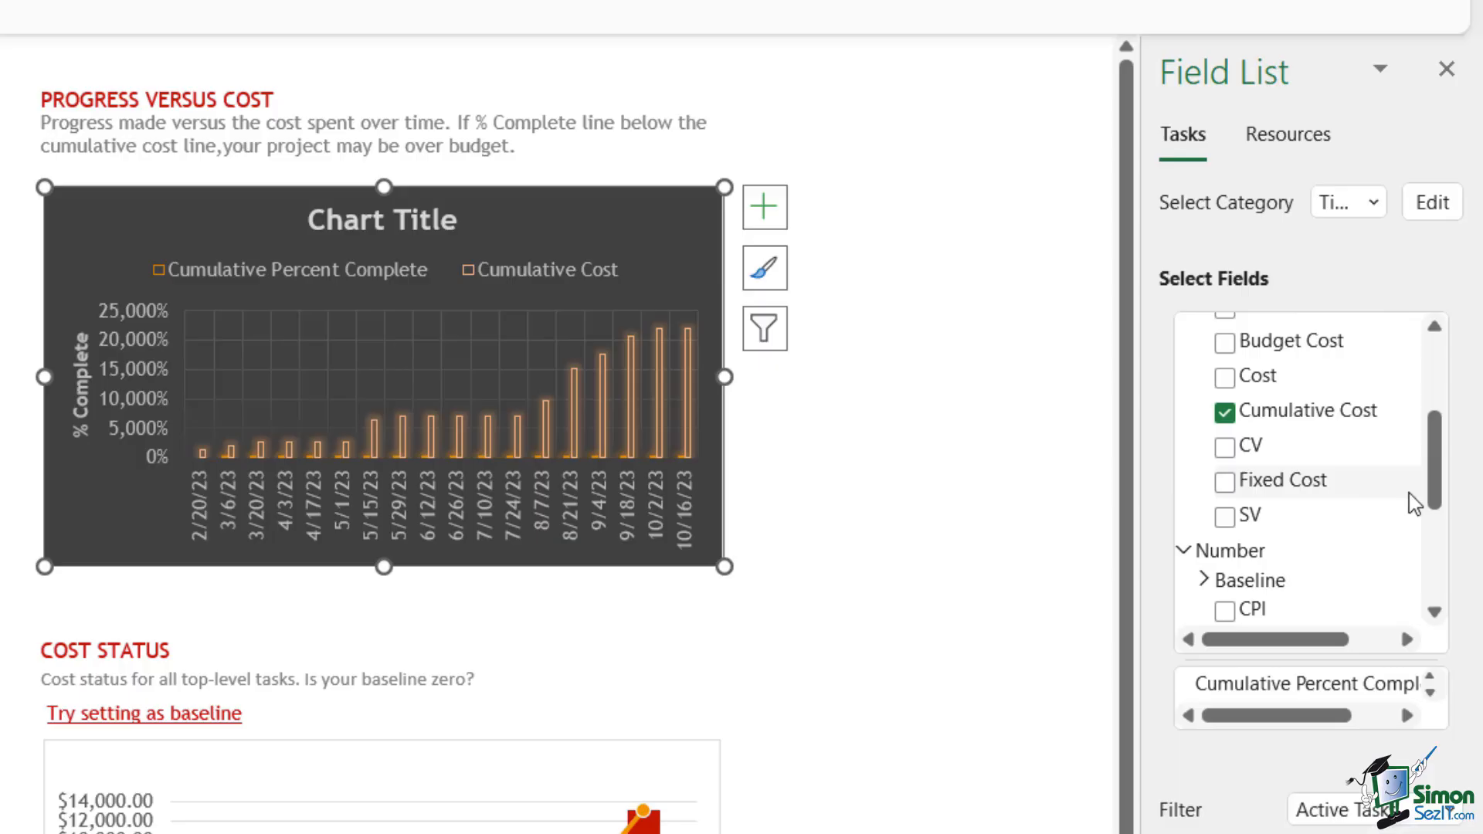
mouse_move(1202, 474)
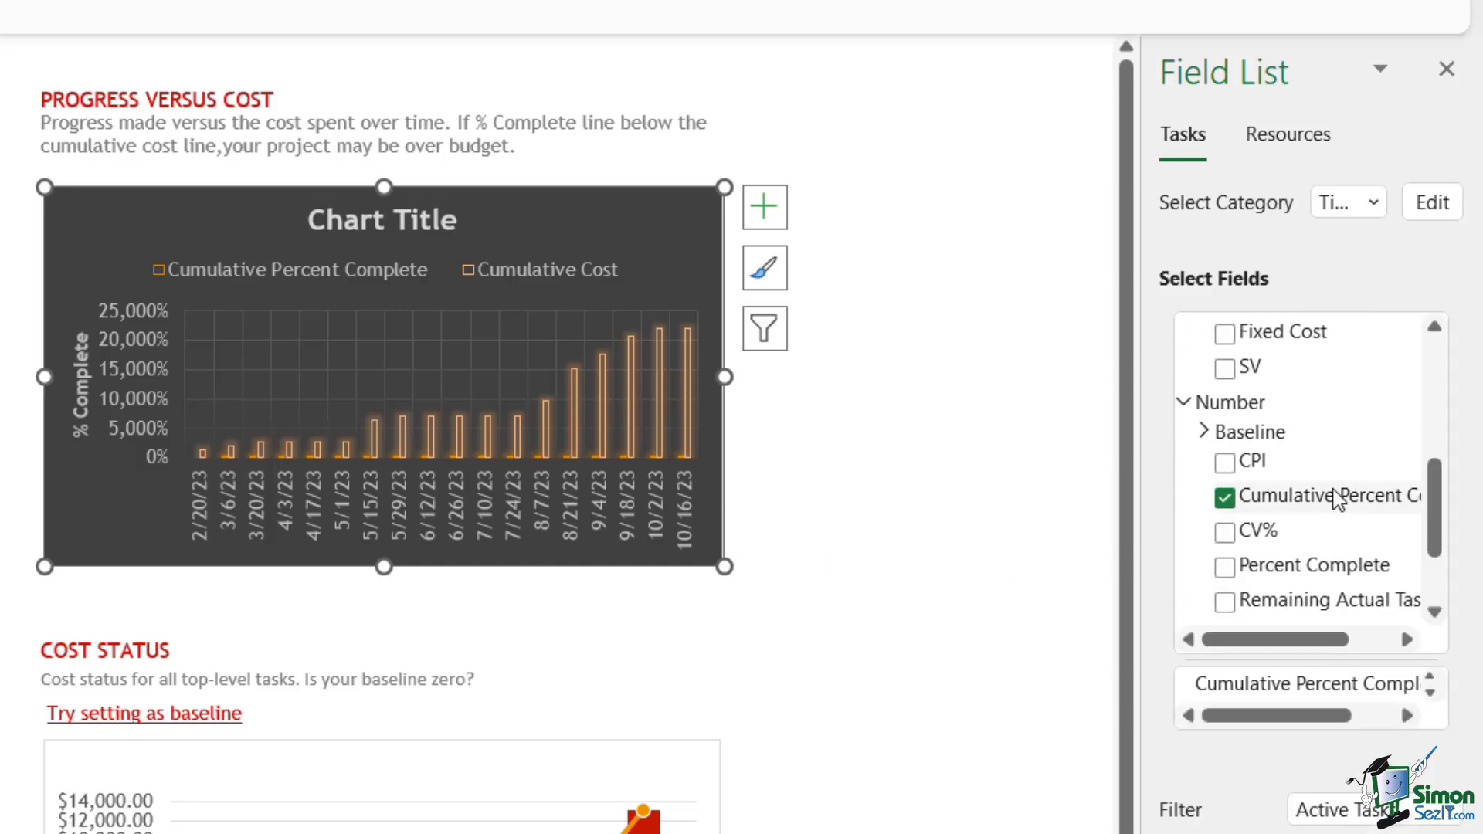
scroll(up, 3)
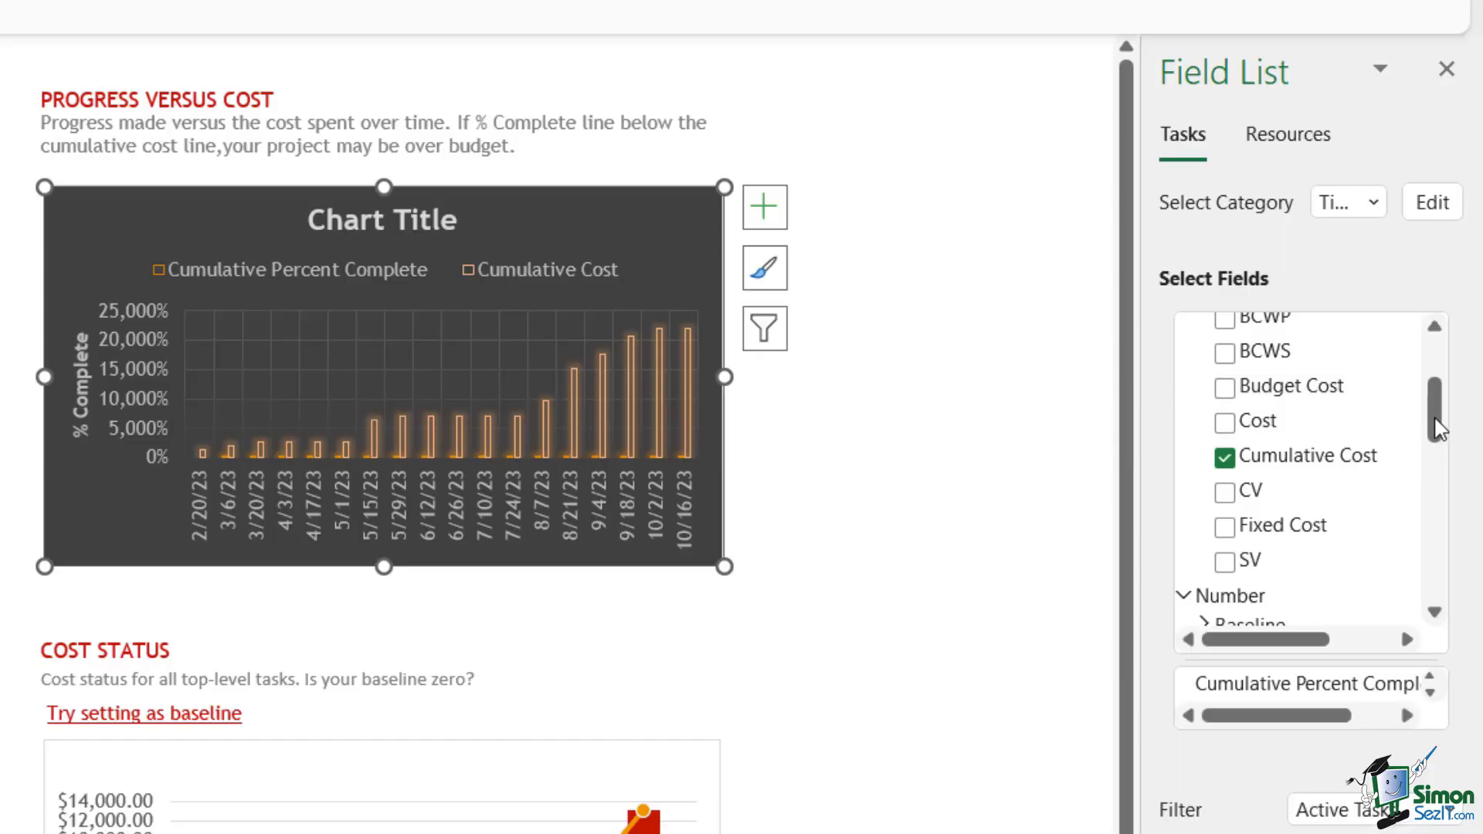
scroll(down, 3)
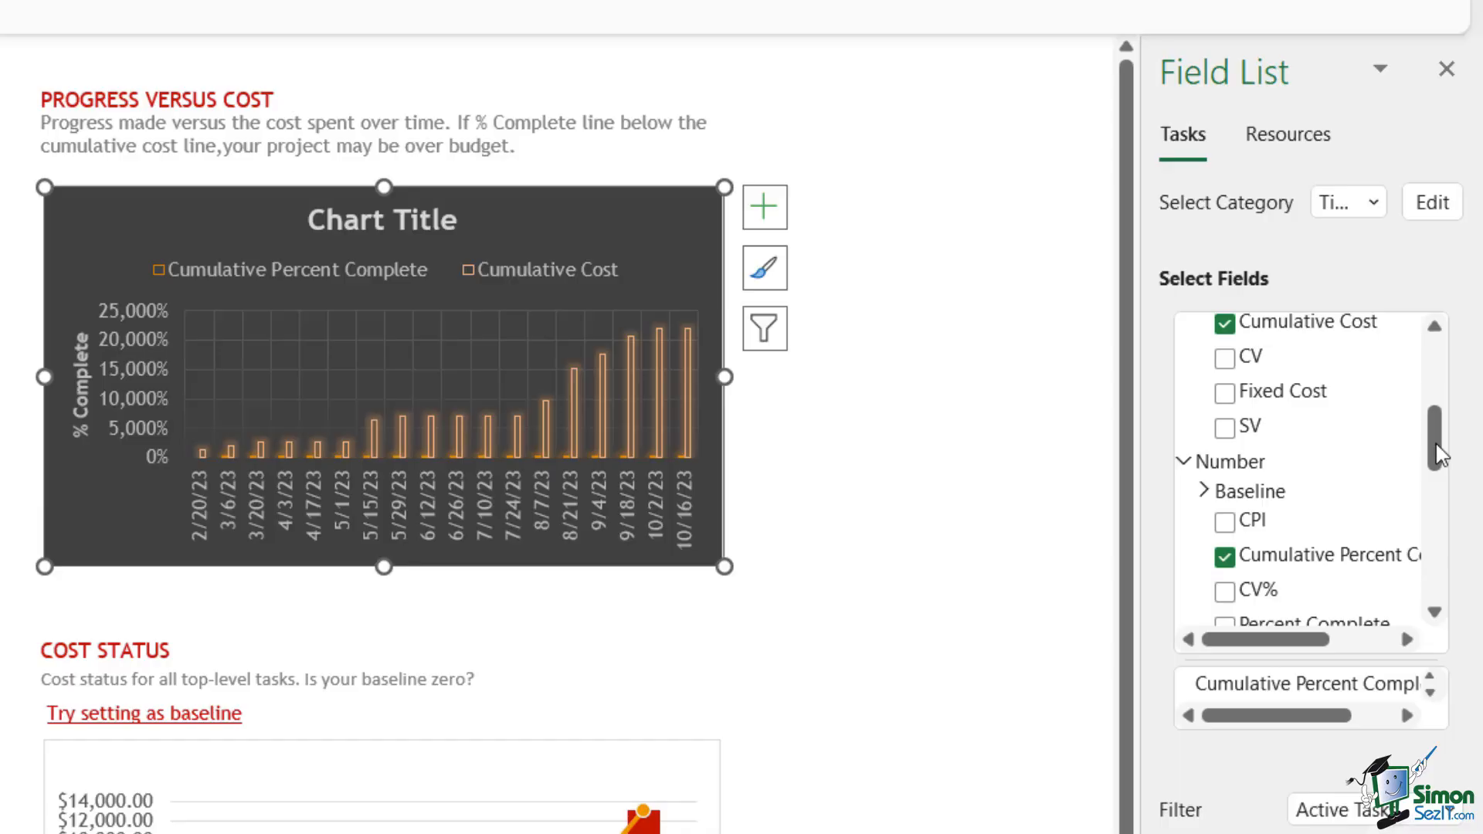
scroll(down, 3)
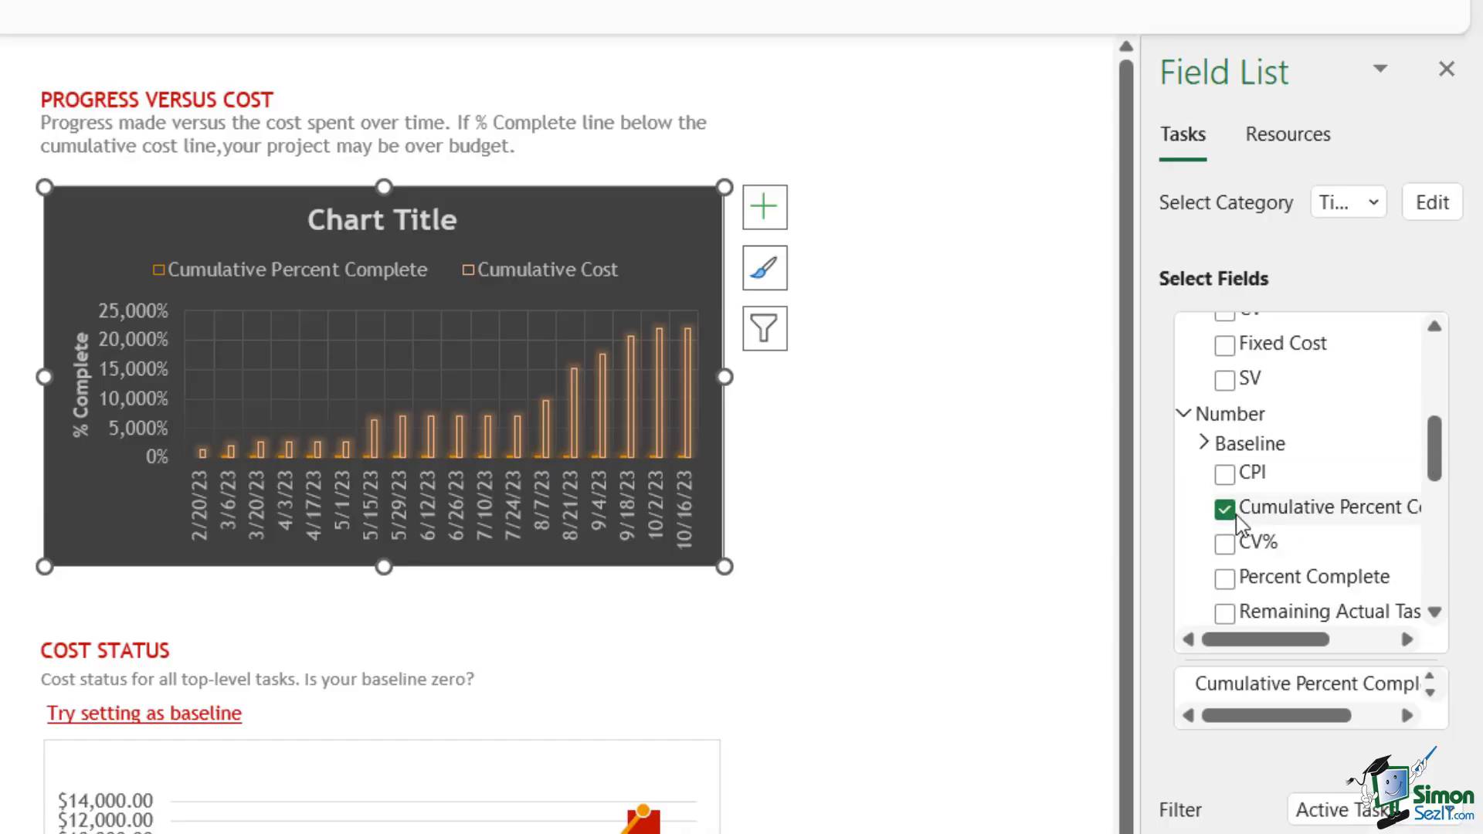
click(1224, 509)
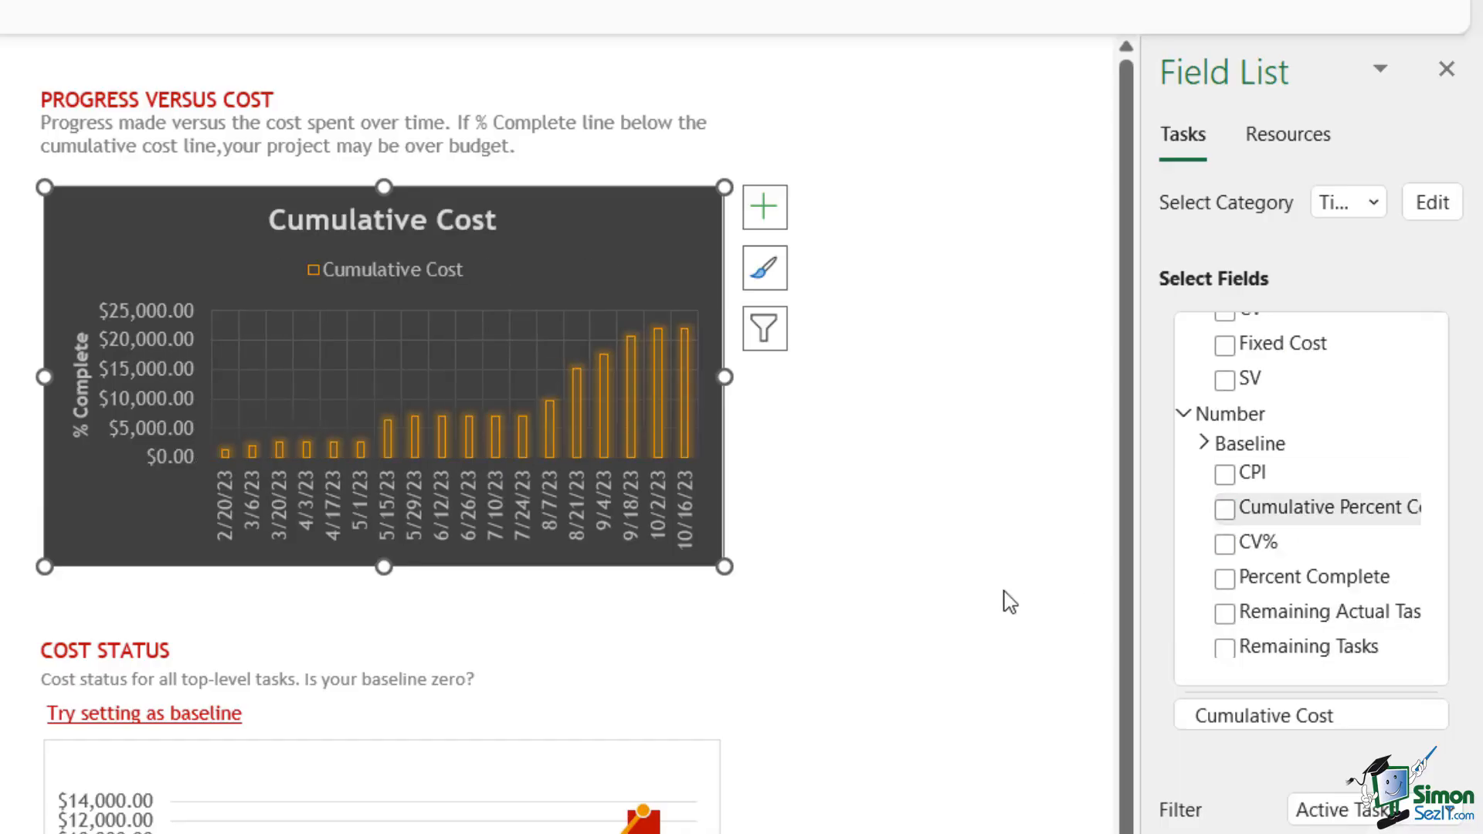
mouse_move(1377, 408)
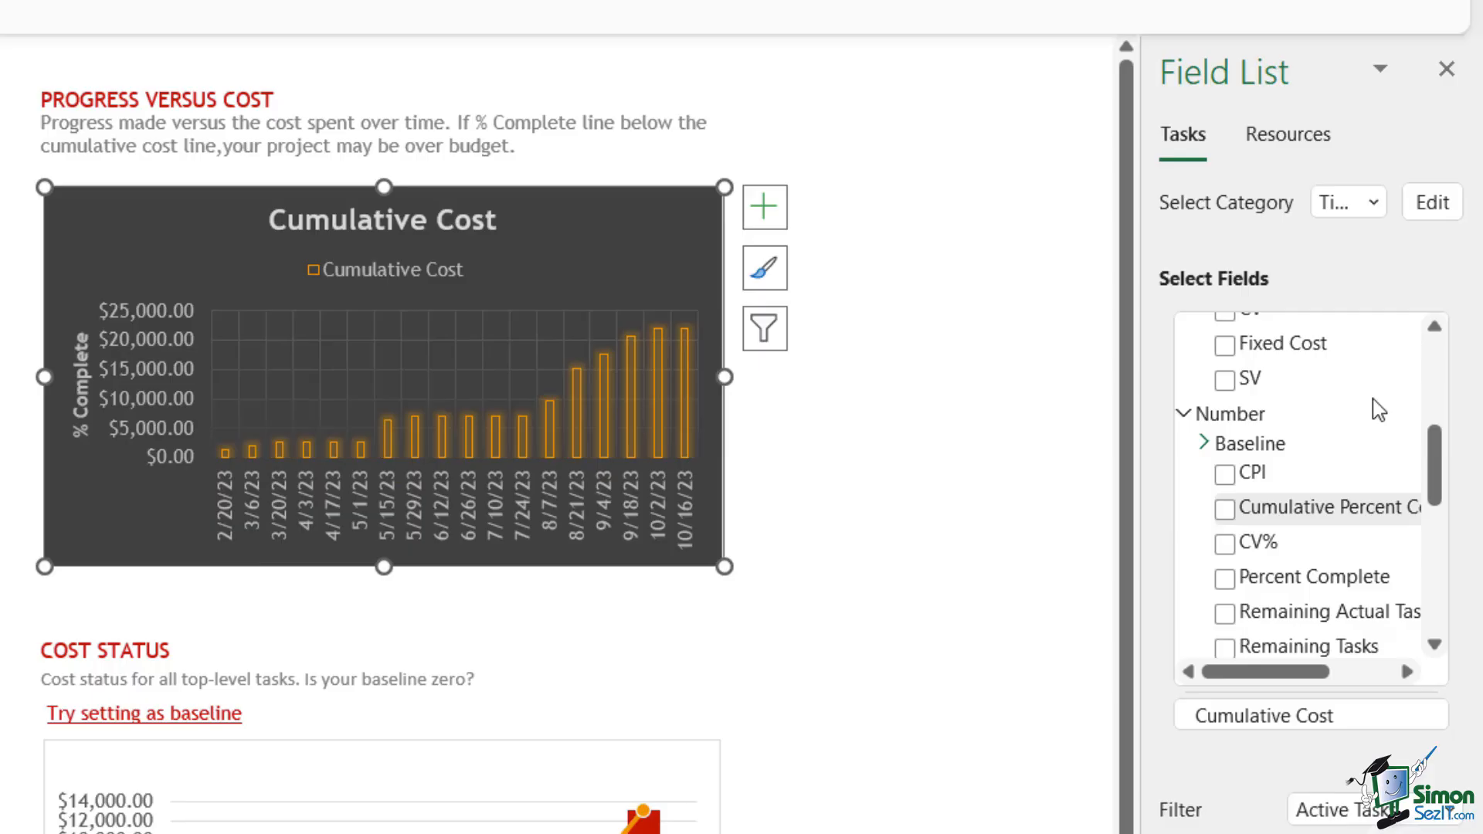
scroll(up, 3)
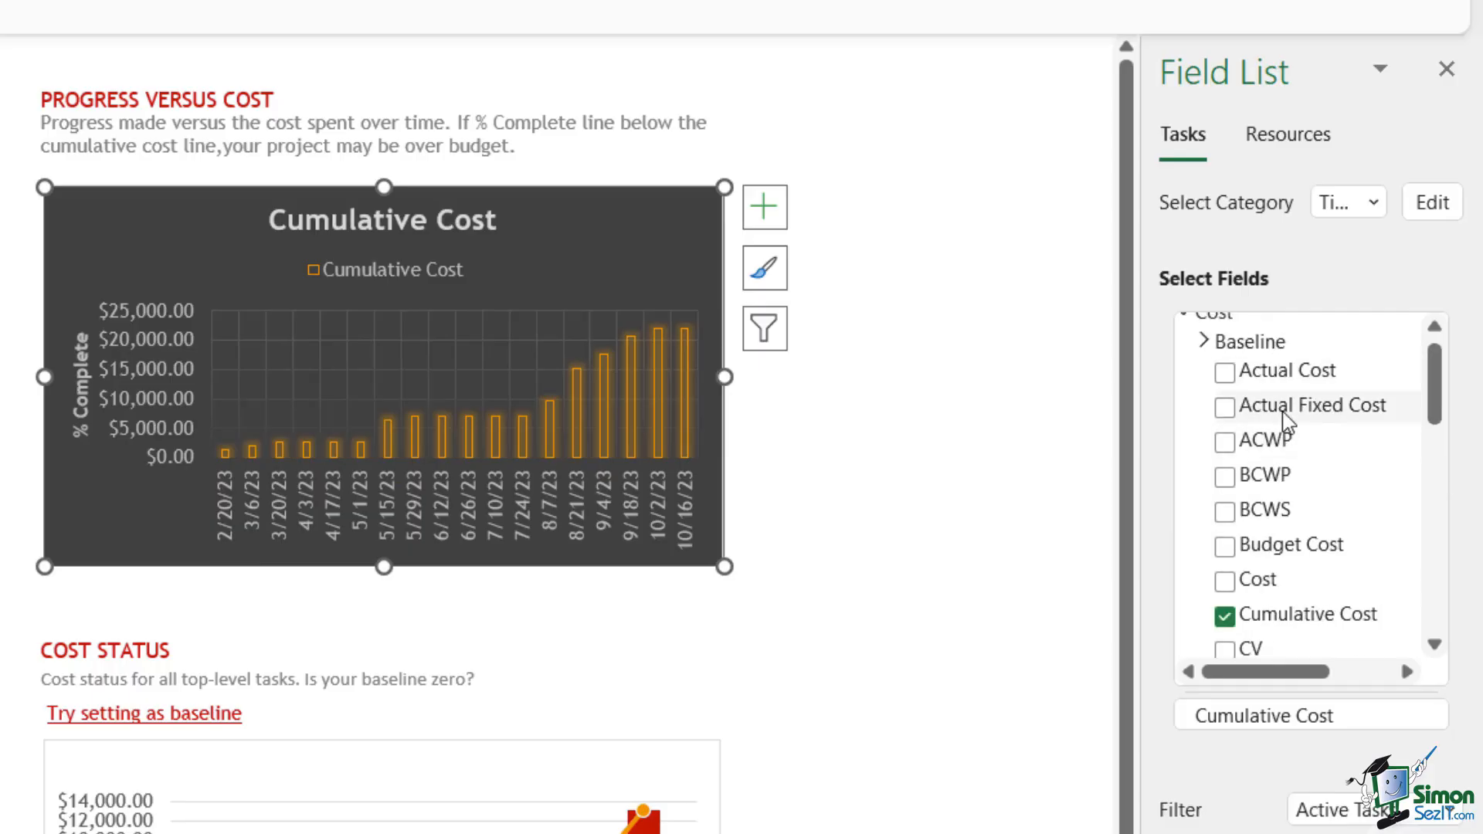
mouse_move(1228, 504)
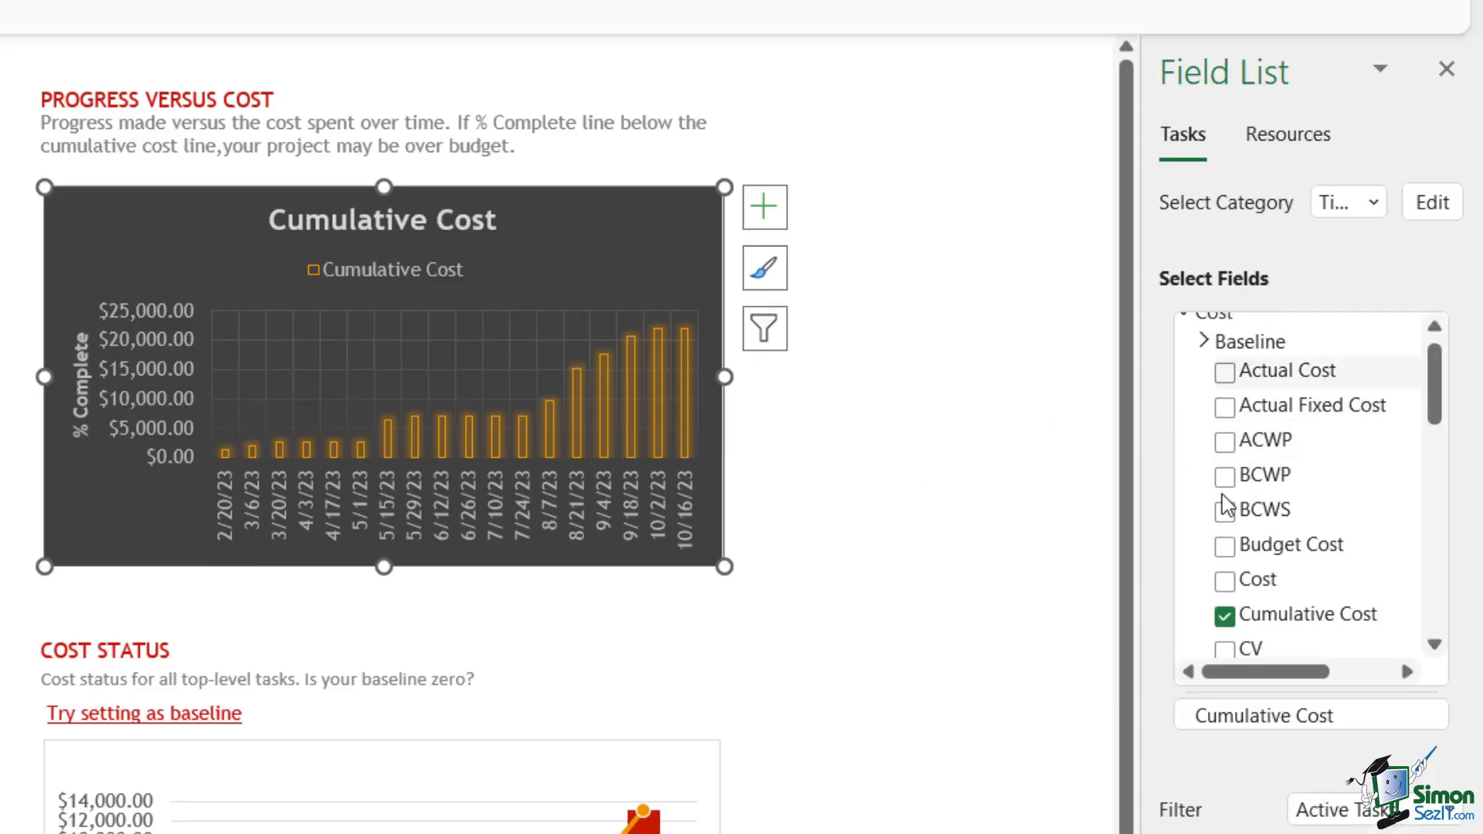
scroll(down, 3)
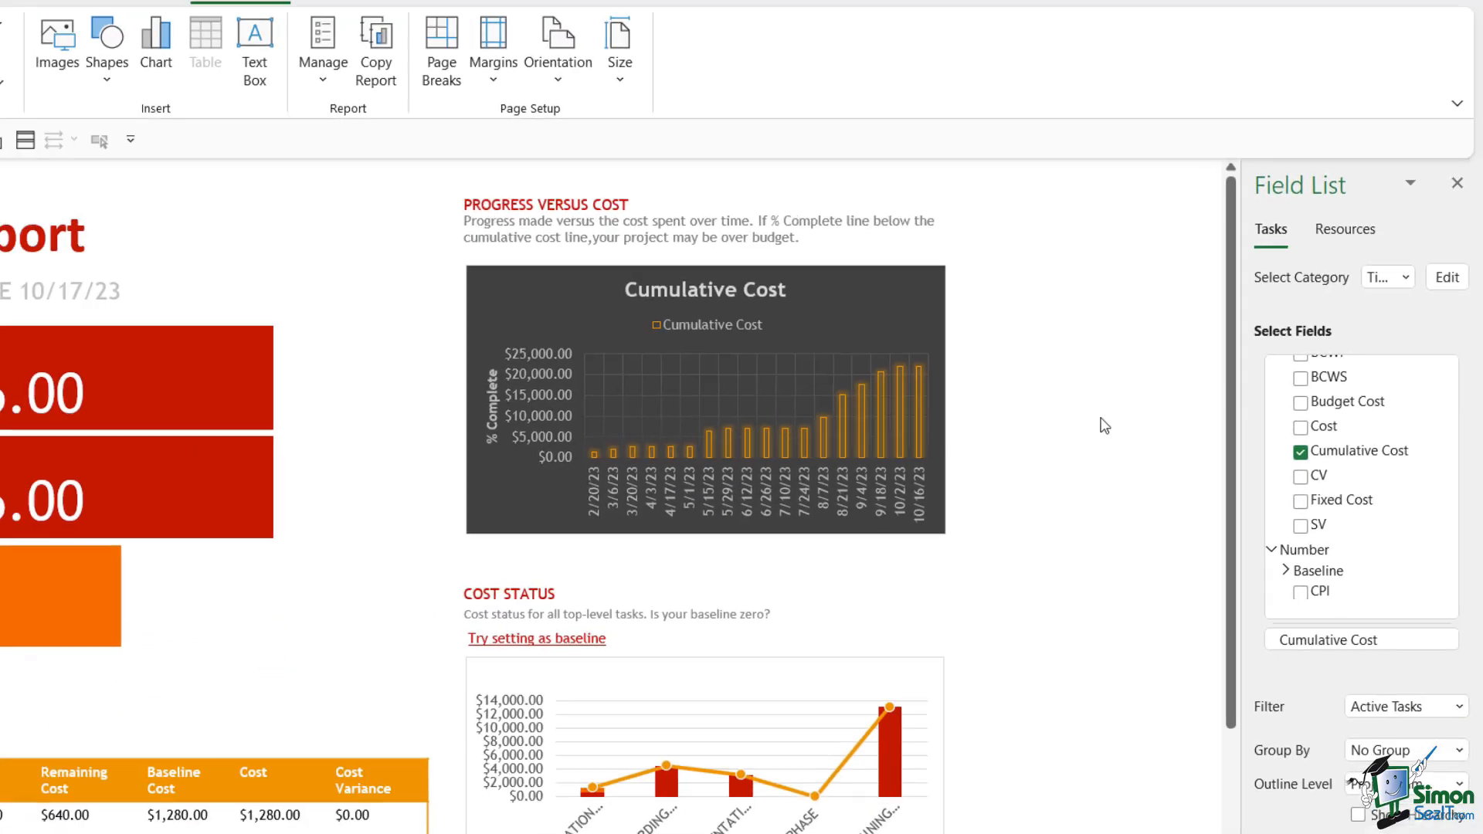
Swap the chart's Cumulative Cost series for Cost in the Field List
click(1457, 182)
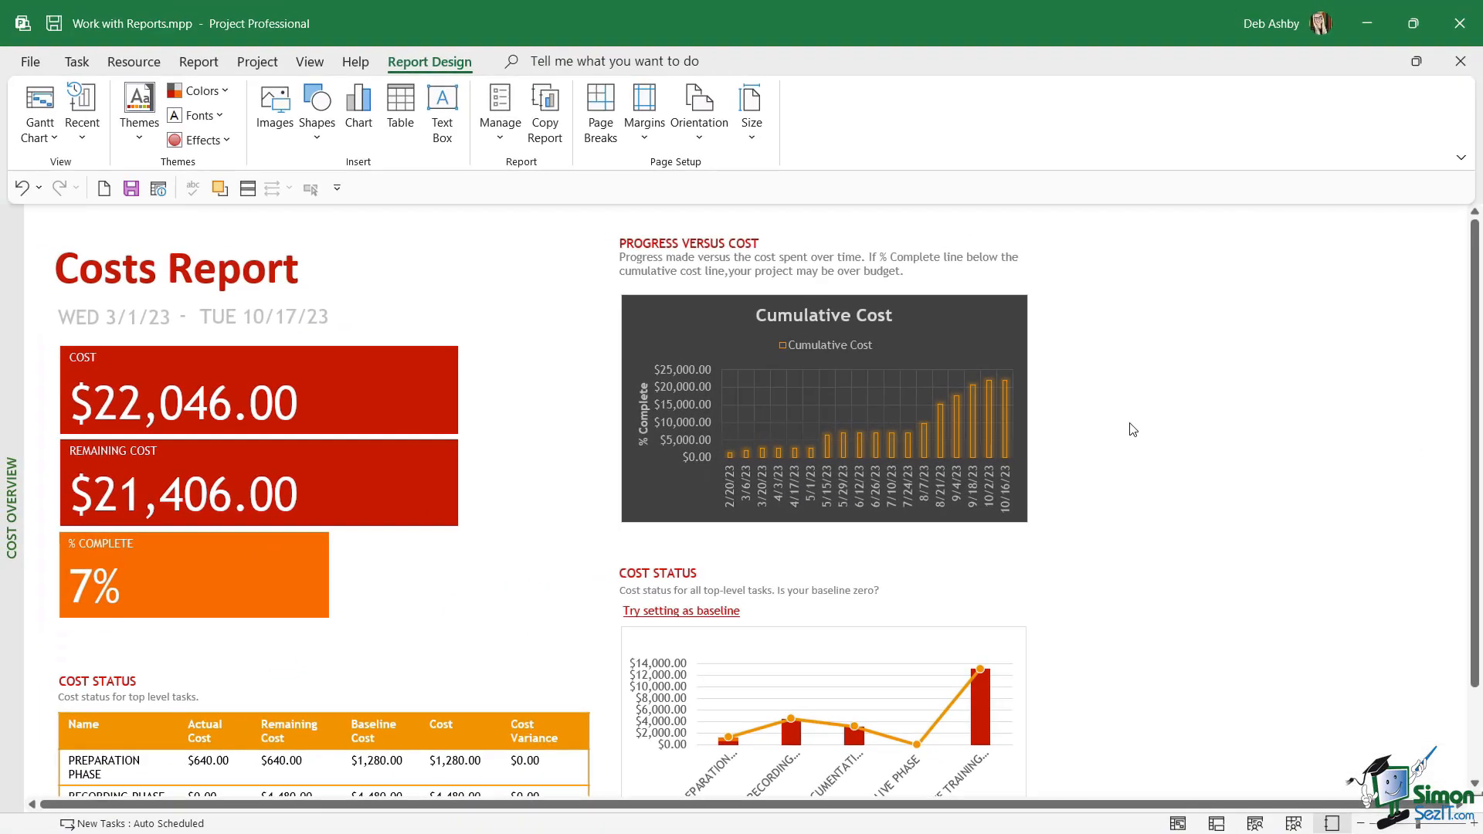
click(823, 406)
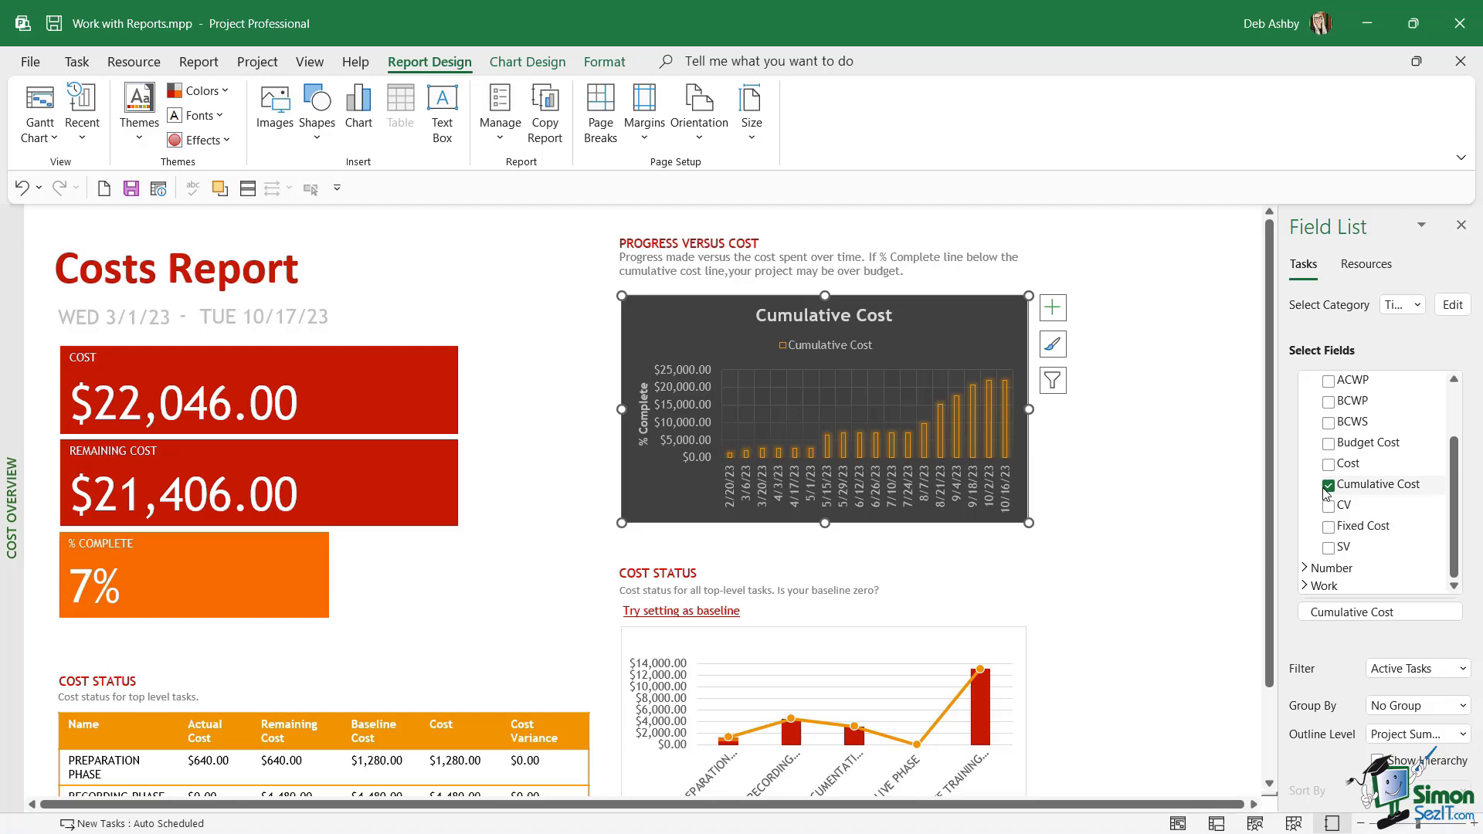
click(1327, 484)
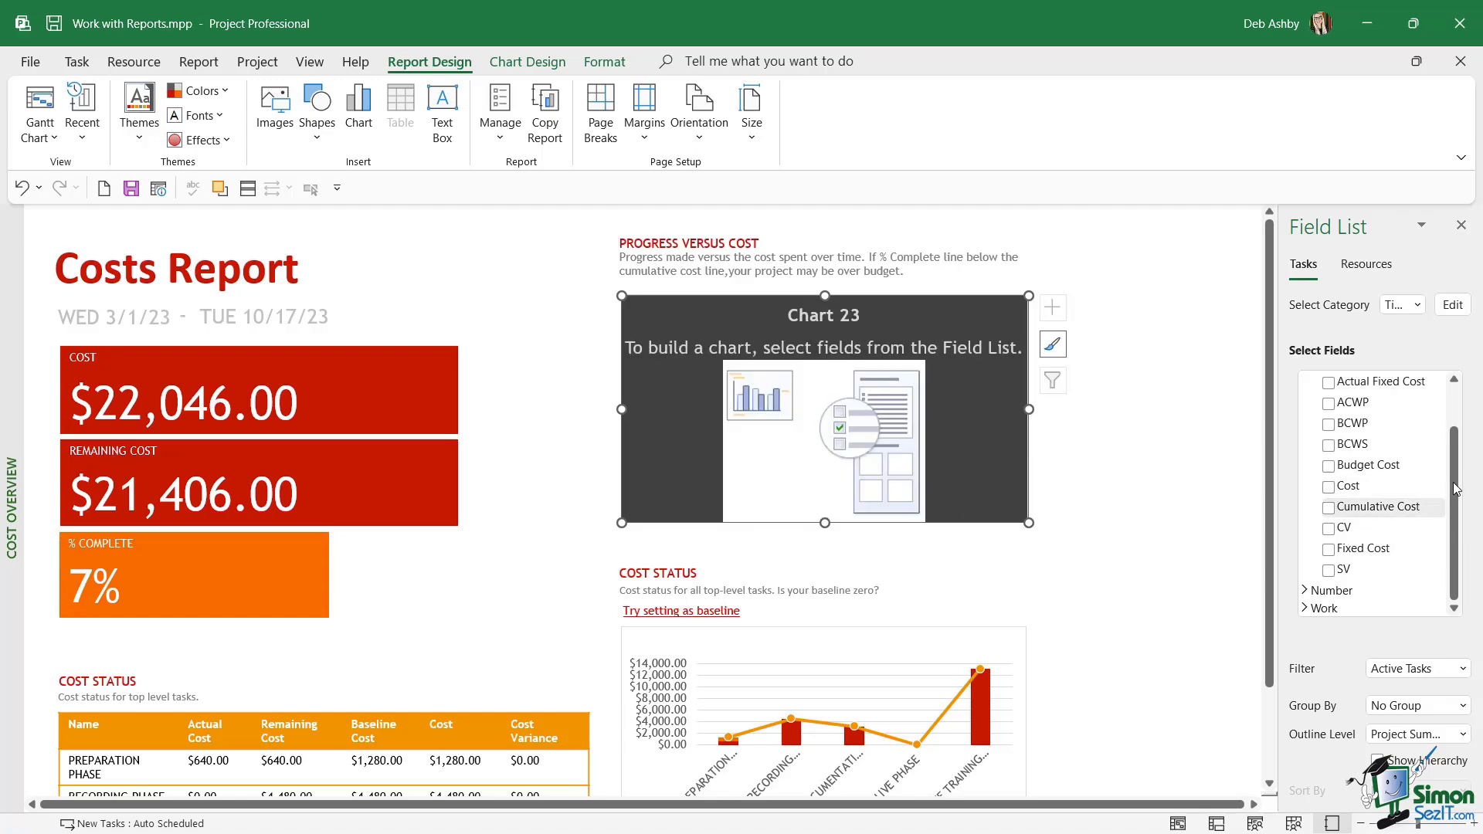
mouse_move(836, 389)
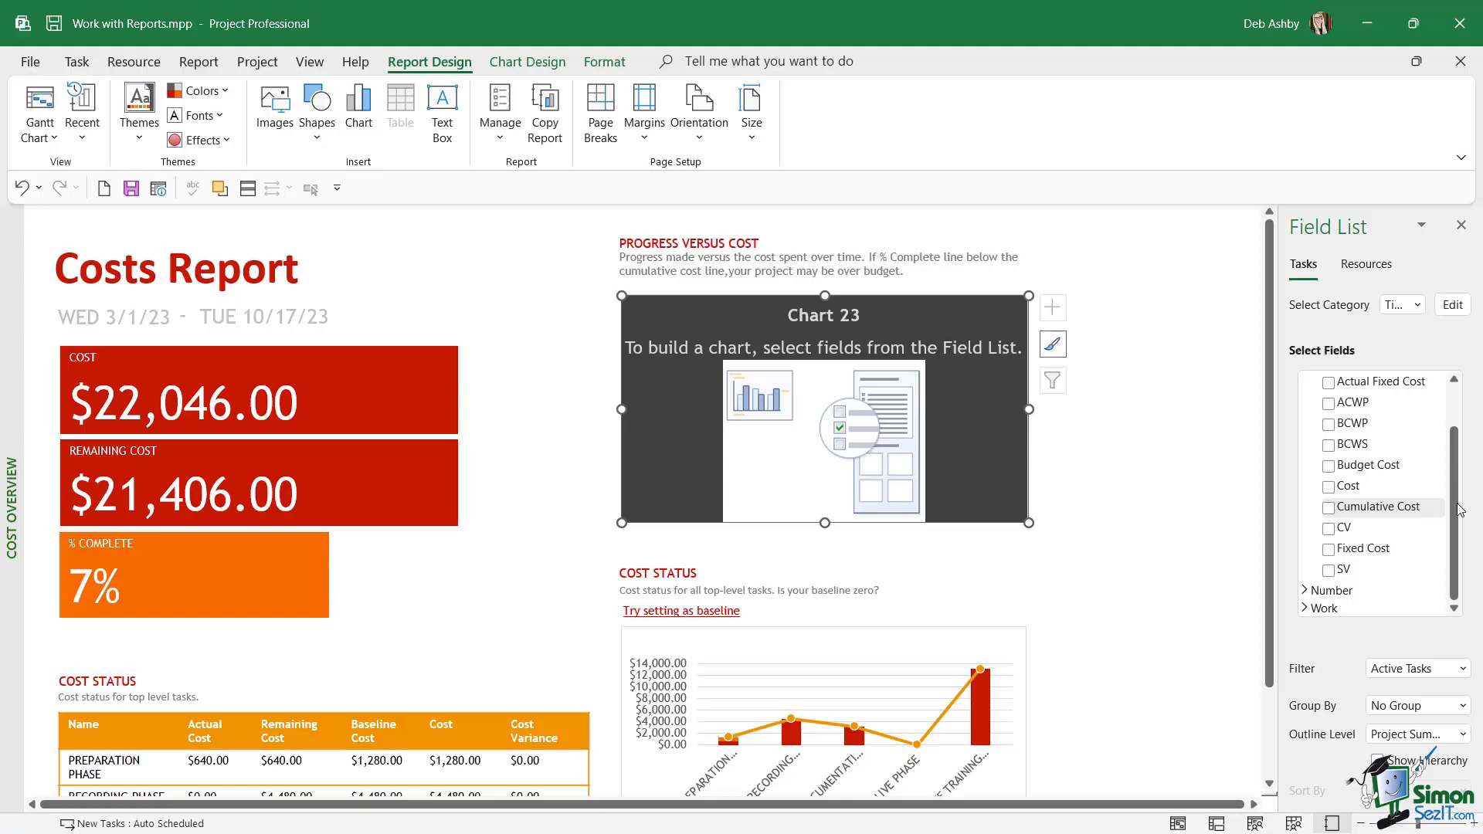
click(1329, 491)
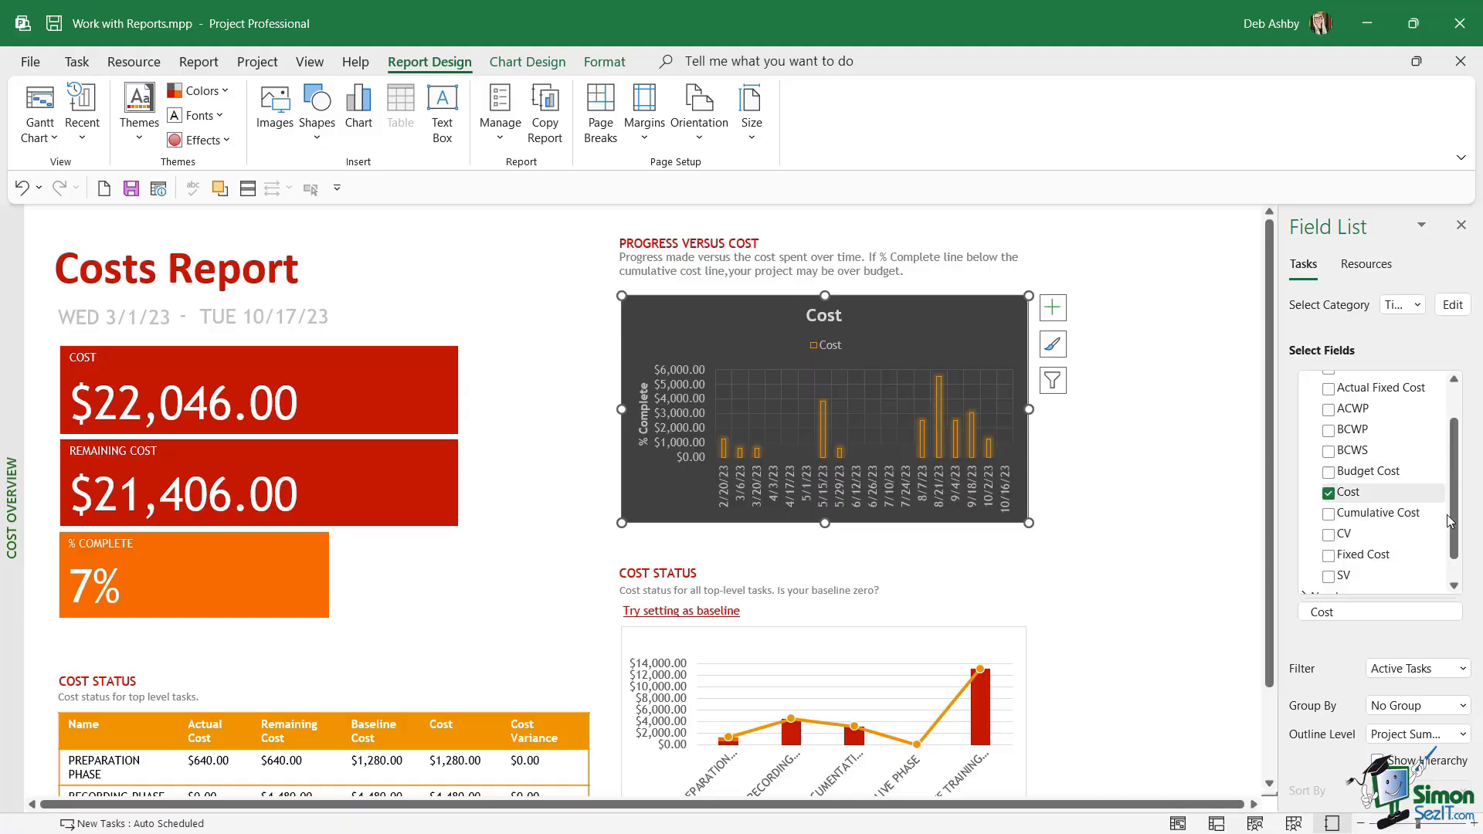
scroll(up, 3)
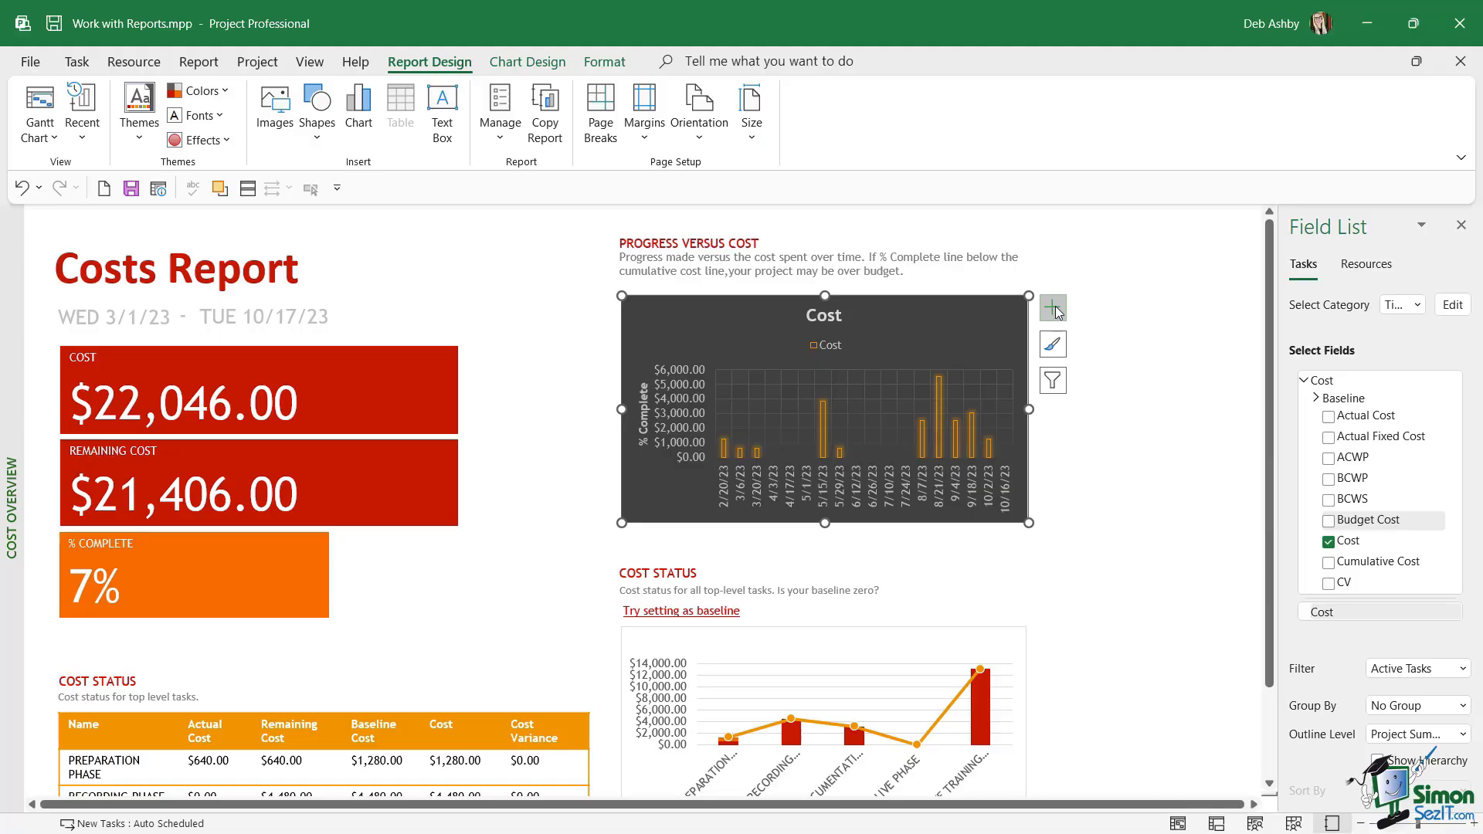
Toggle the Legend chart element back on at the right side, then deselect the chart
click(1052, 307)
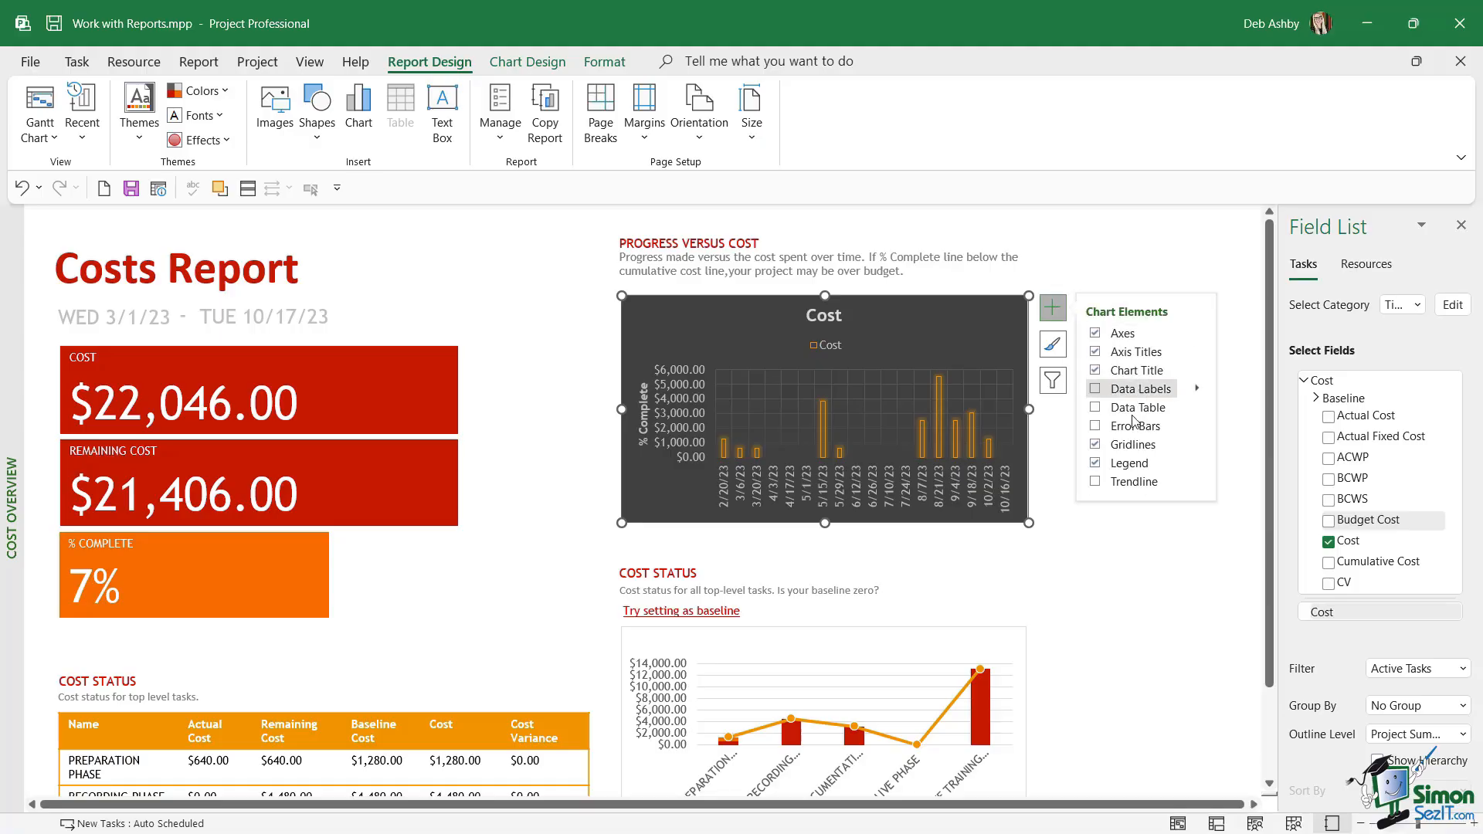
mouse_move(1131, 370)
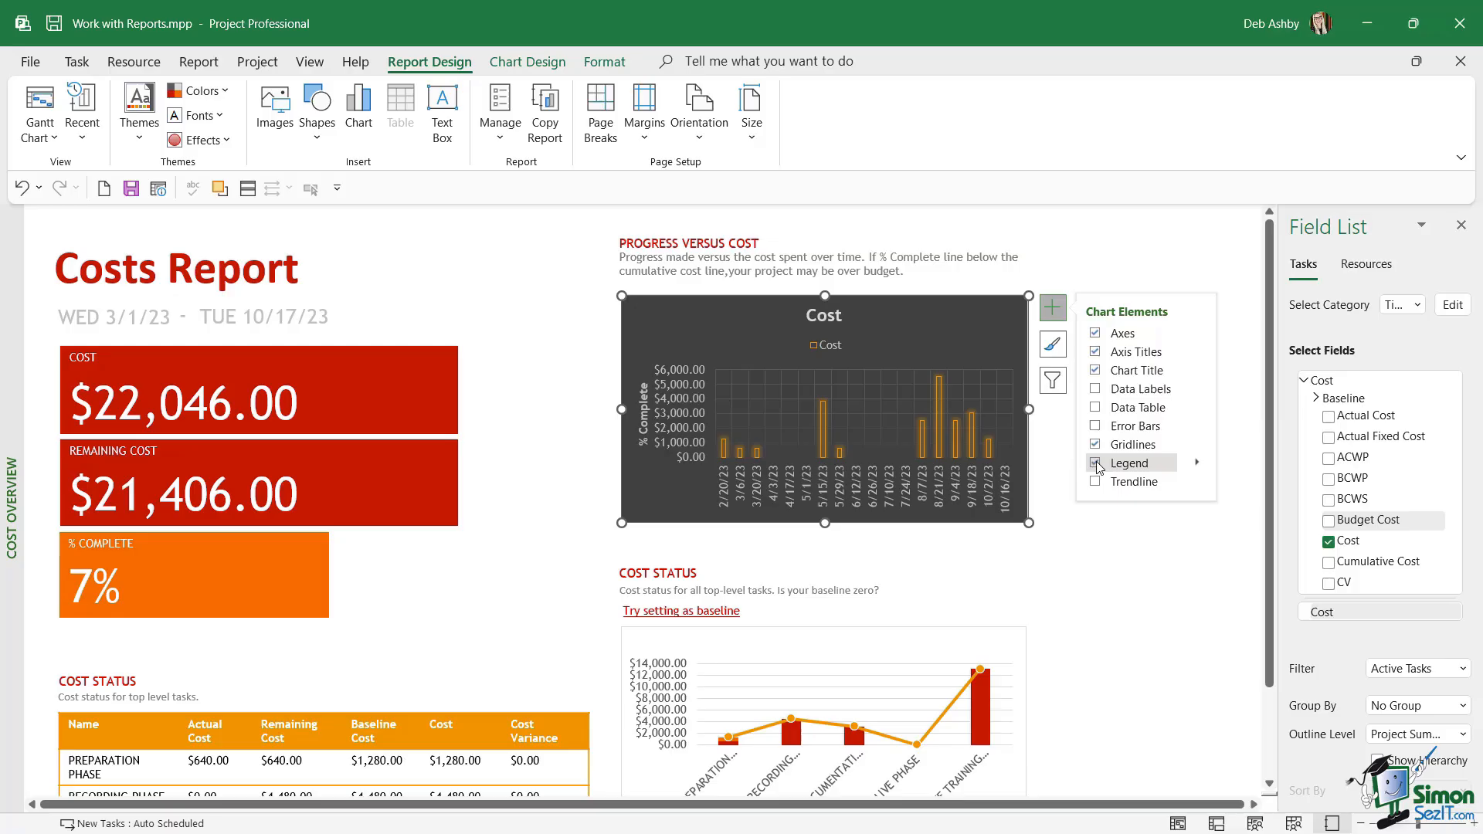
click(1096, 462)
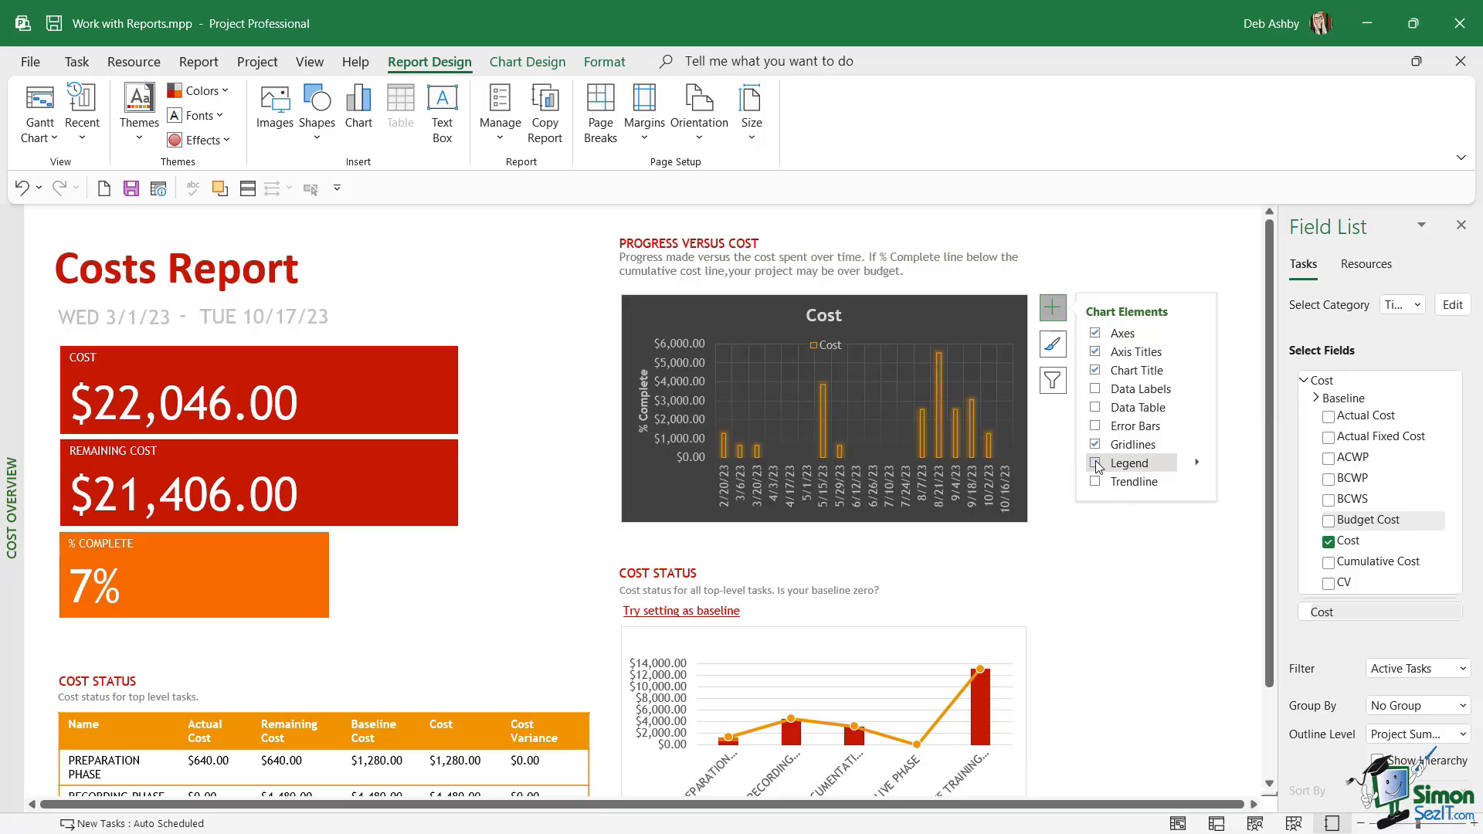
click(1097, 462)
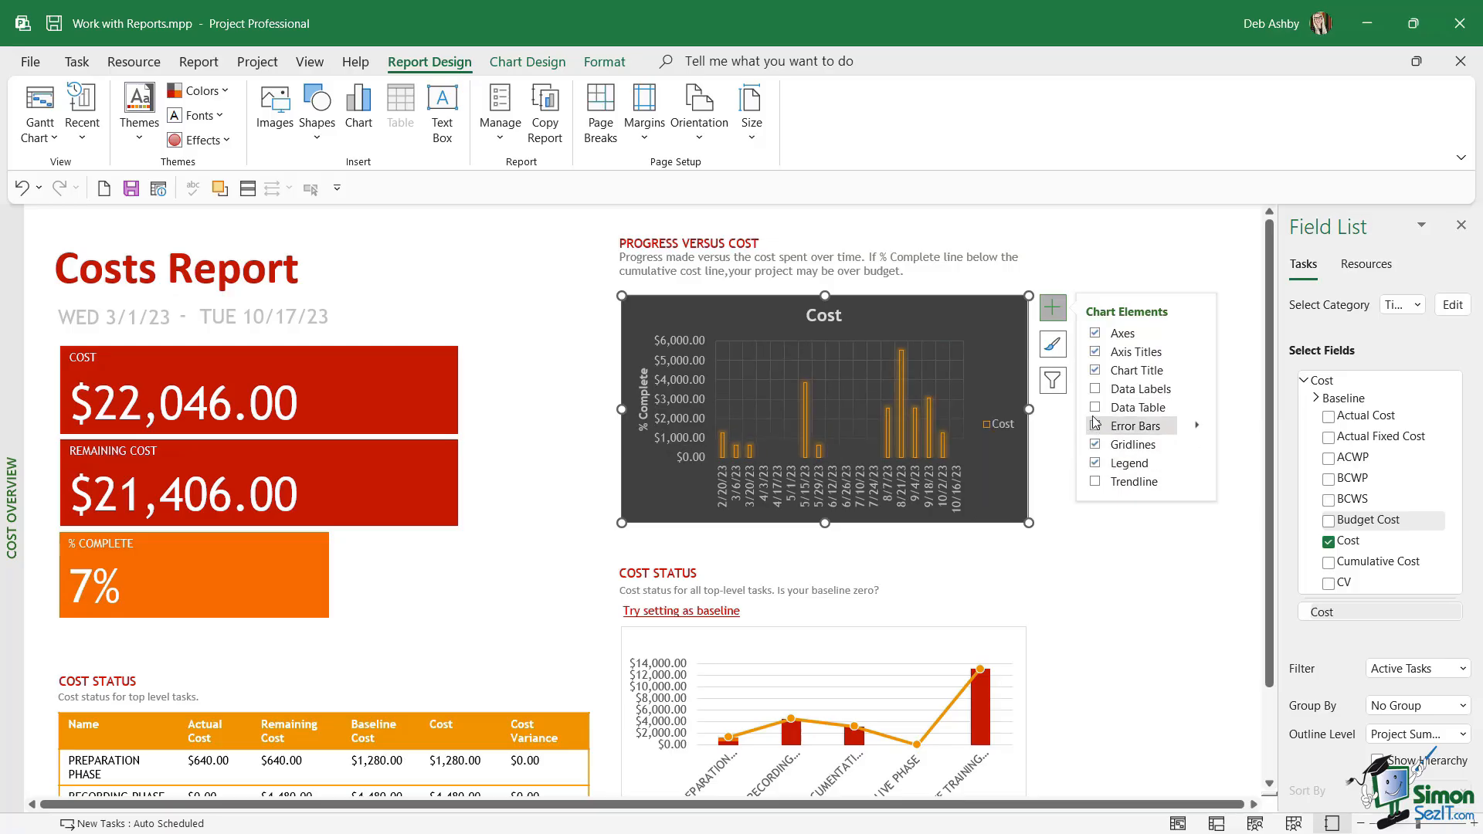
mouse_move(1136, 408)
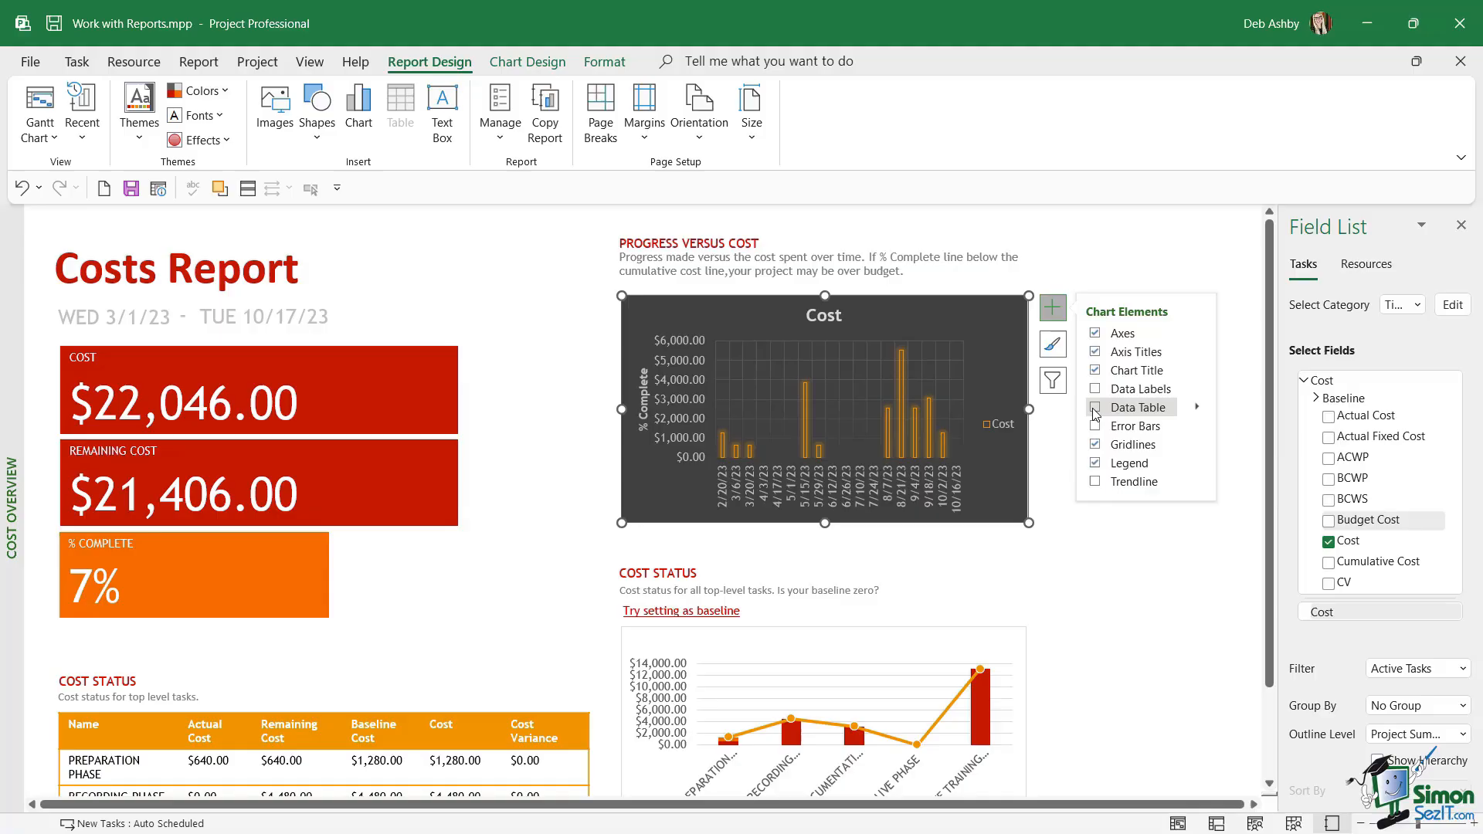
mouse_move(1136, 388)
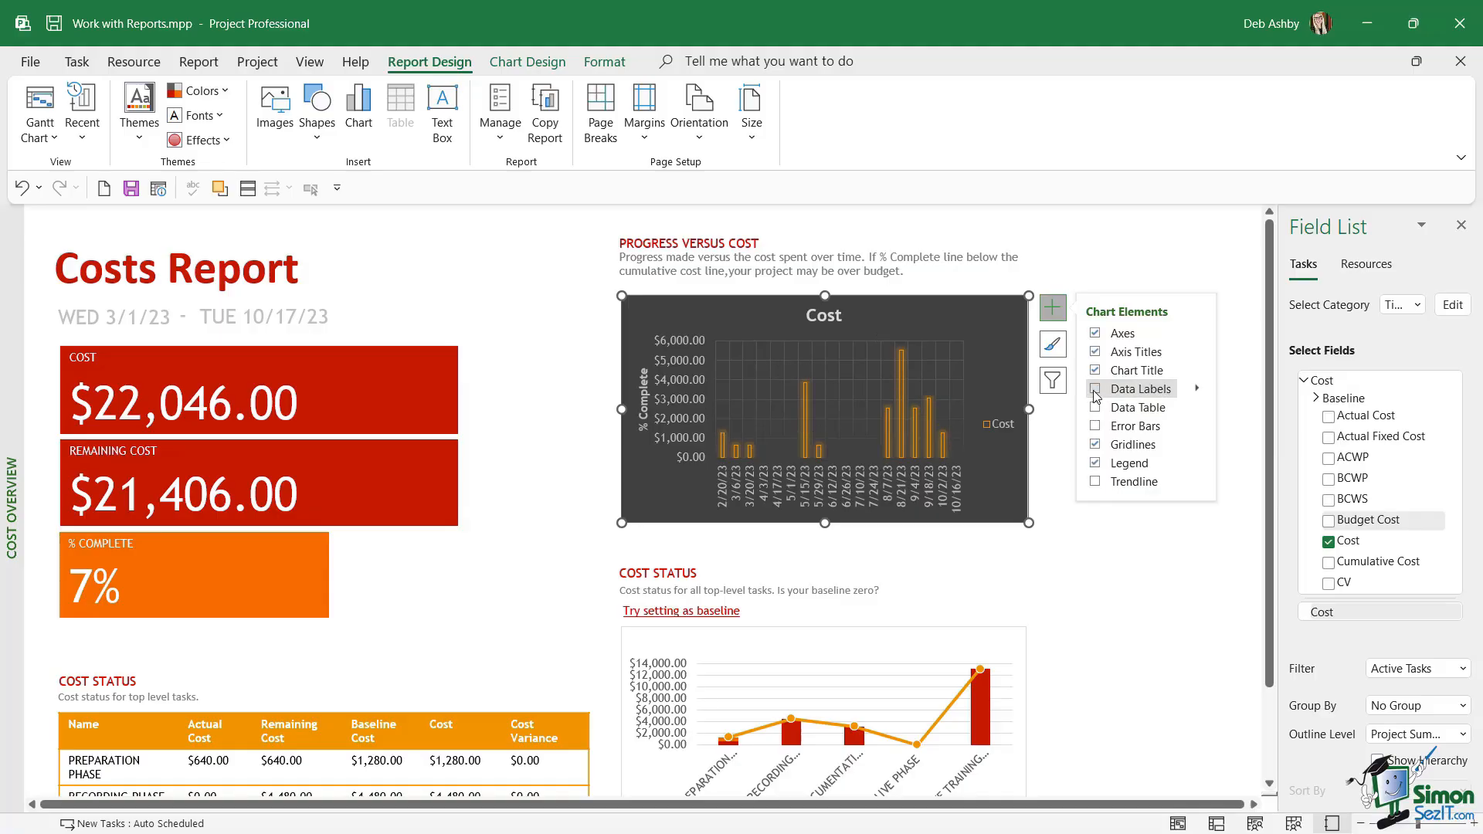
click(663, 456)
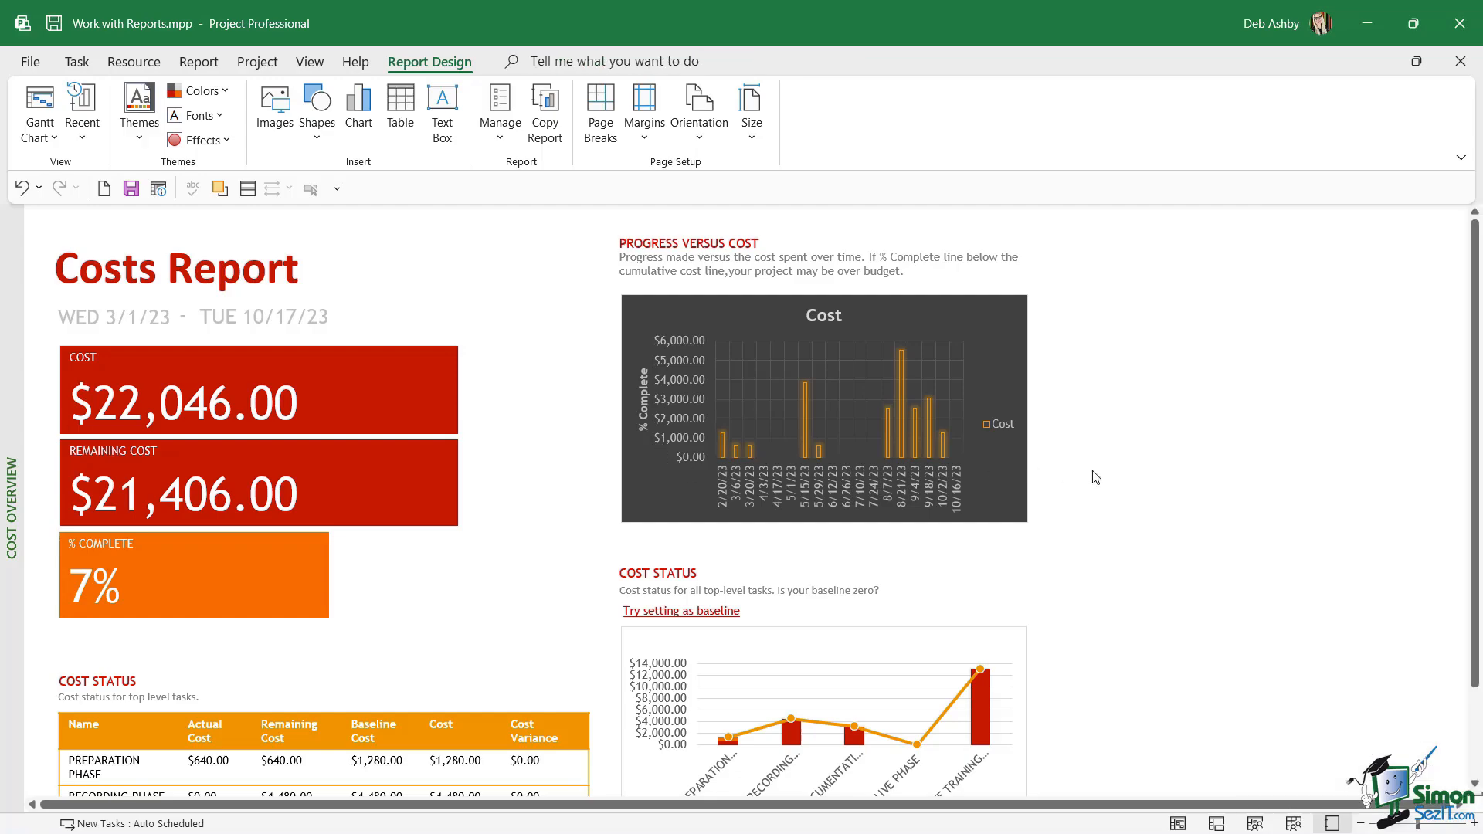
mouse_move(501, 422)
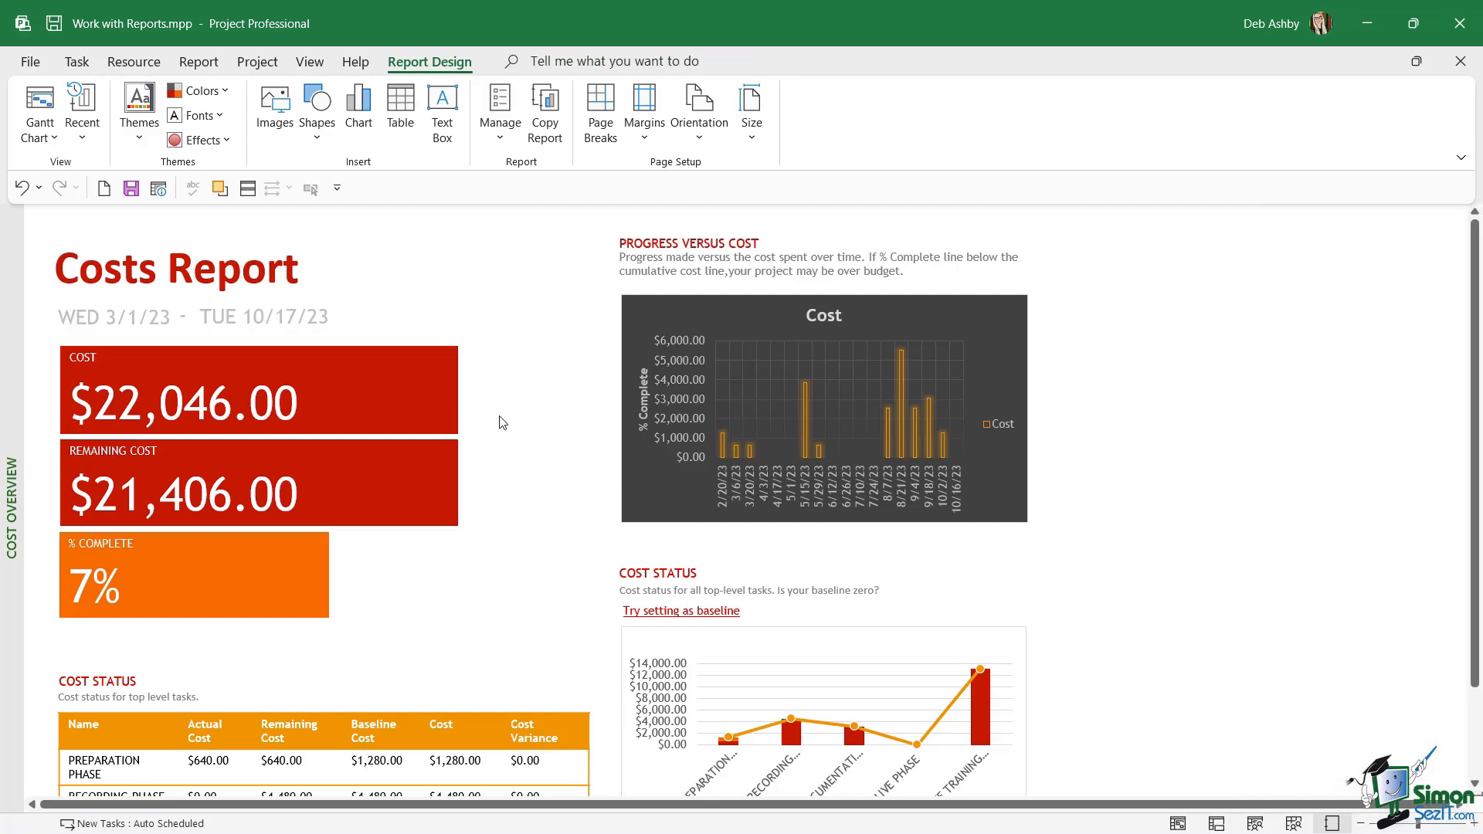